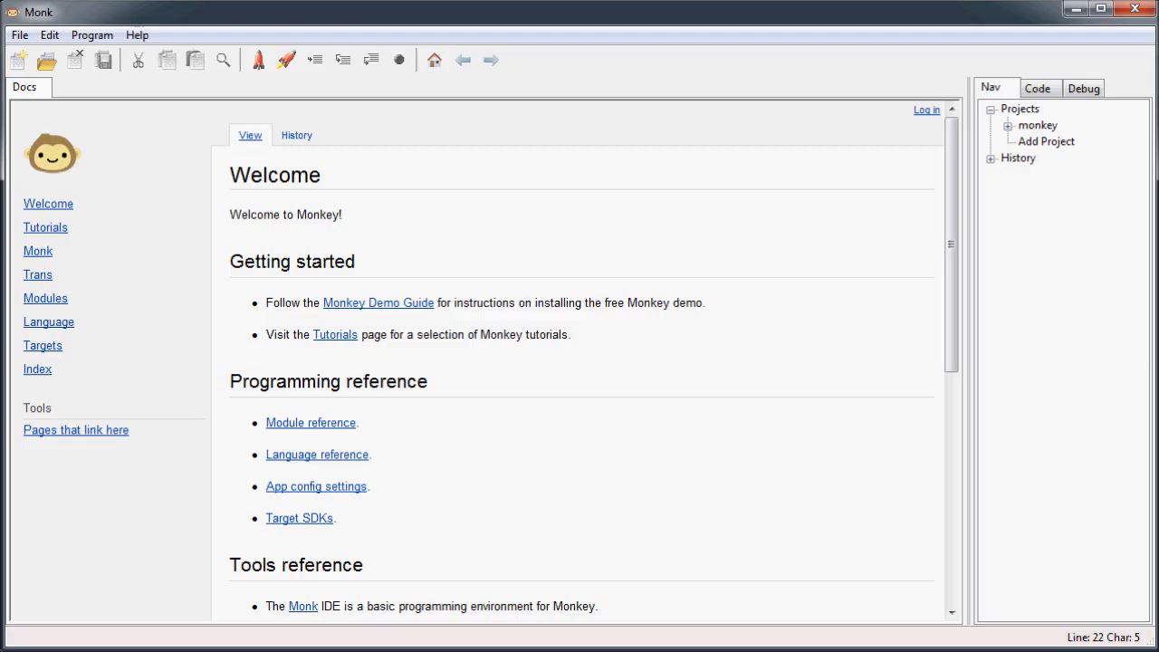
Step: Start a new empty Monkey source file from the toolbar
left_click(18, 60)
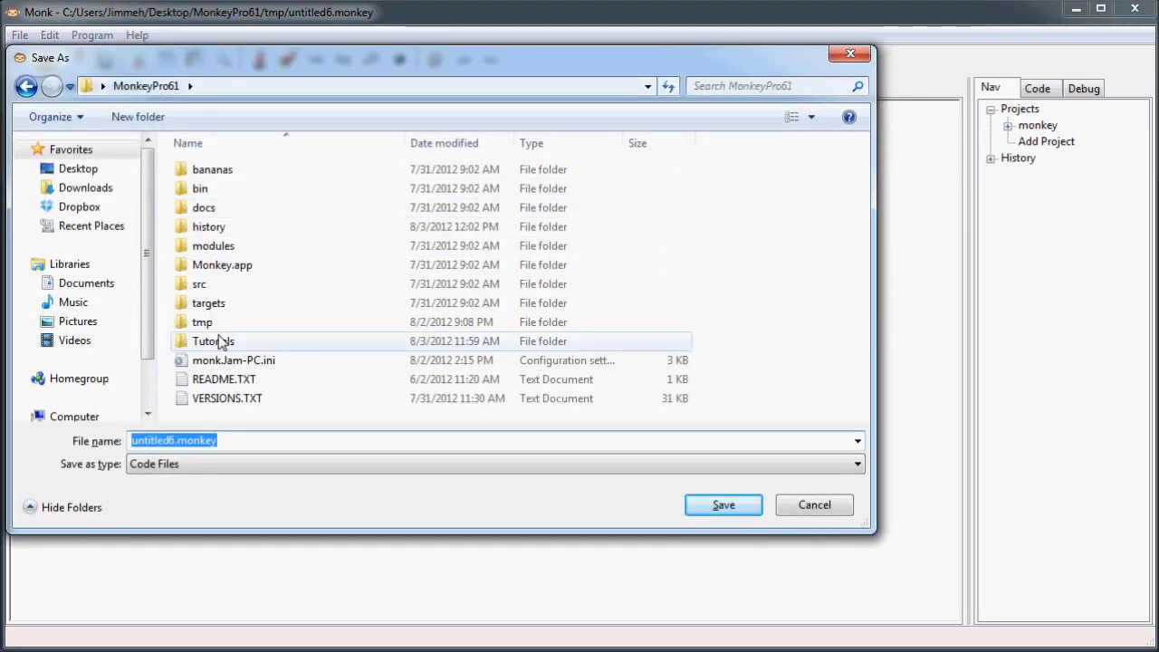
Step: Save the new file as tutorial12.monkey in the Tutorials folder
double_click(212, 341)
type("tutorial12")
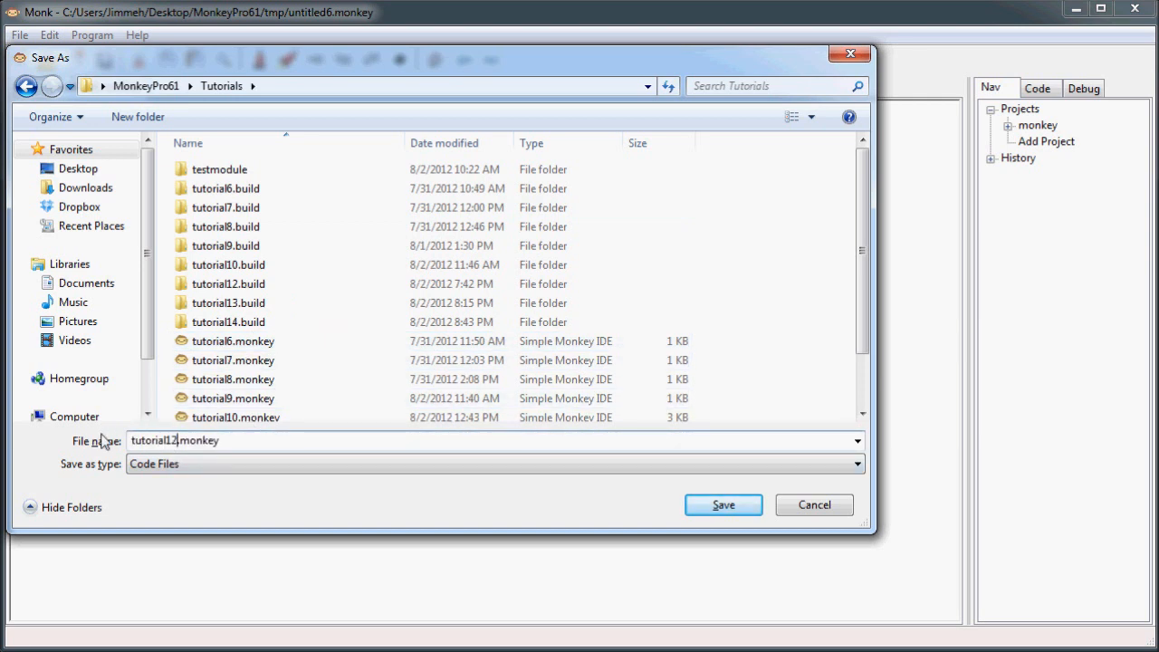
left_click(723, 503)
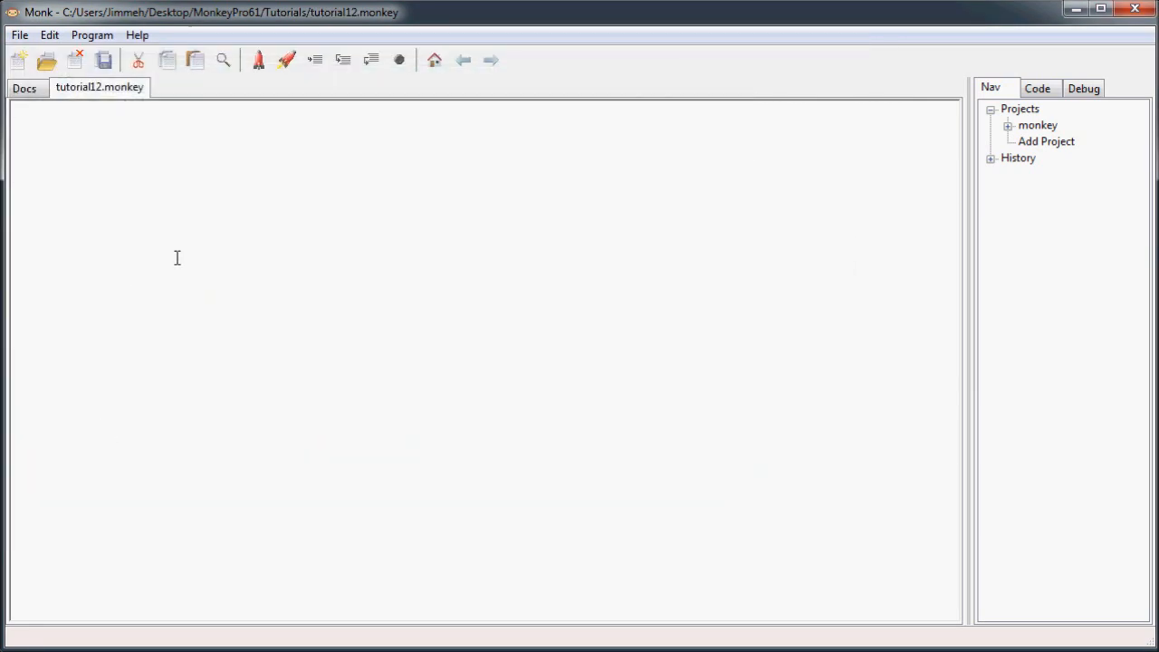
Step: Start another new file and create a native folder inside Tutorials for it
left_click(16, 60)
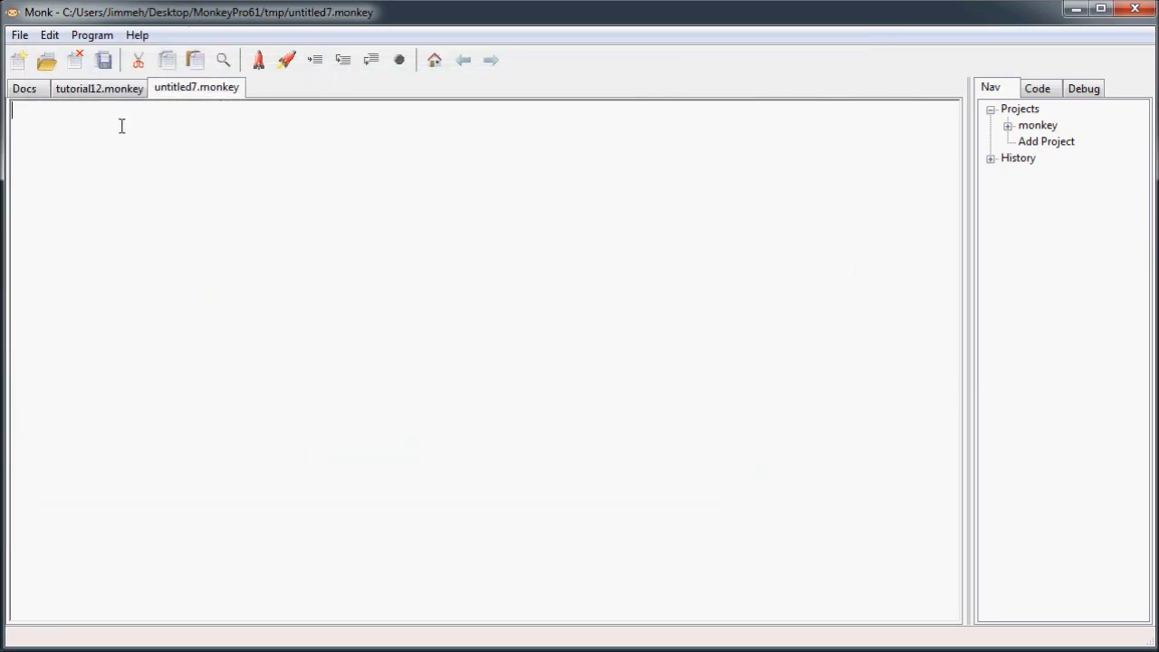
mouse_move(214, 168)
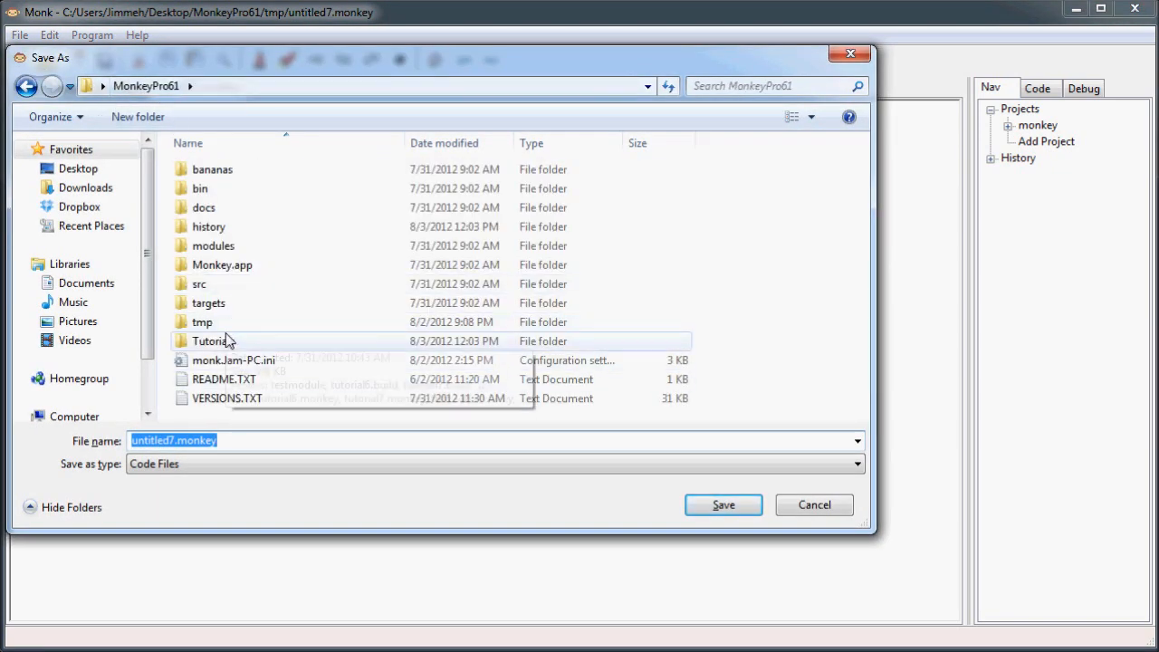
double_click(214, 340)
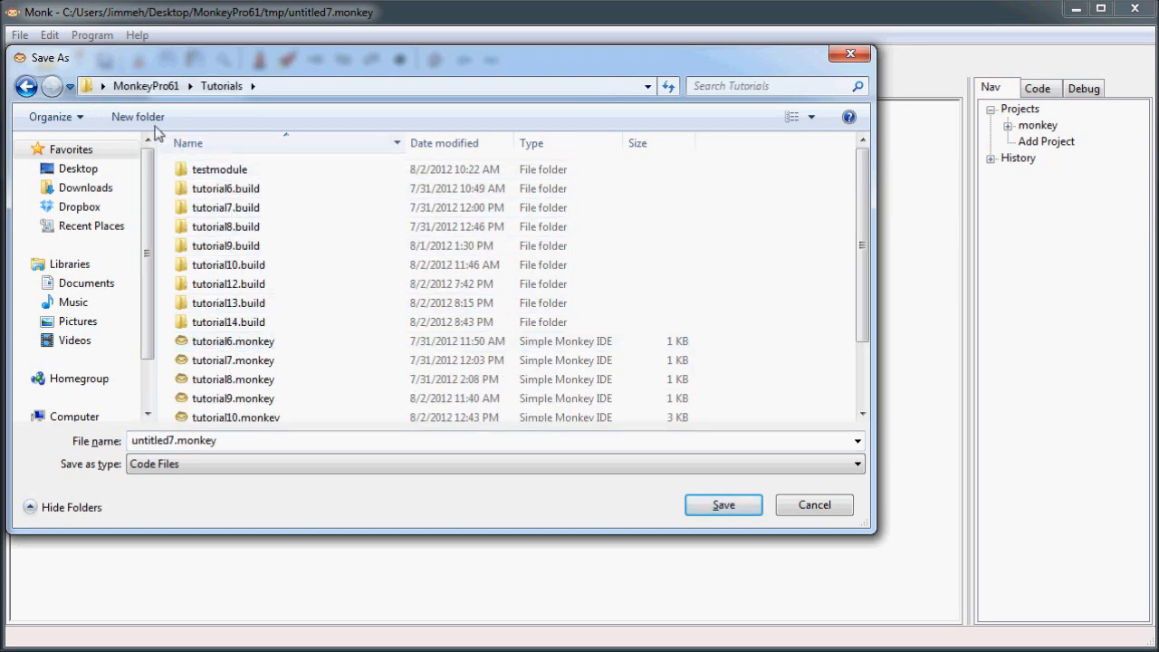
left_click(137, 116)
type("native")
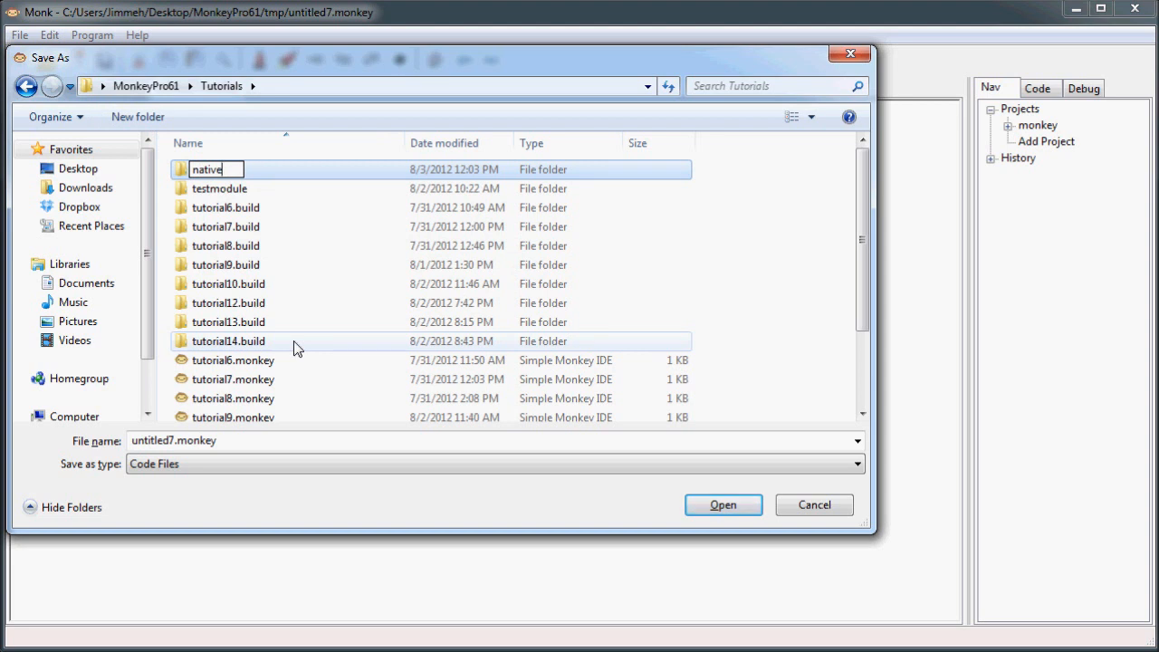
double_click(207, 170)
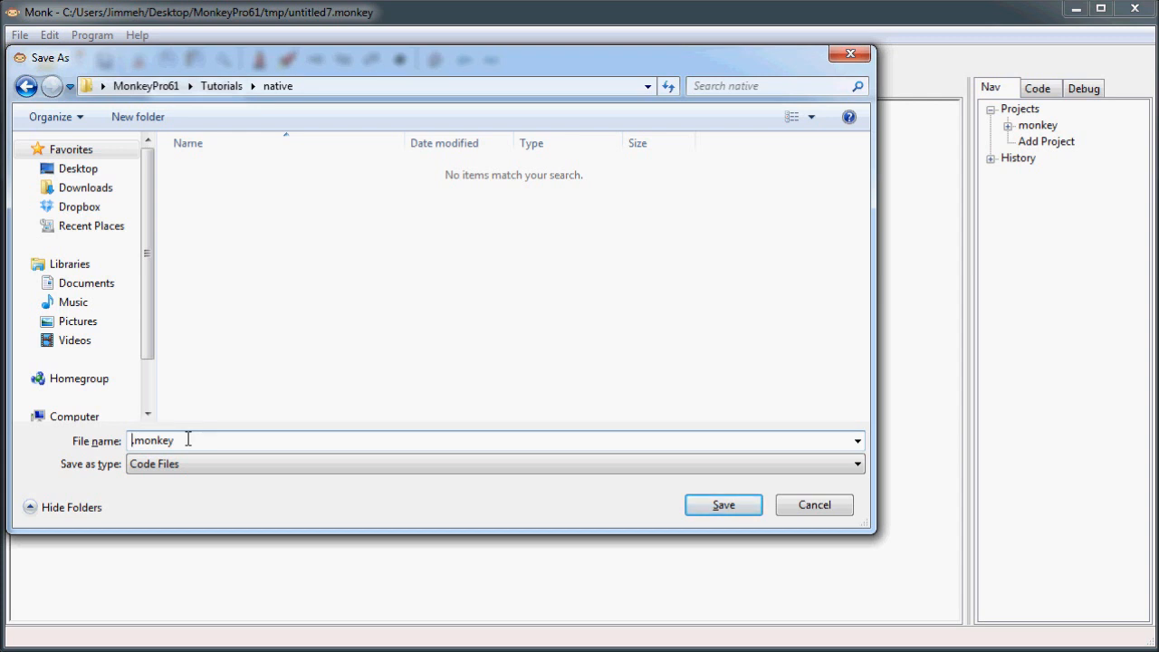
Step: Save the second file as external.js inside the native folder
type("ext")
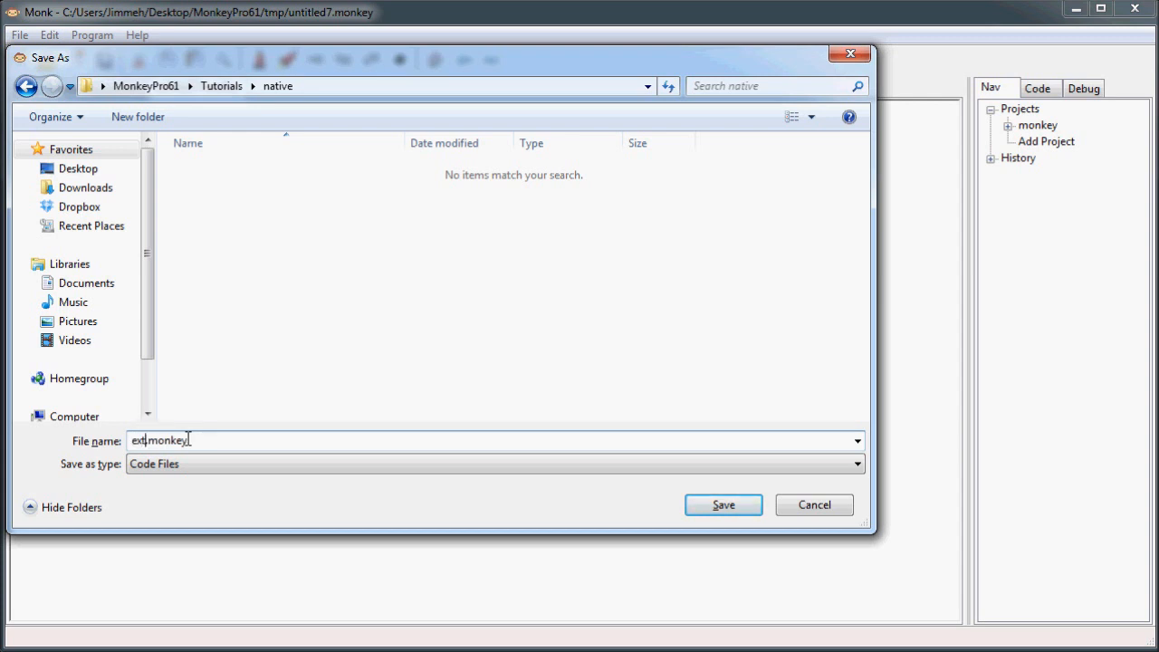
type("ernal")
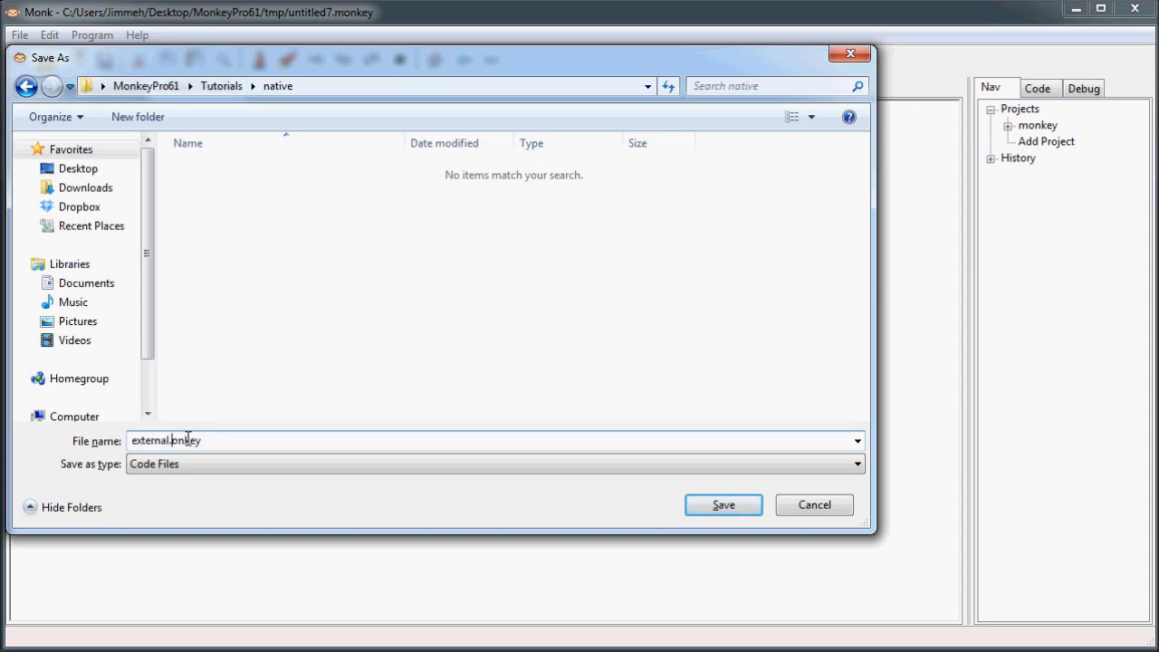
type("external.js")
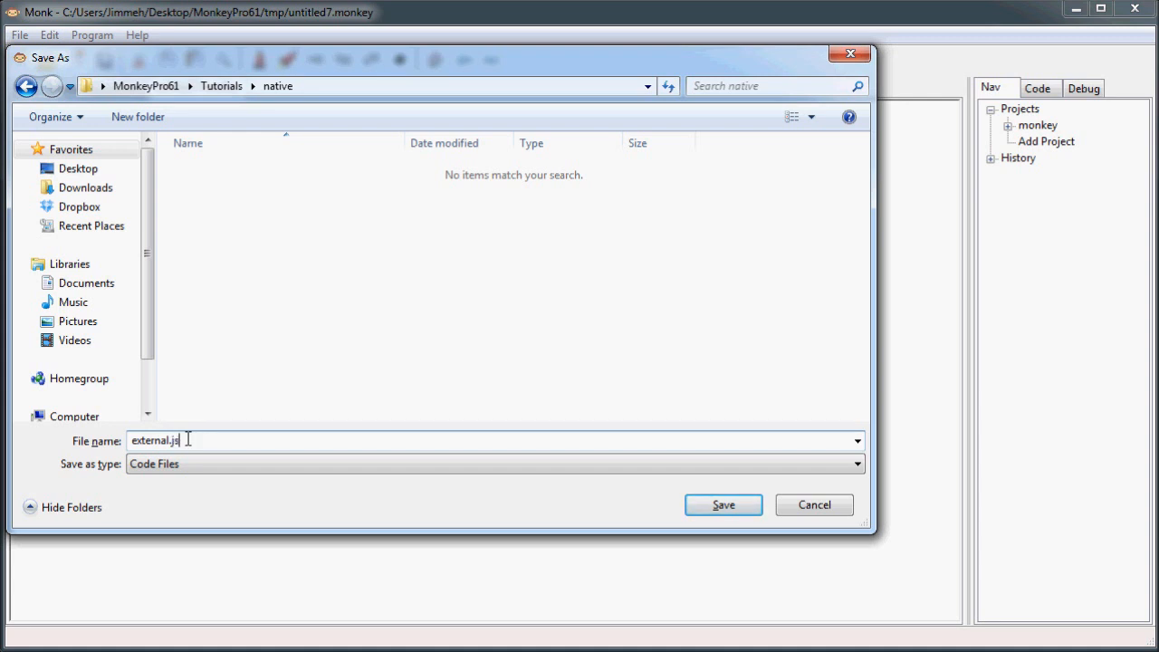
mouse_move(757, 475)
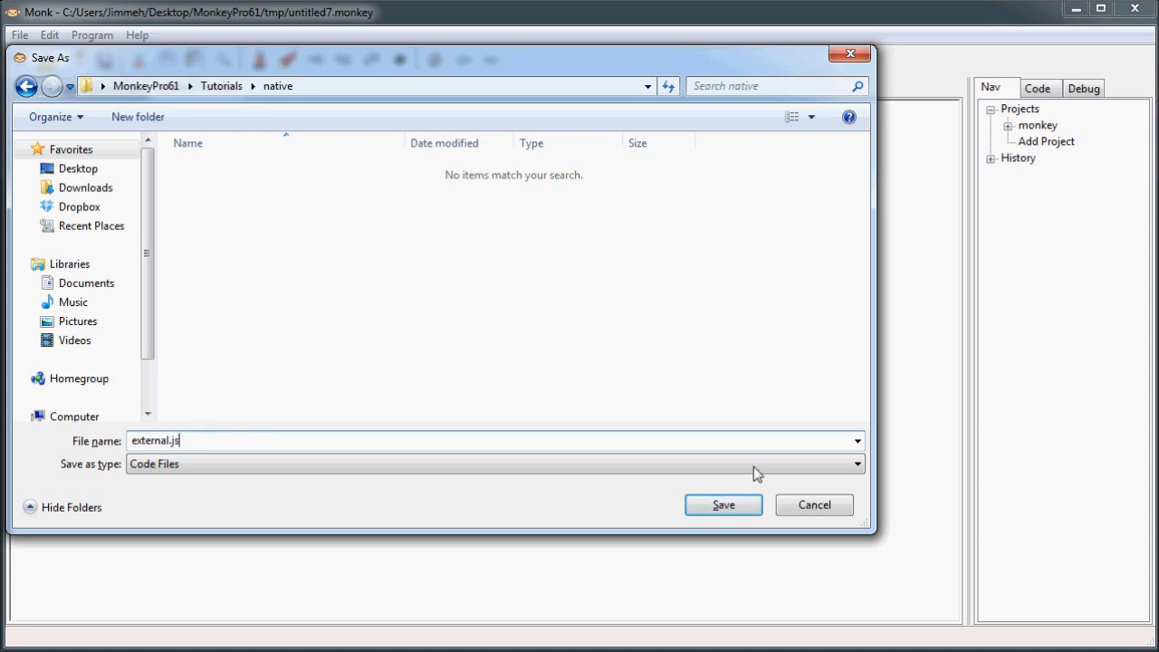
left_click(723, 503)
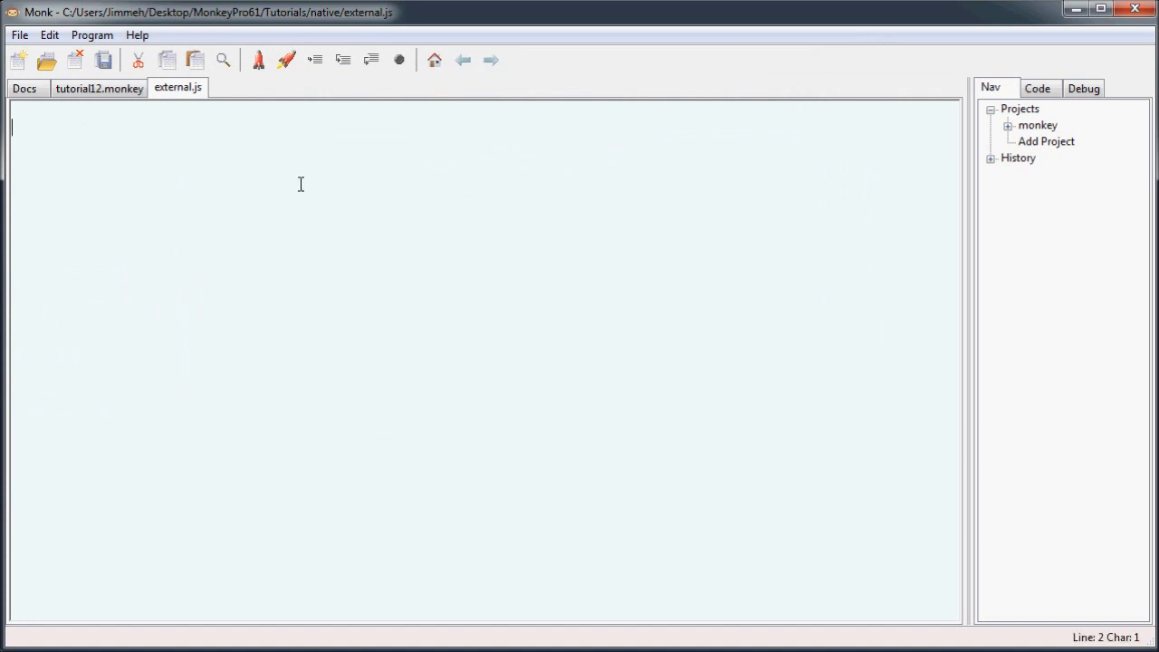
mouse_move(339, 335)
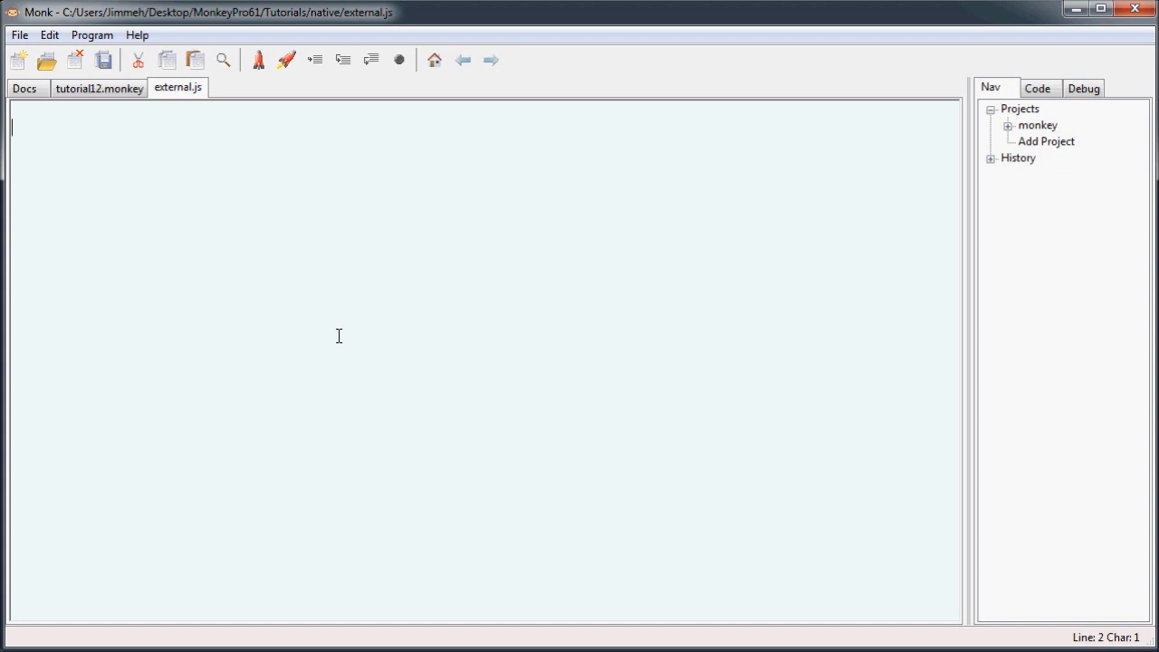
Step: Declare var myGlobal = 123 in external.js, save it and return to tutorial12.monkey
type("var")
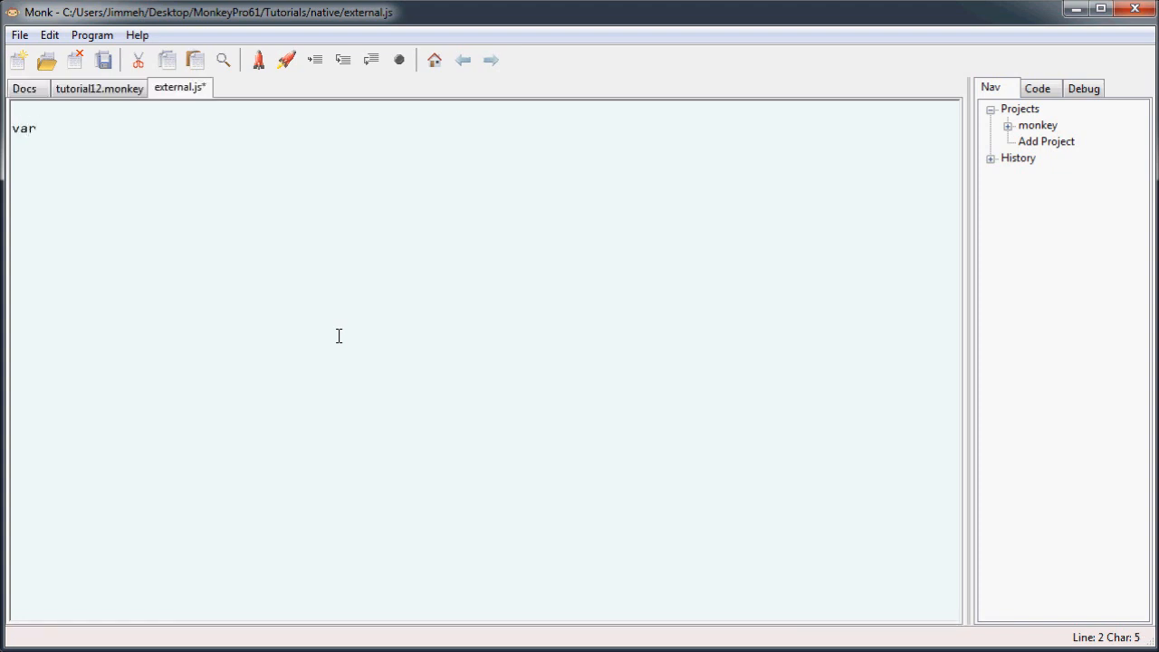
type("myGl")
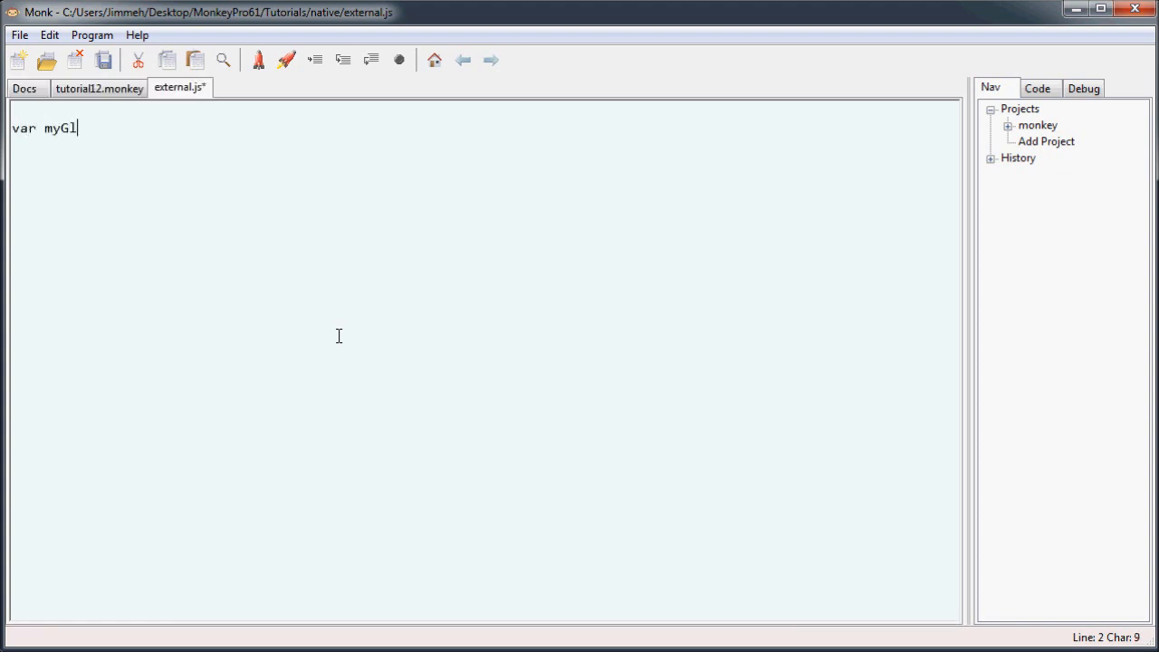
type("obal = 123;")
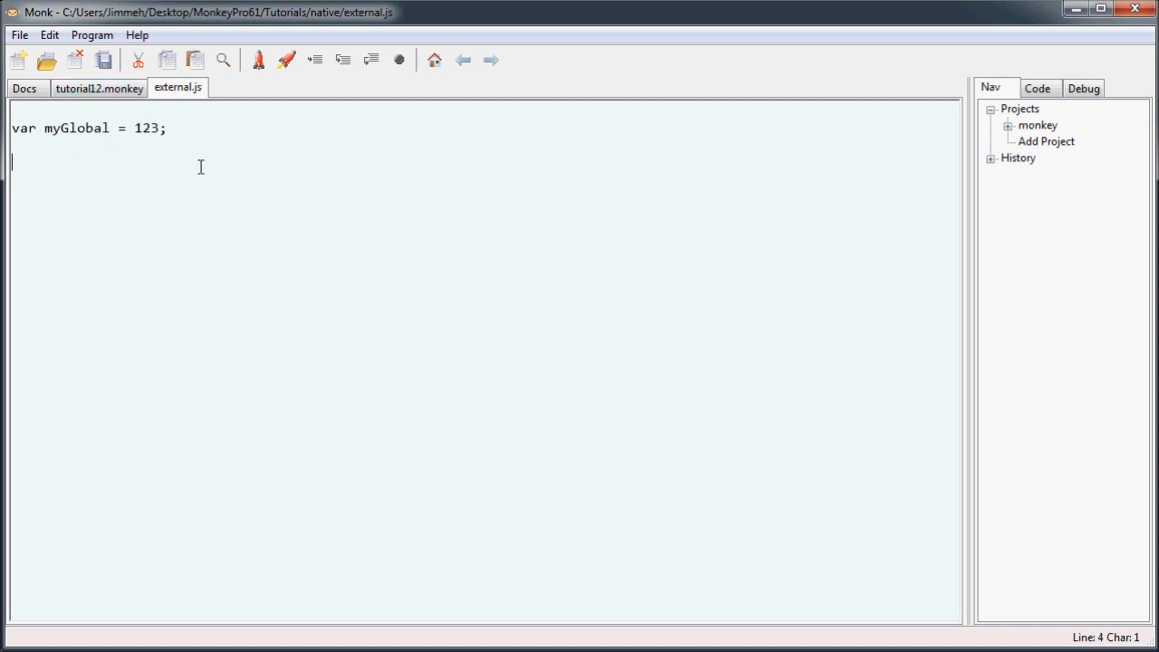
left_click(98, 87)
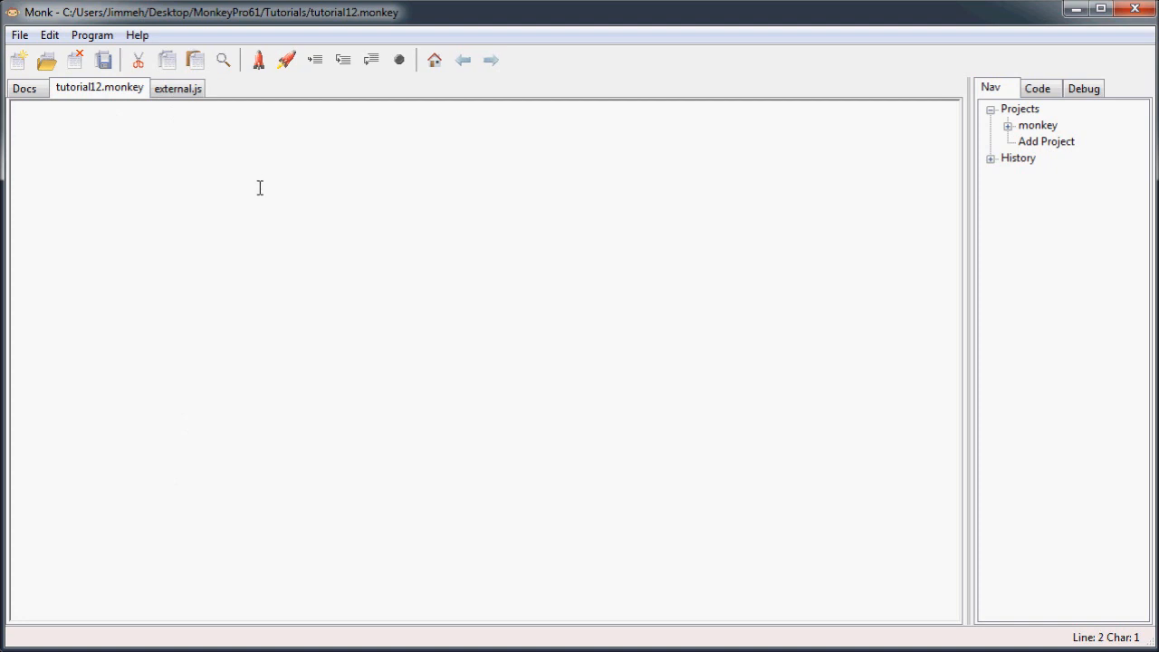
Step: Add Import "native\external.js" at the top of tutorial12.monkey
type("Import")
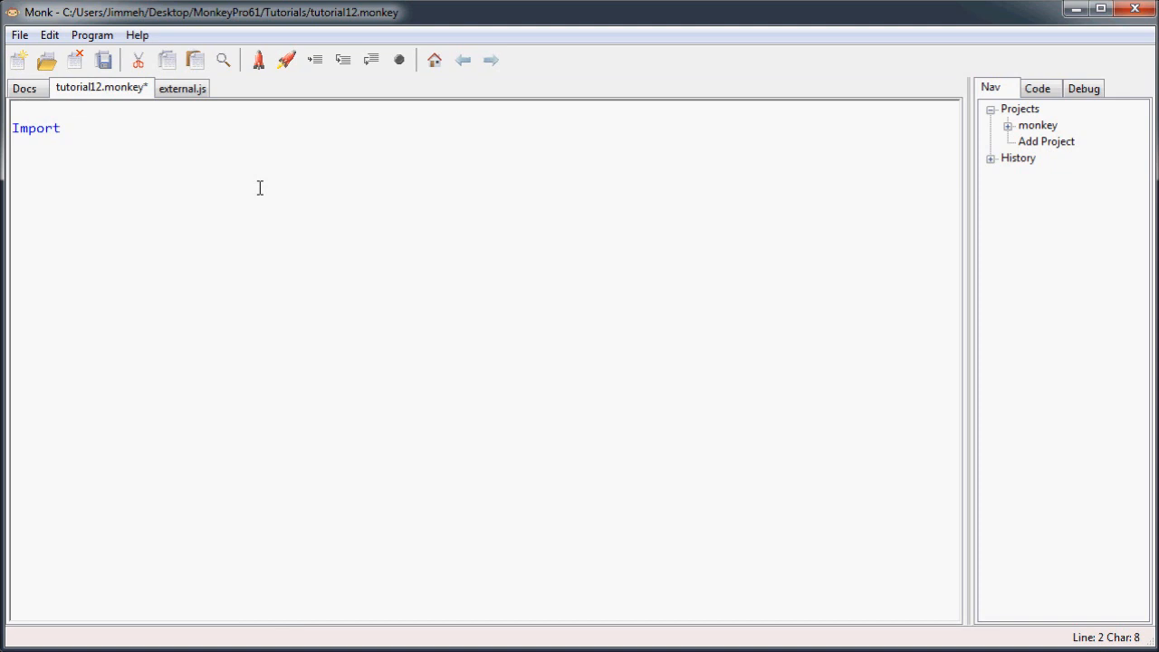
type("\"")
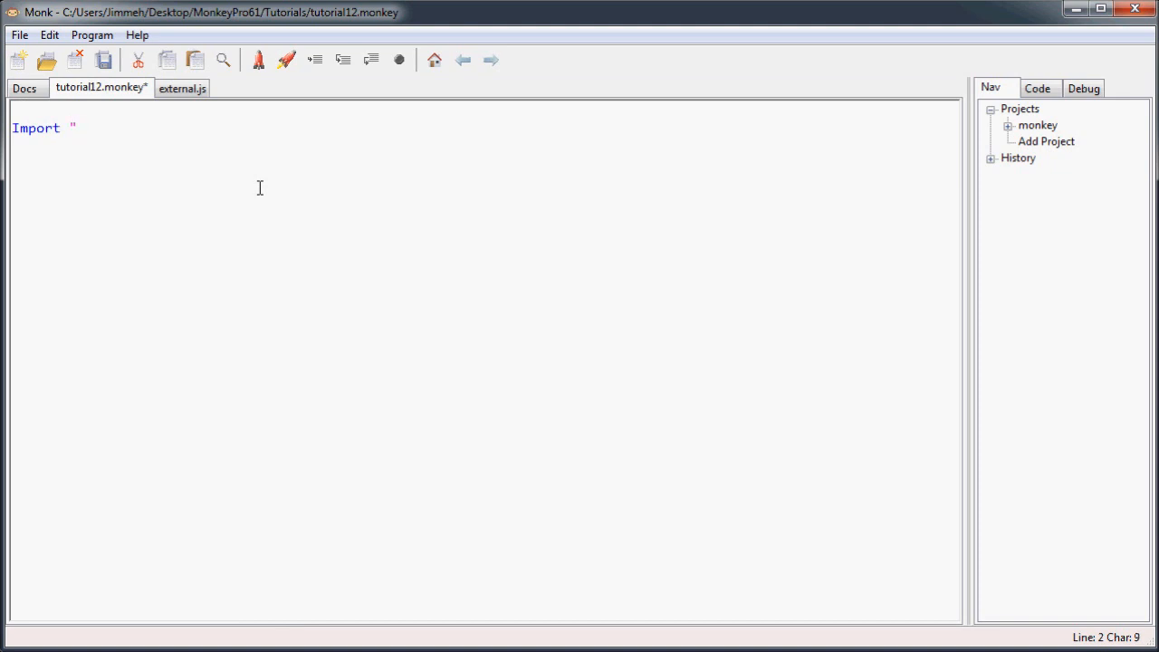
type("nati")
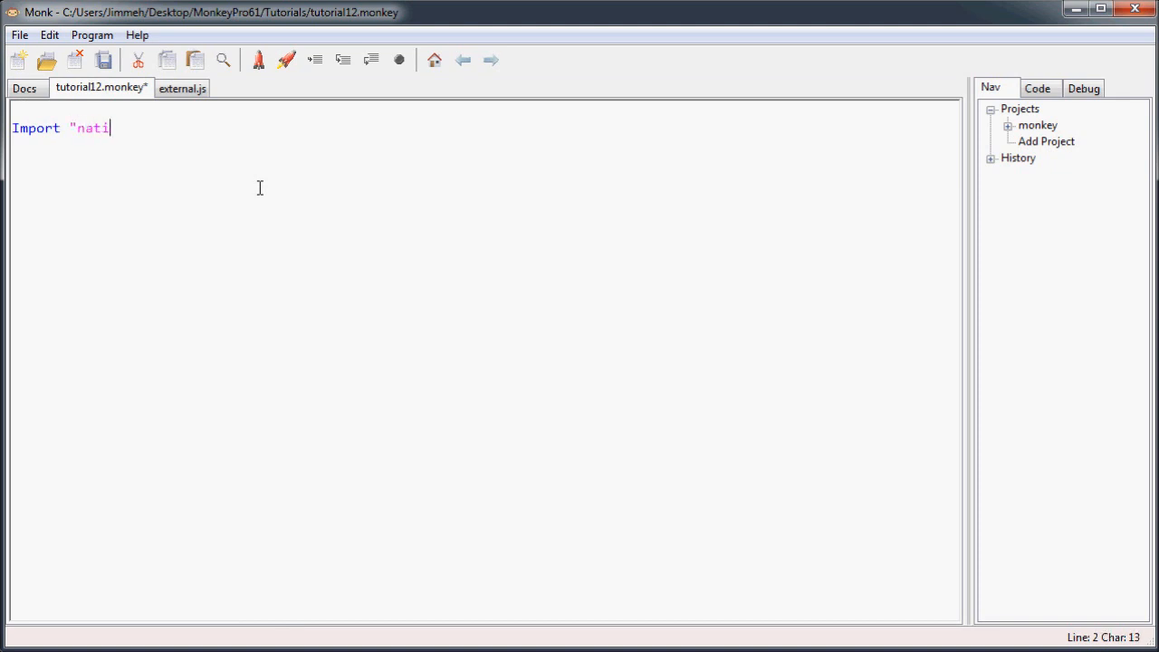
type("ve")
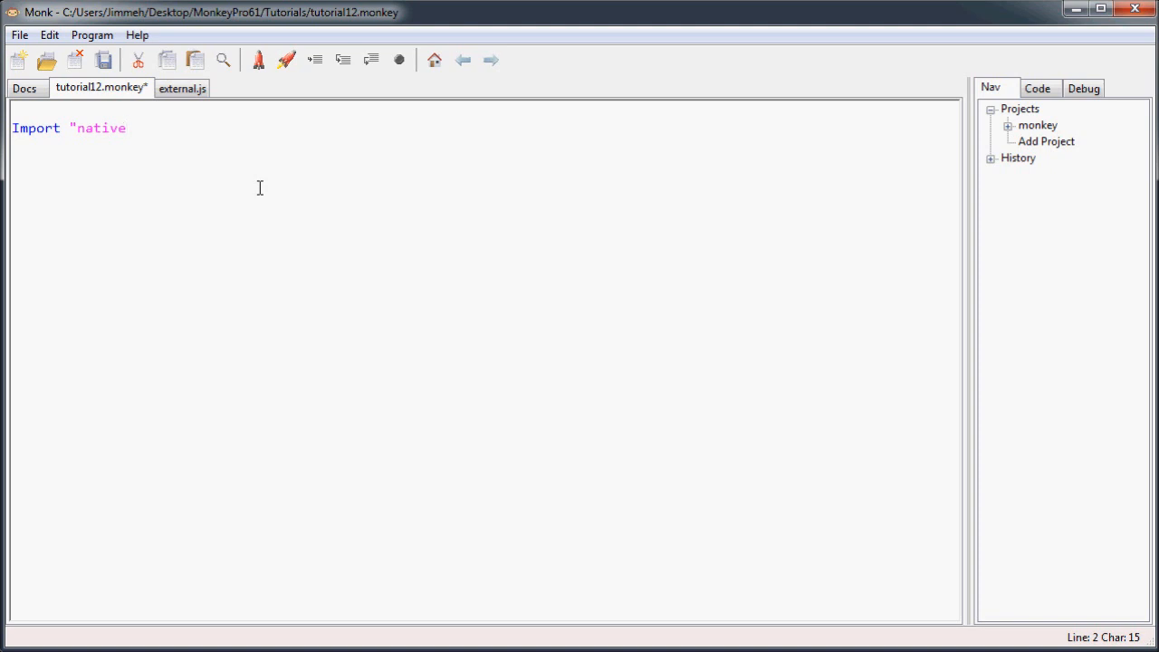
type("\\")
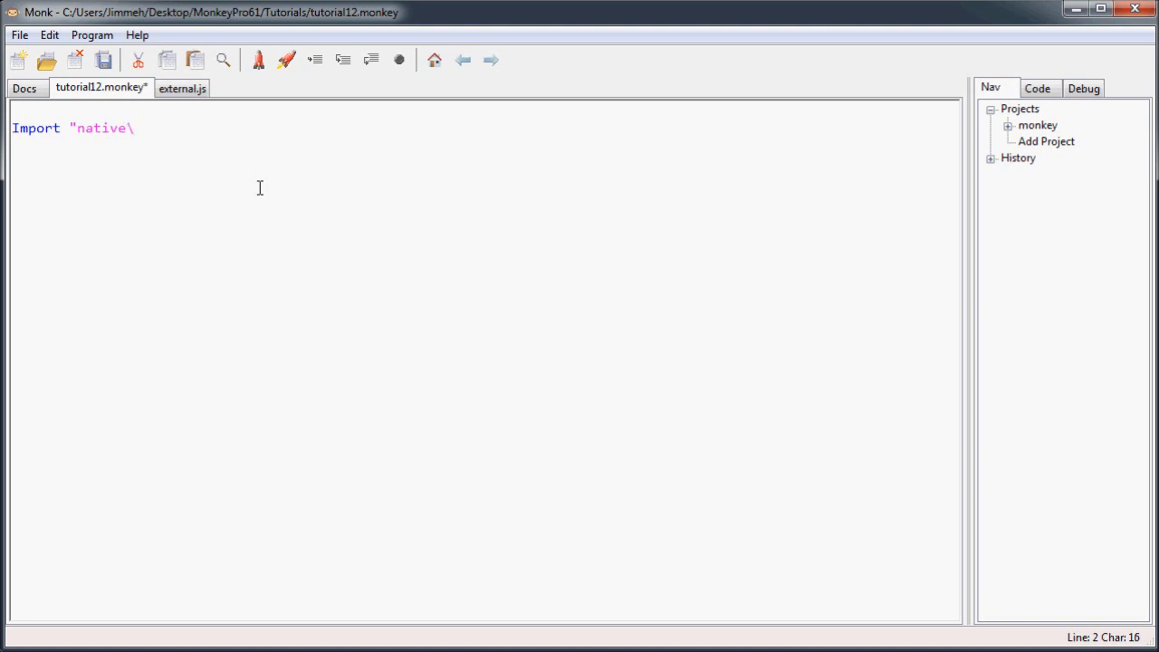
type("external.js")
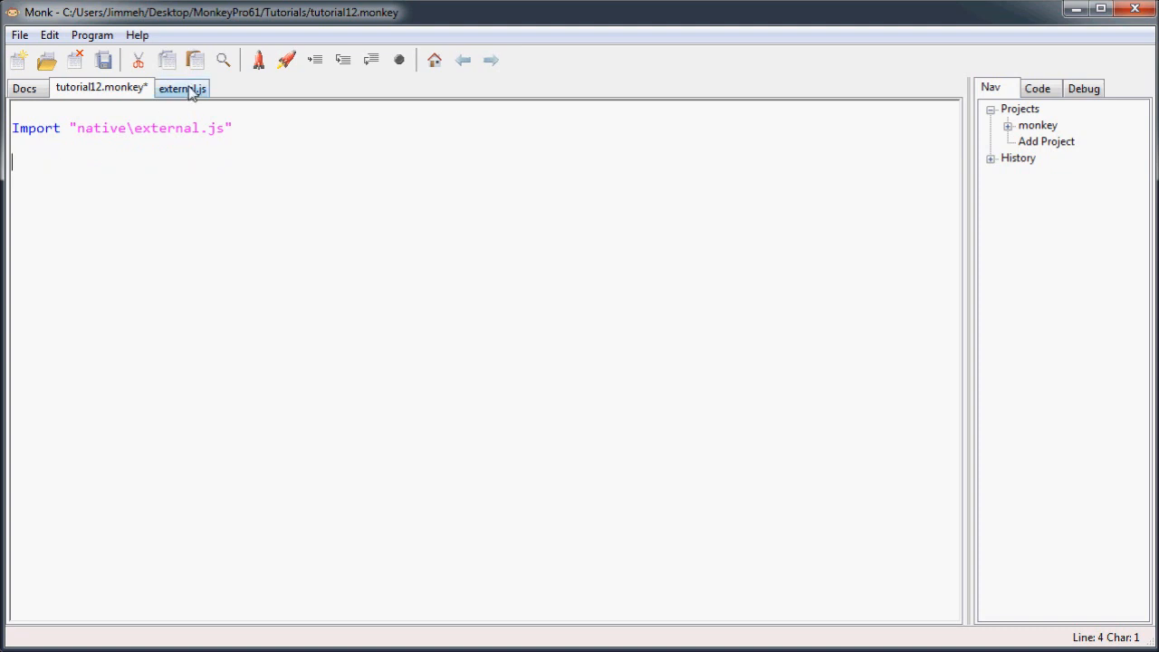
left_click(182, 87)
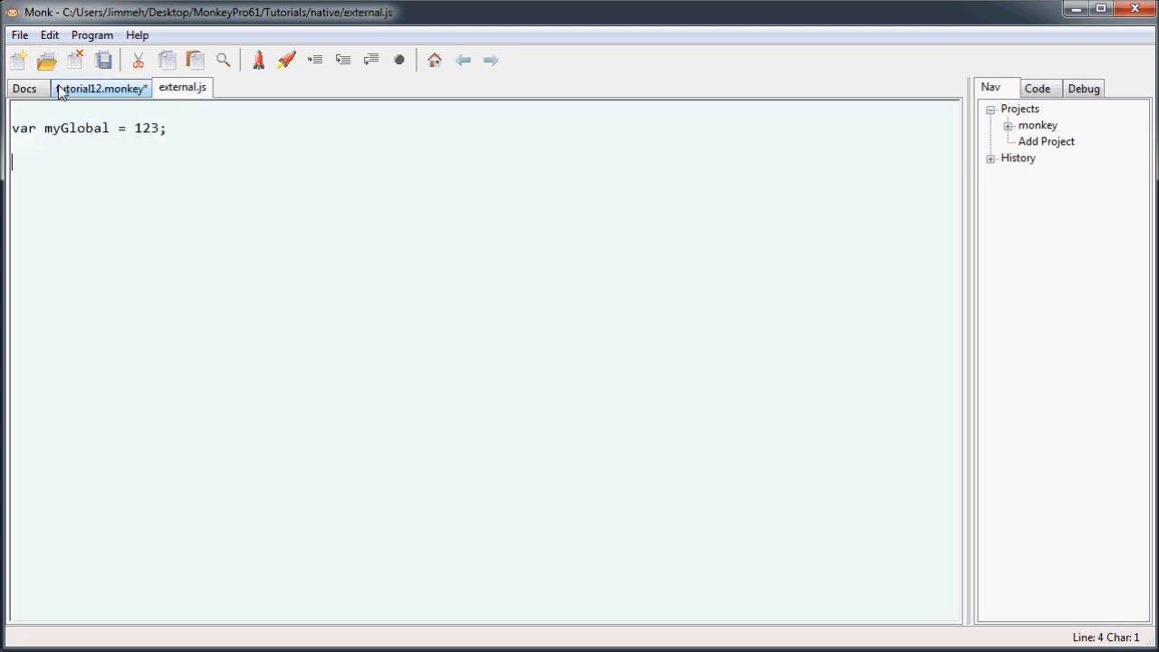
left_click(100, 87)
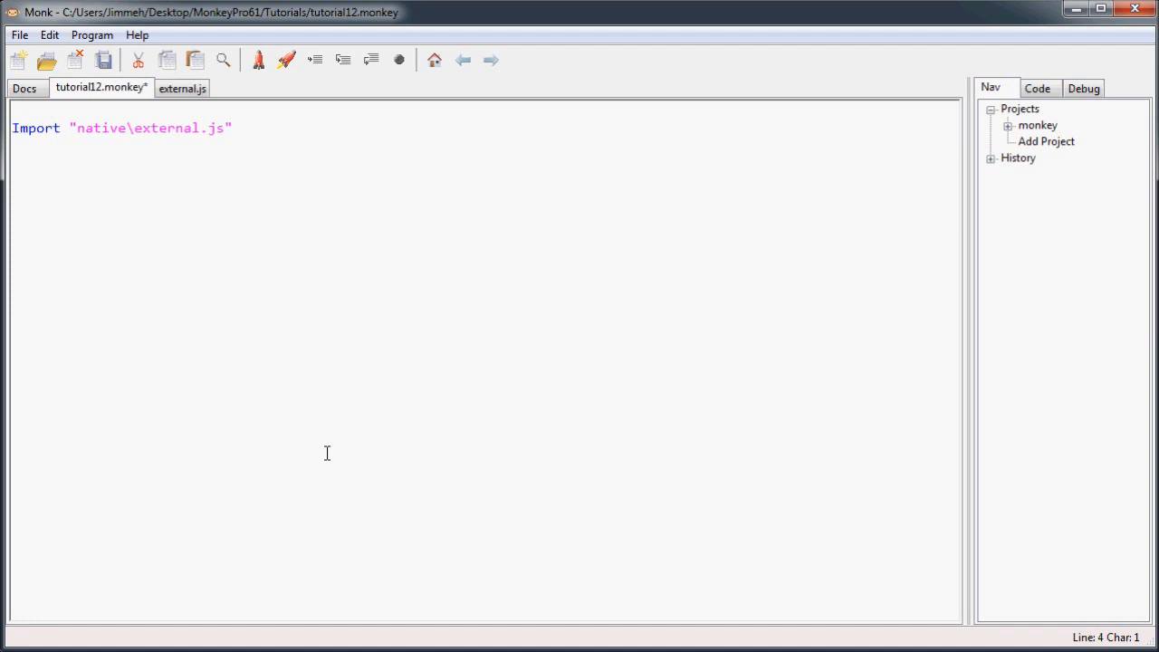
Step: Add an Extern block declaring Global myGlobal:Int, then begin the Public line
type("Ex")
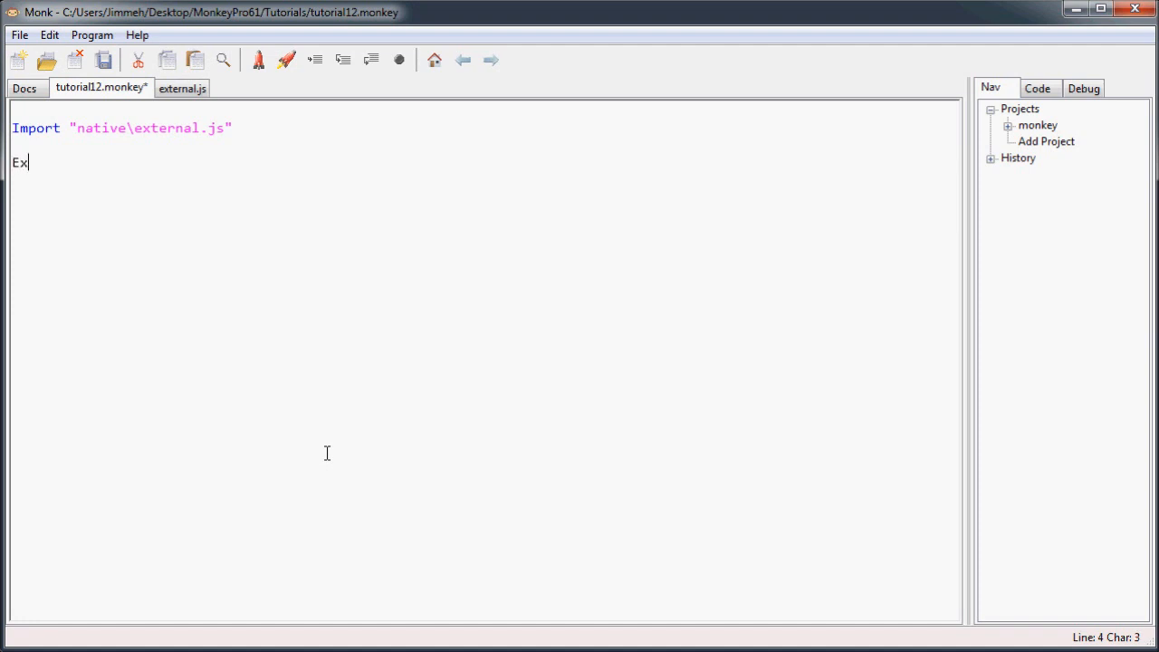
type("tern")
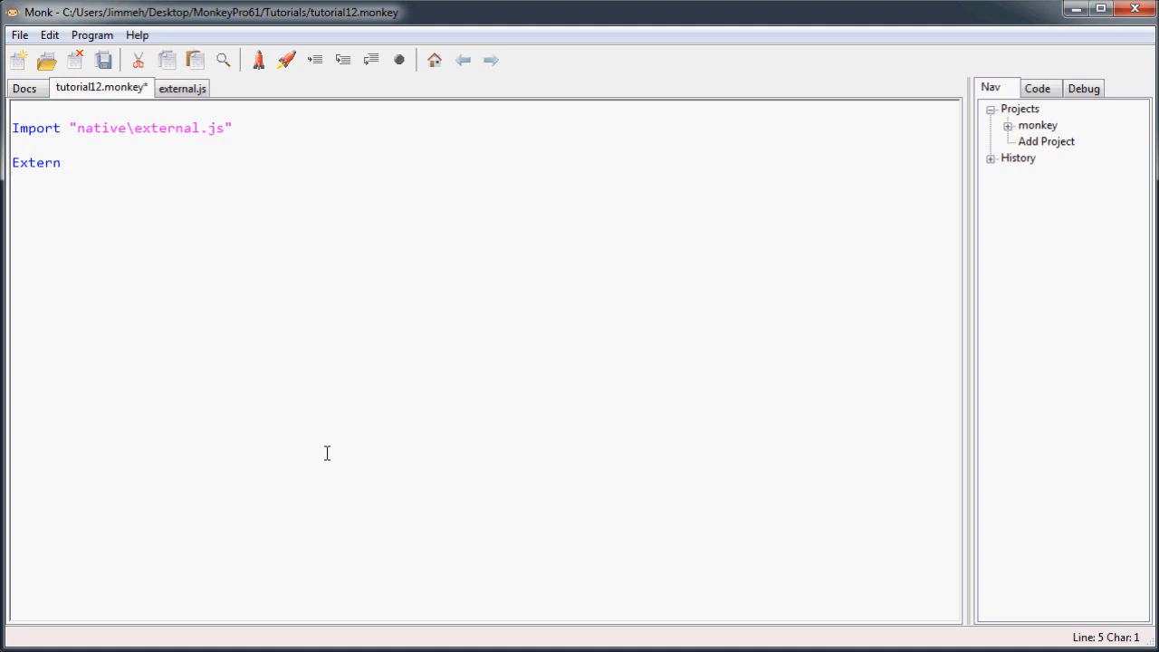
type("Global")
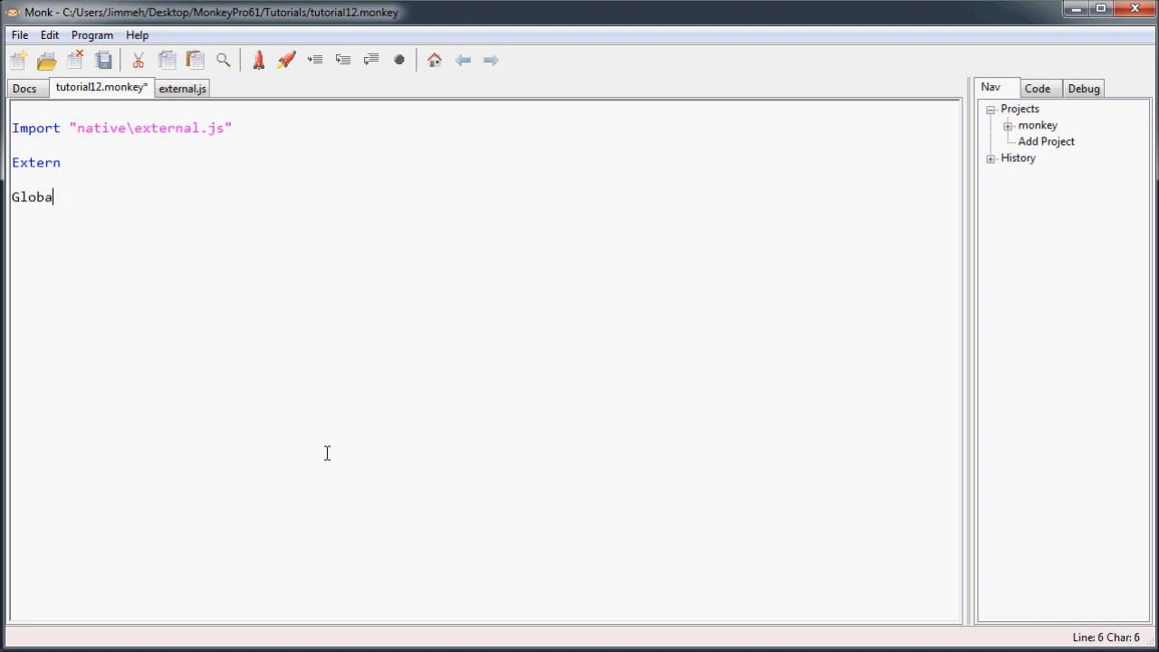
type("l")
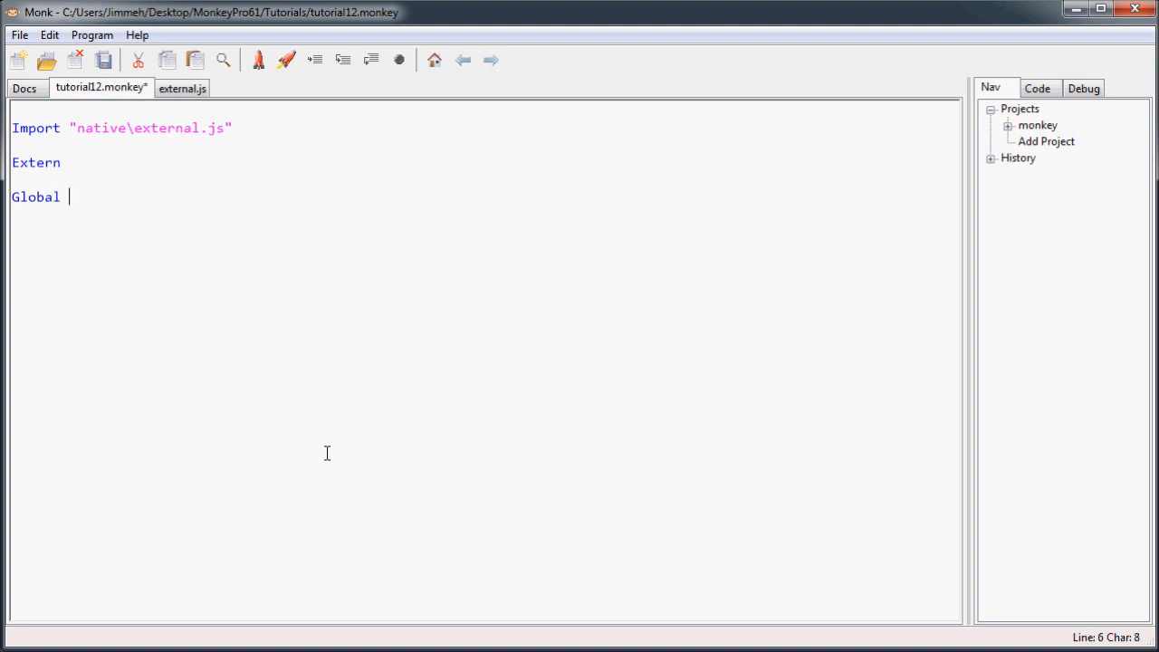
type("my")
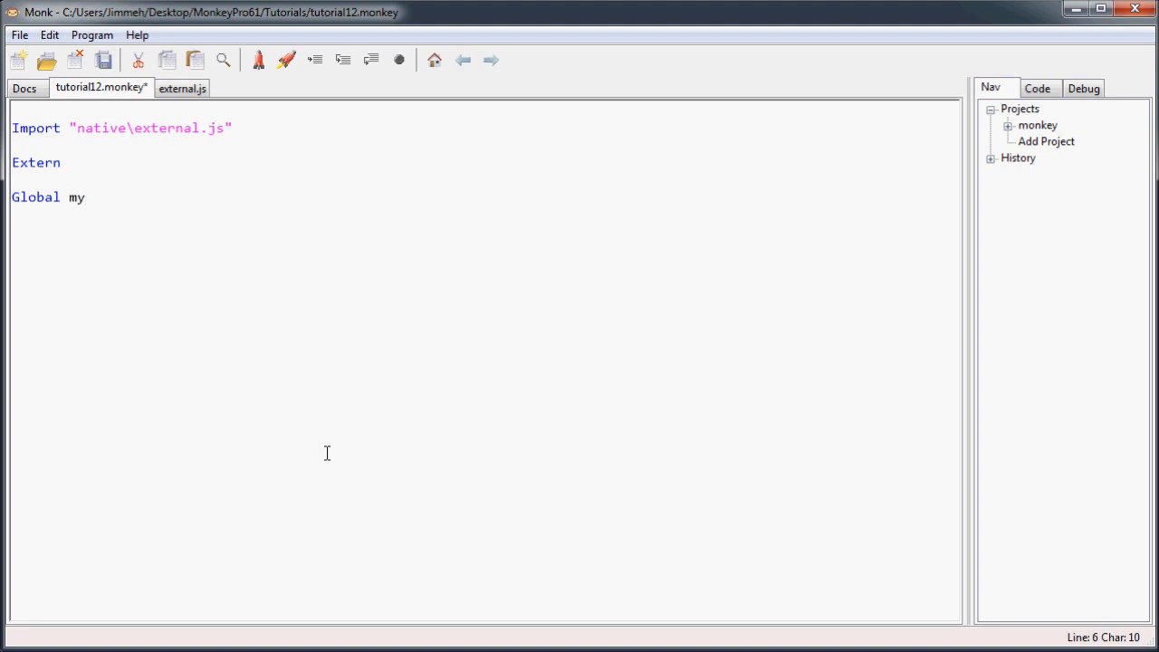
type("Glo")
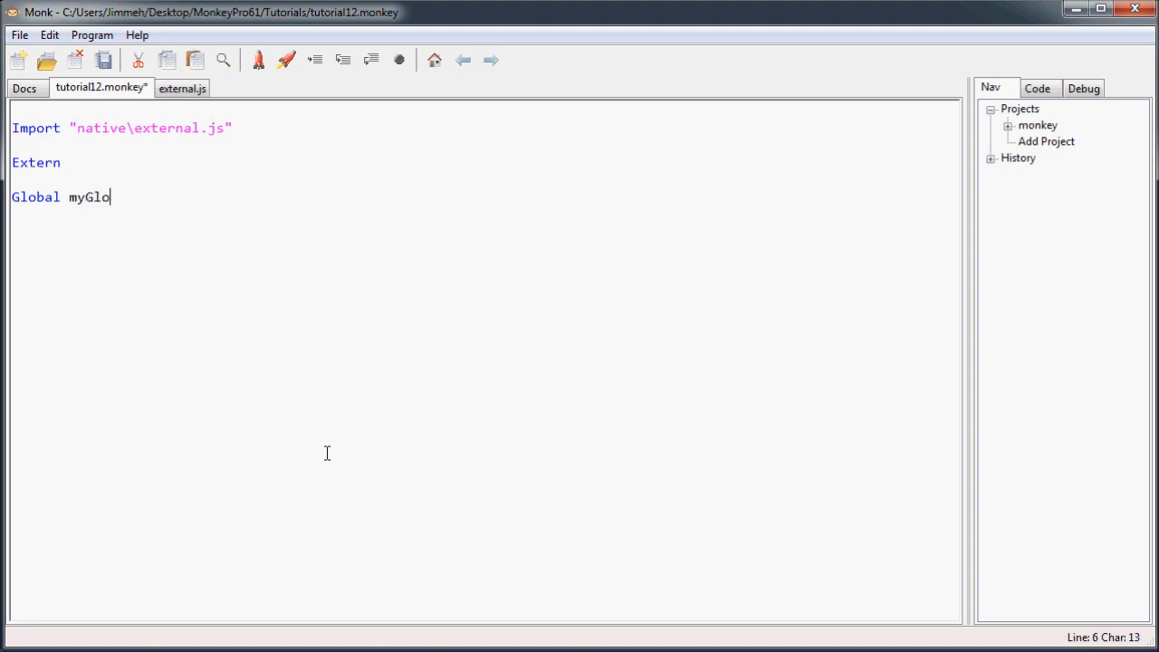
type("bal:int")
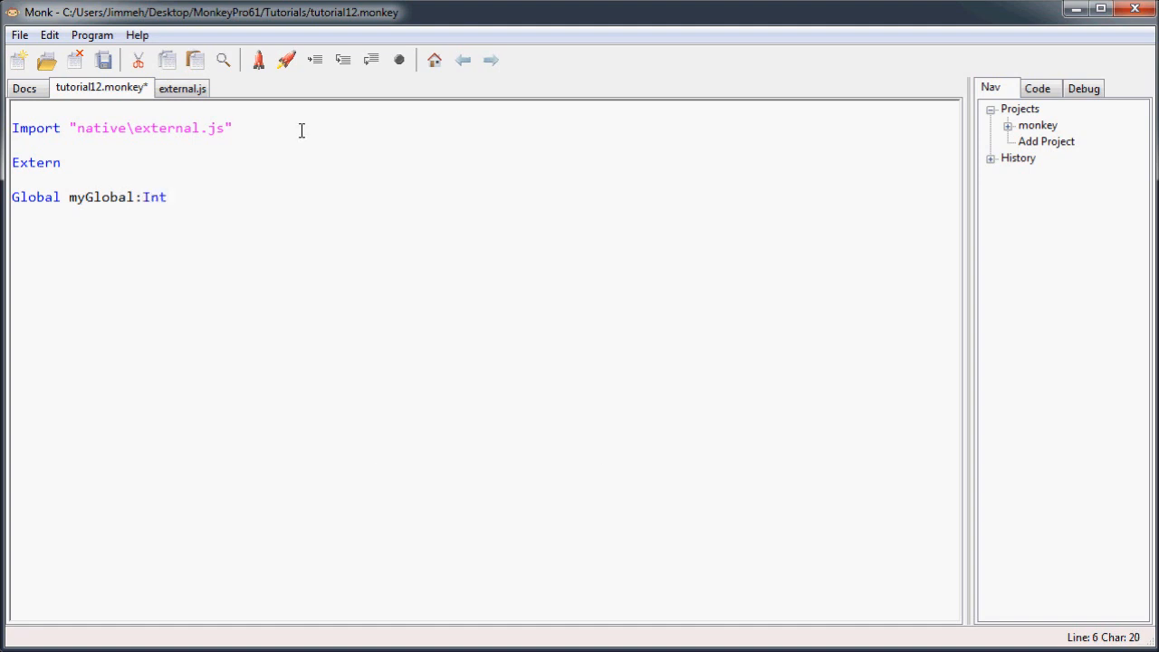
left_click(181, 87)
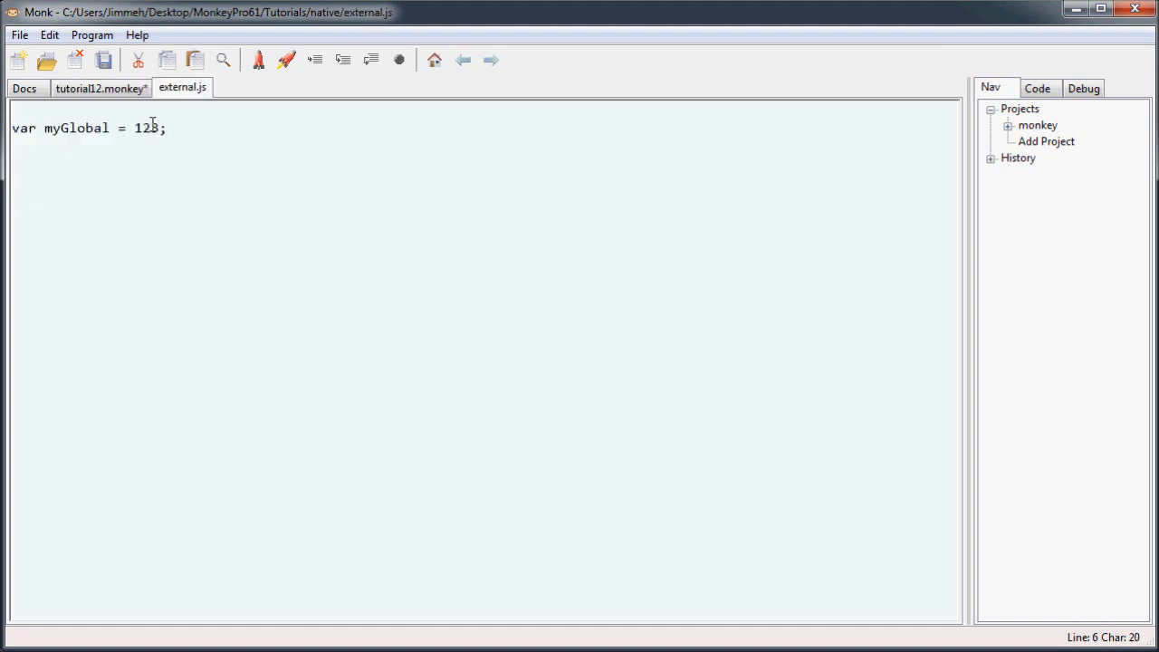
double_click(76, 126)
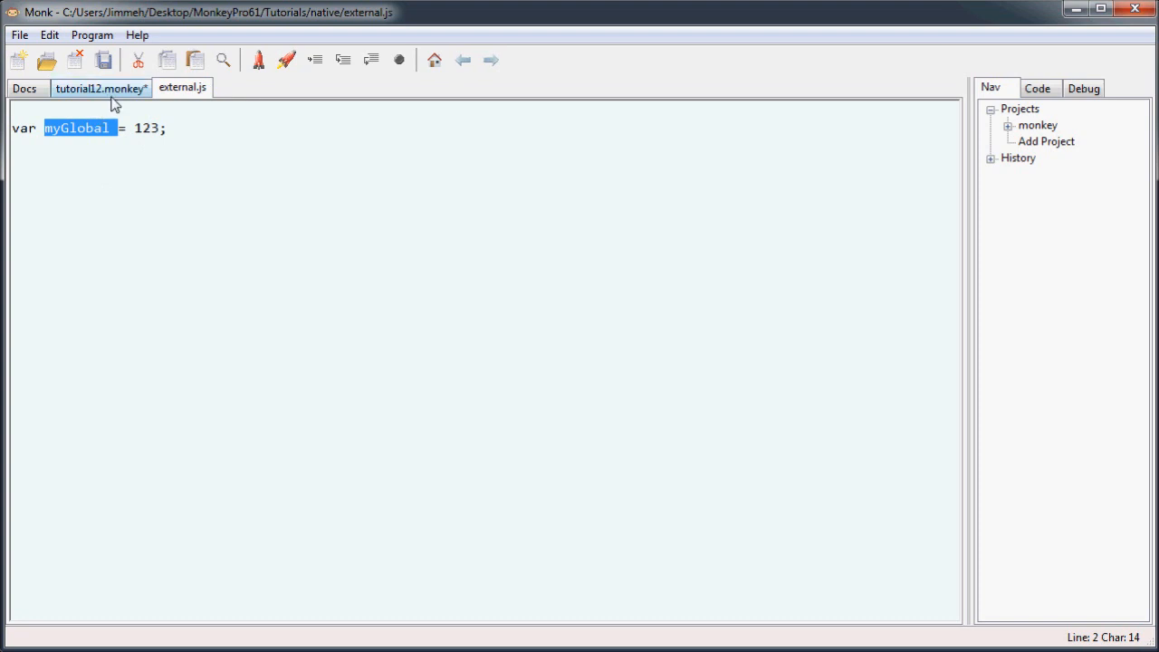
left_click(98, 87)
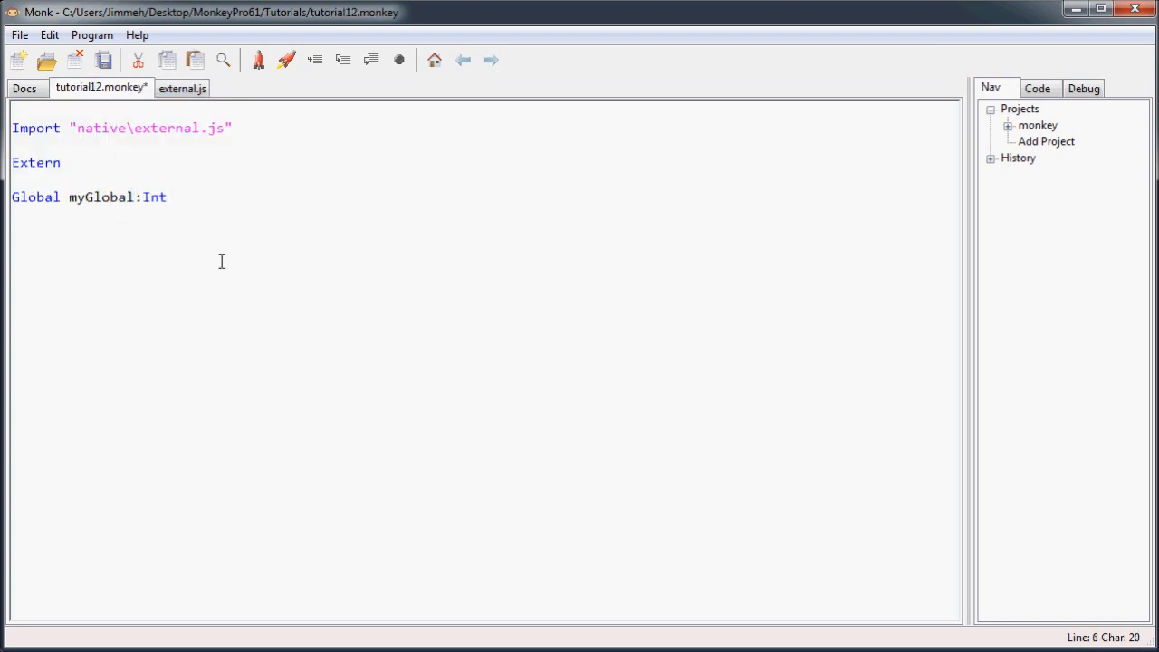
type("PPu")
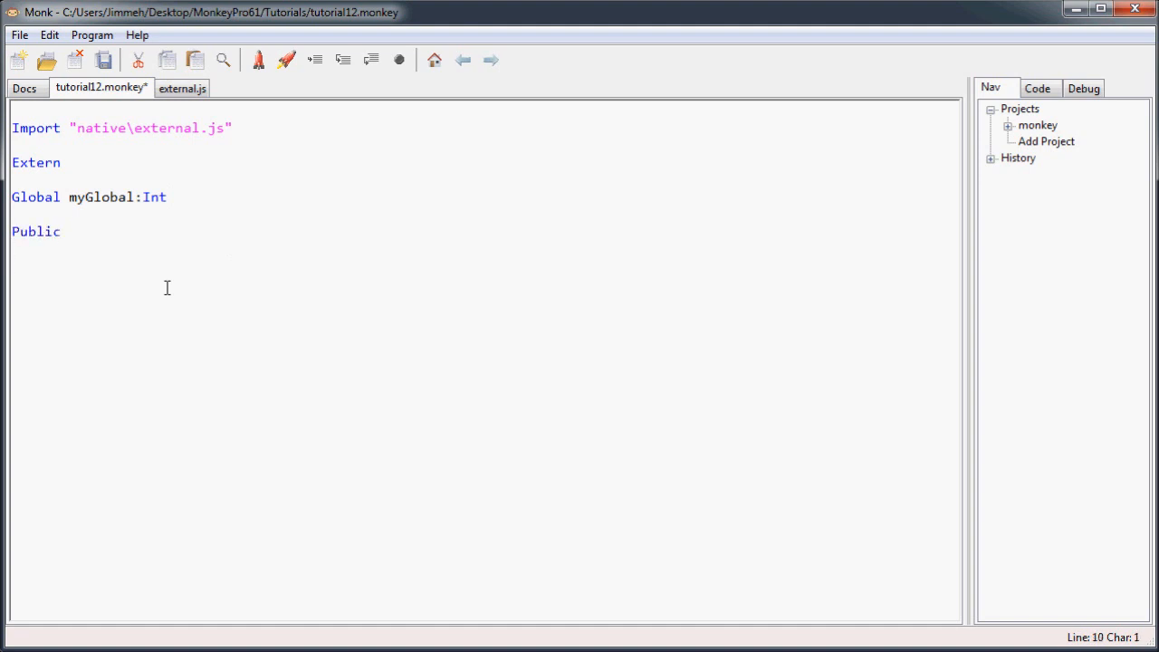
Step: Write Function Main:Int() with Print(myGlobal) and Return 0, then build for HTML5
left_click(11, 264)
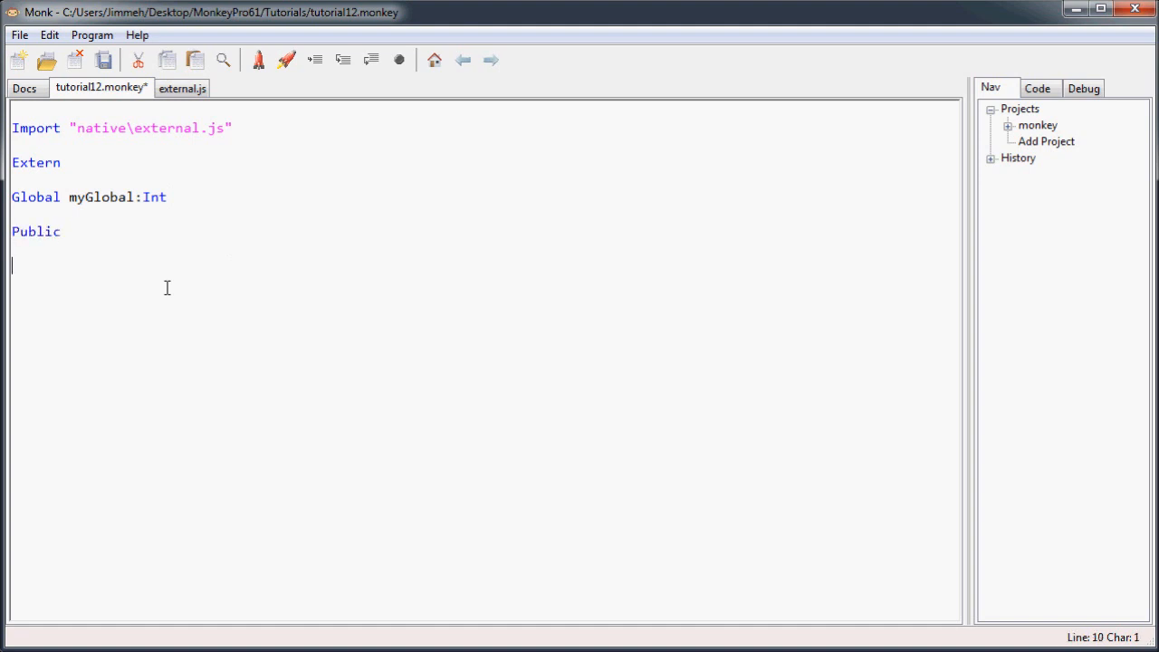
type("Funct")
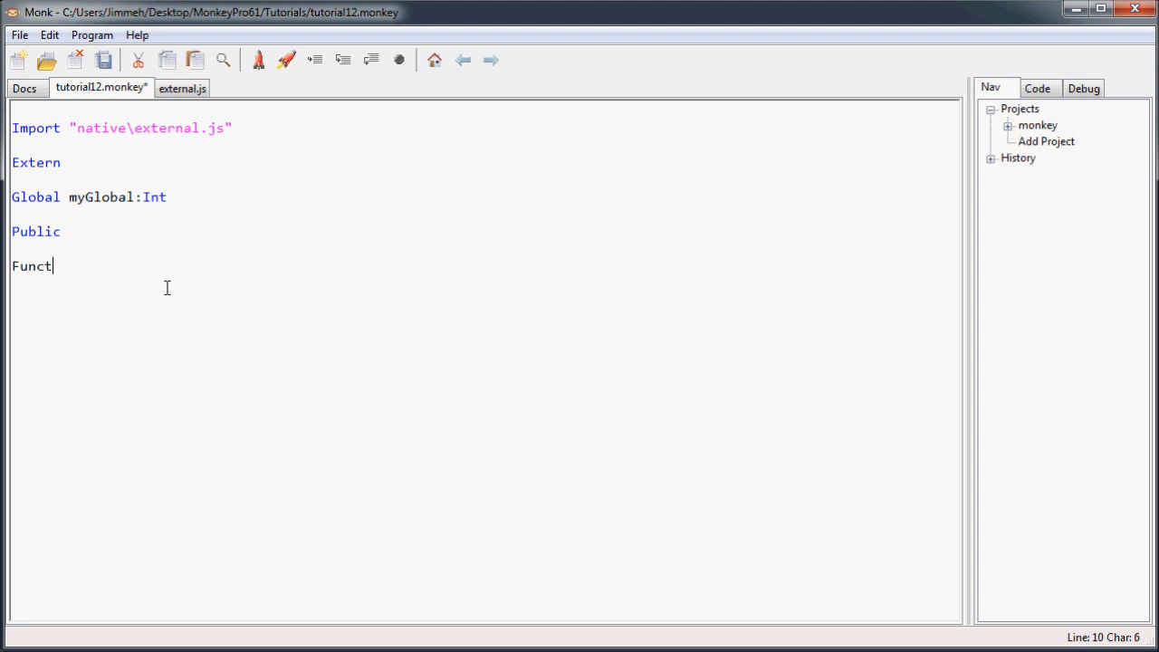
type("ion")
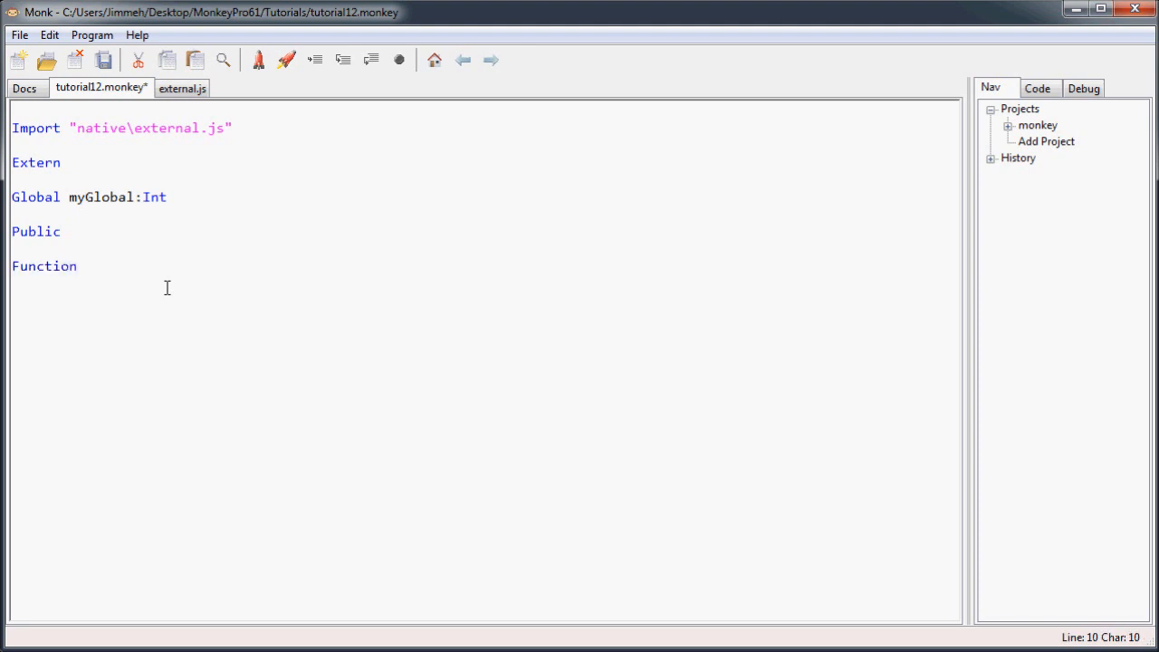
type("Main:Int")
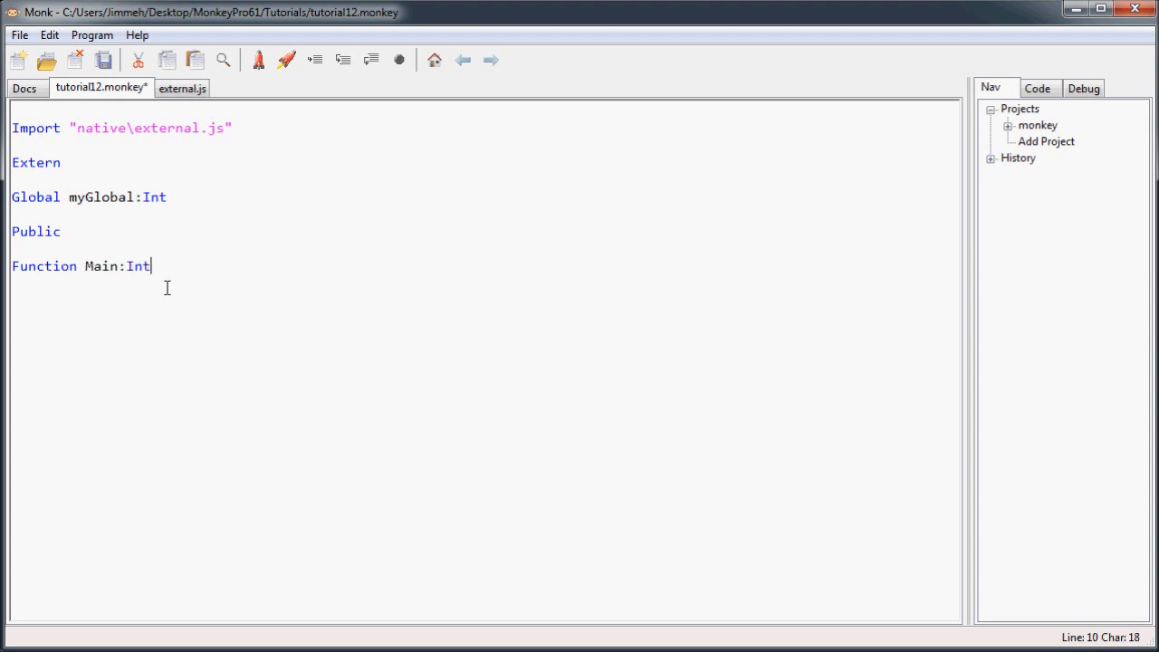
type("()")
type("Return 0")
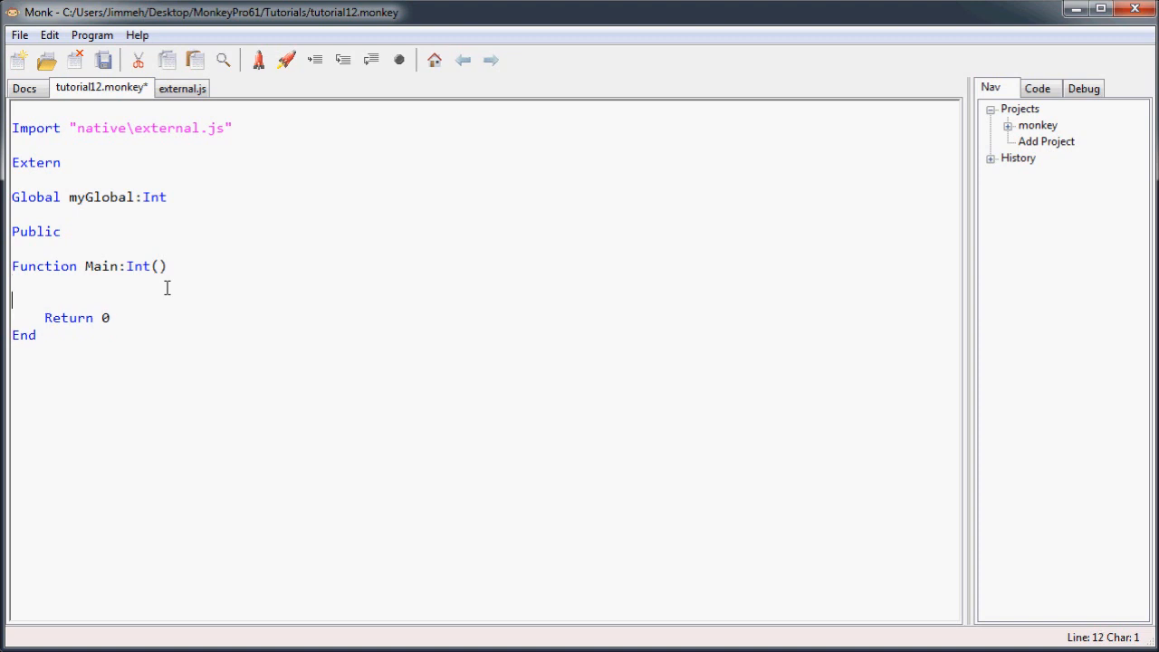
type("Print(myG")
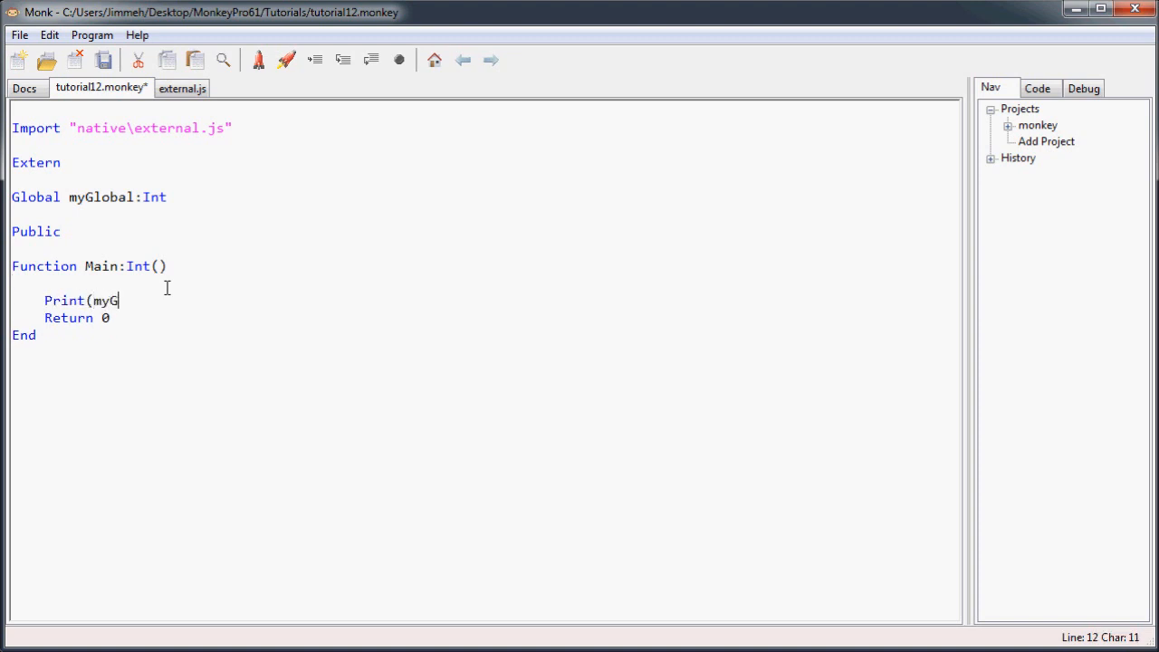
type("lobal)")
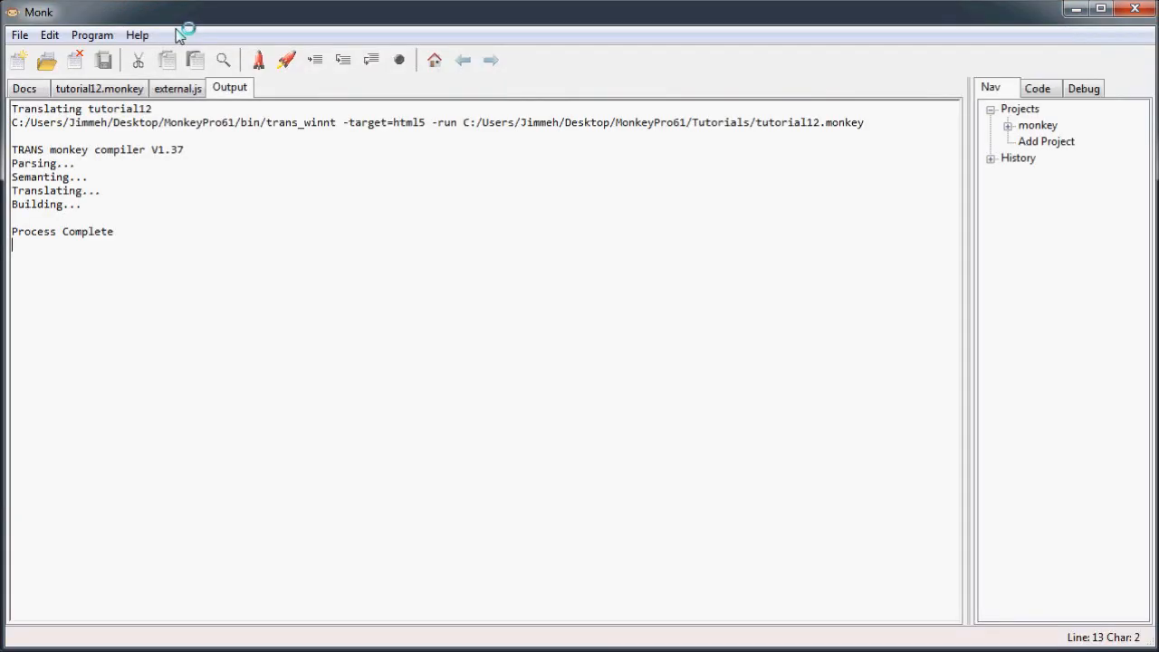
left_click(97, 87)
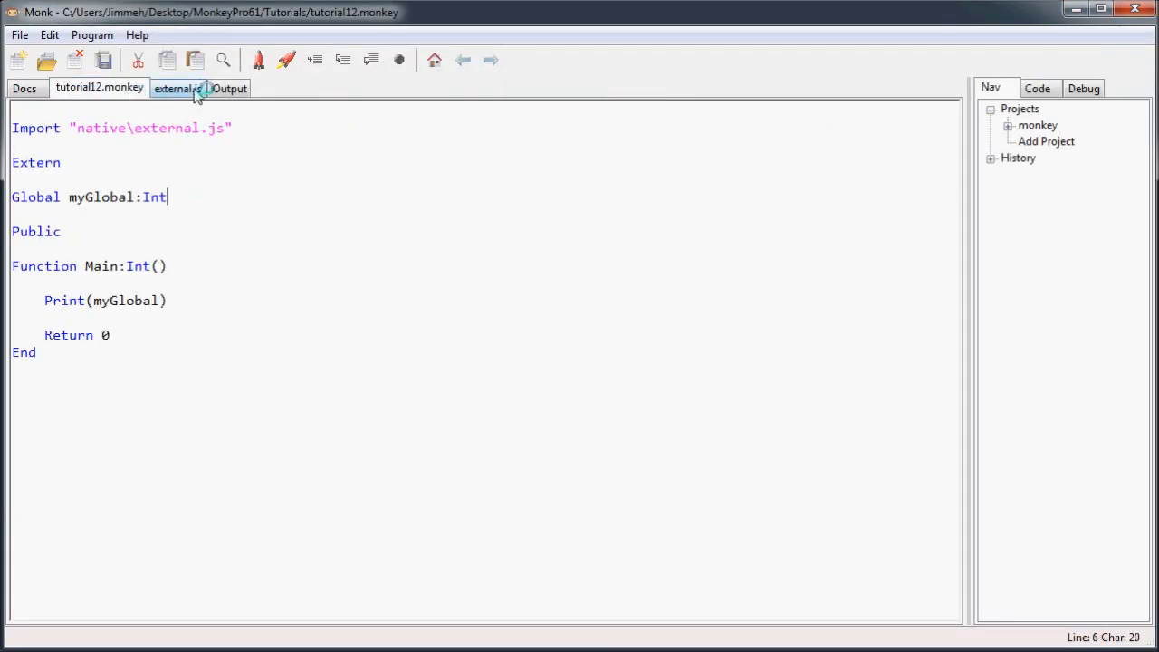
Step: Begin a DoPrompt(text) function in external.js after the myGlobal variable
left_click(177, 87)
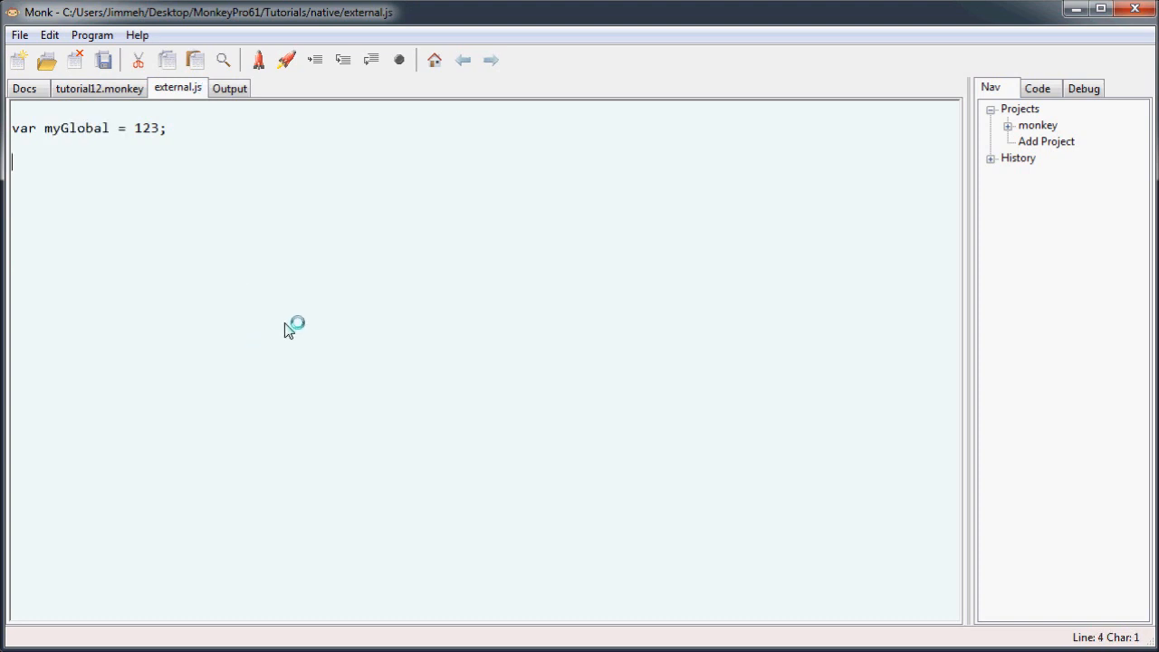
type("func")
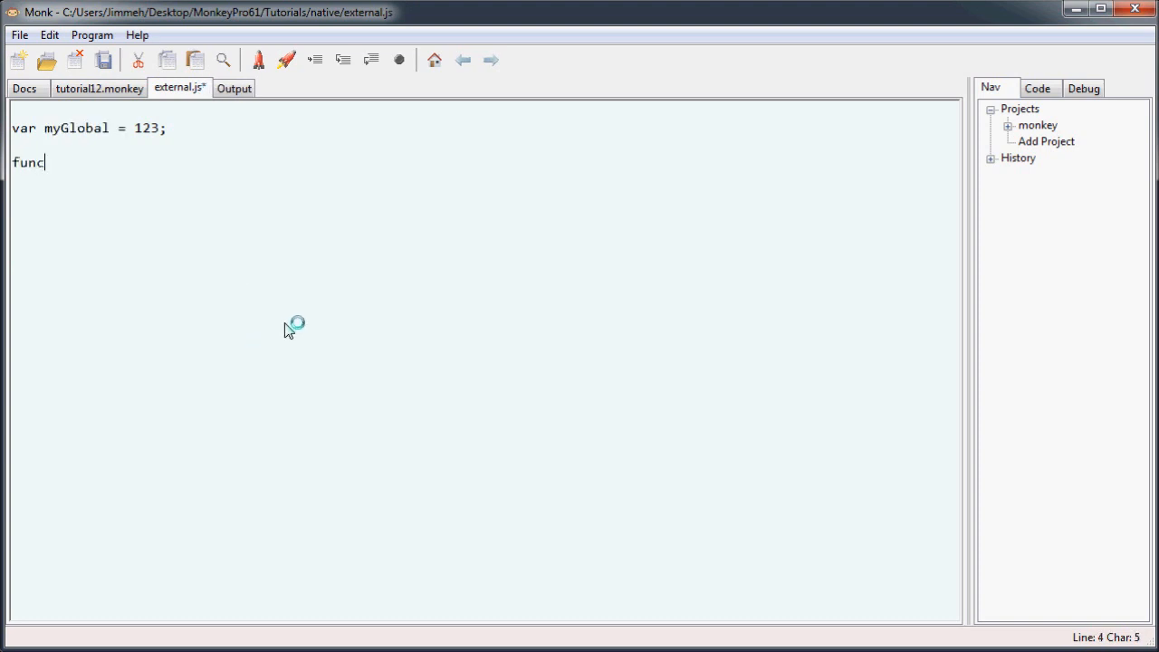
type("tion")
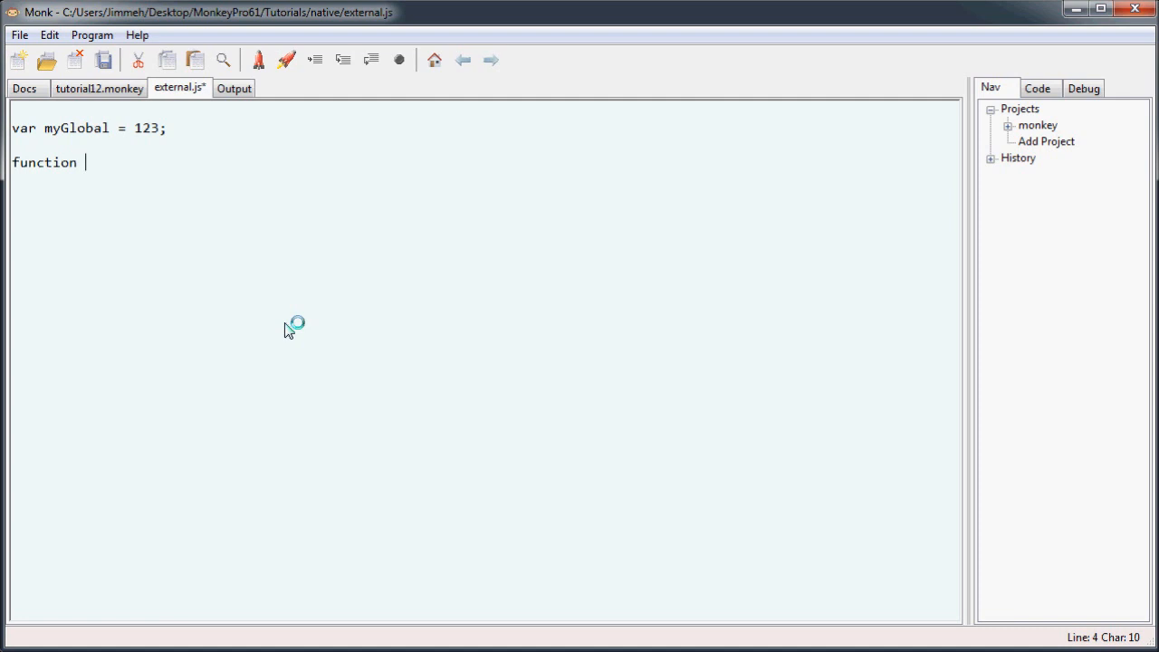
type("DoPromt")
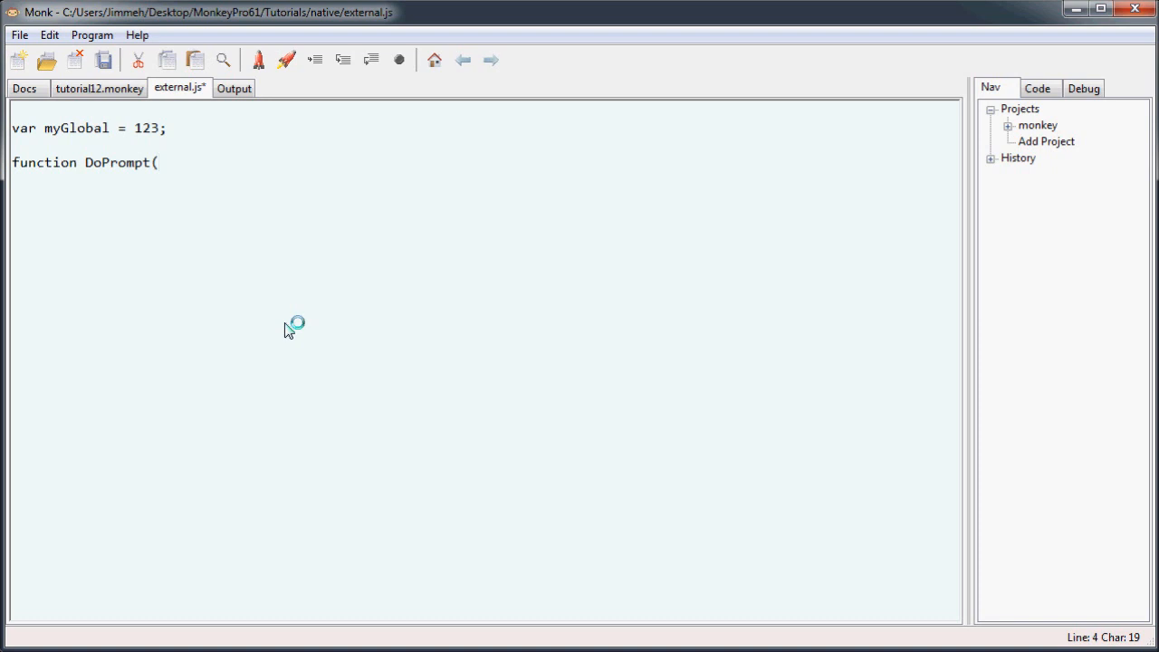
type("text")
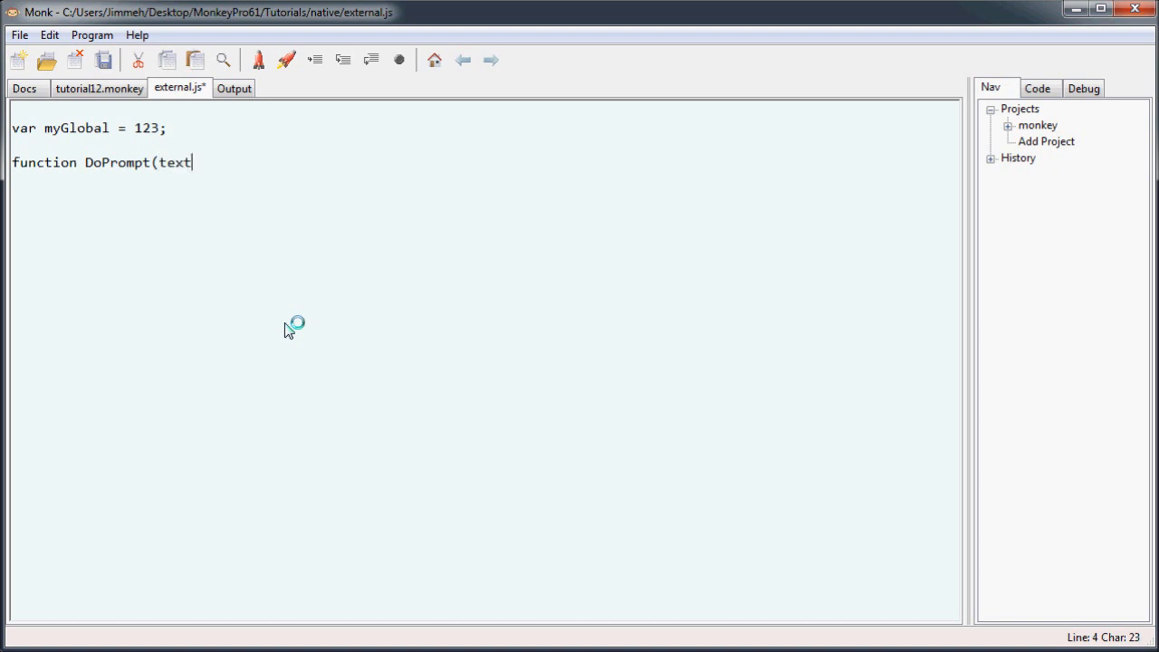
type(") {")
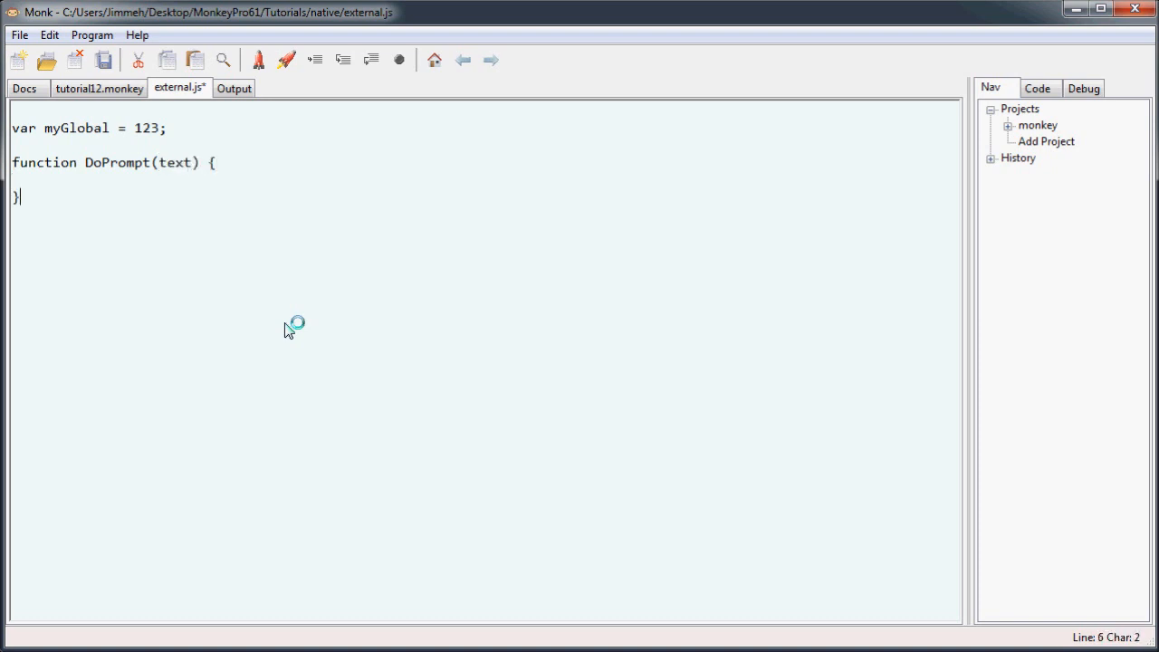
Step: Give DoPrompt the body return prompt(text, "");
type("promp")
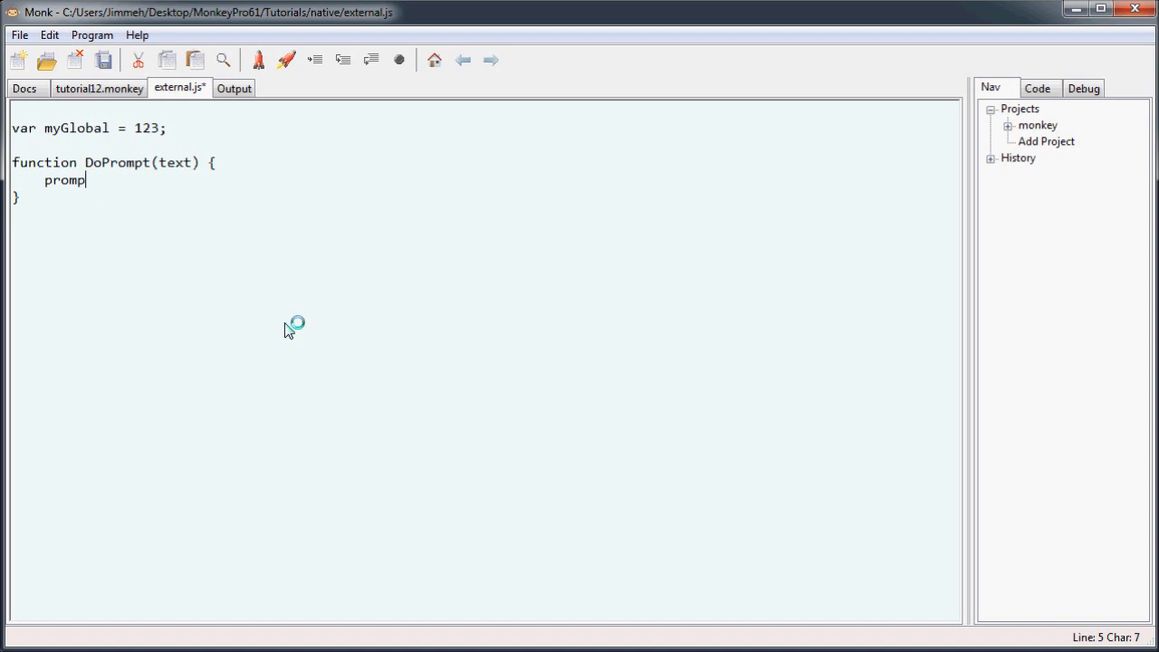
key("BackSpace")
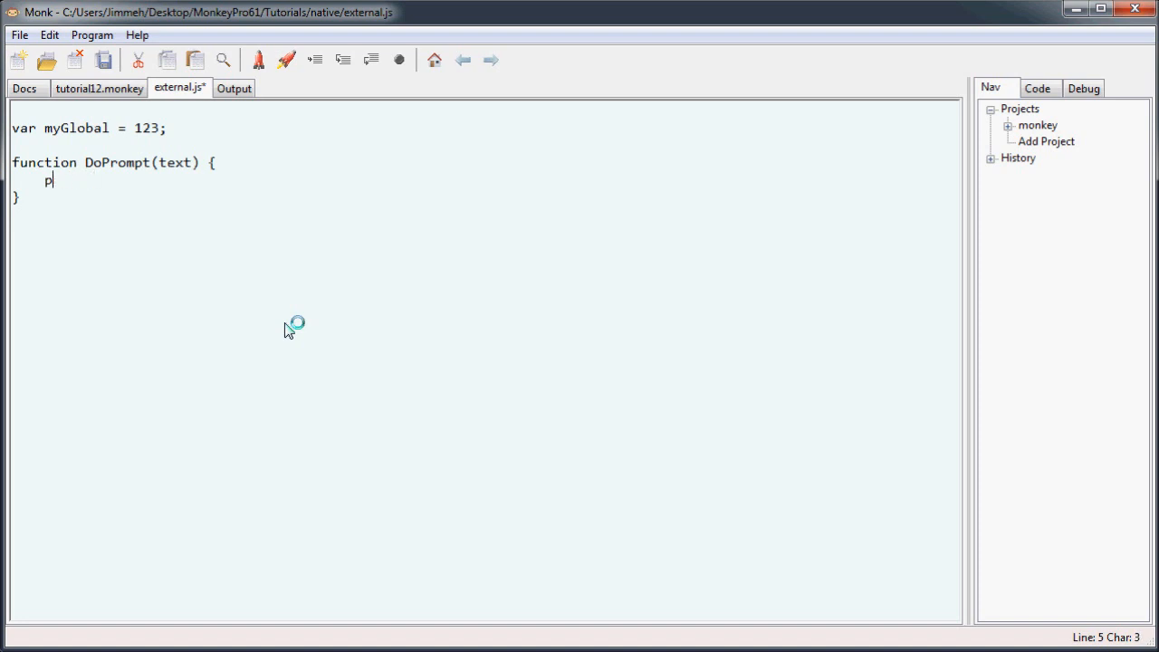
type("return")
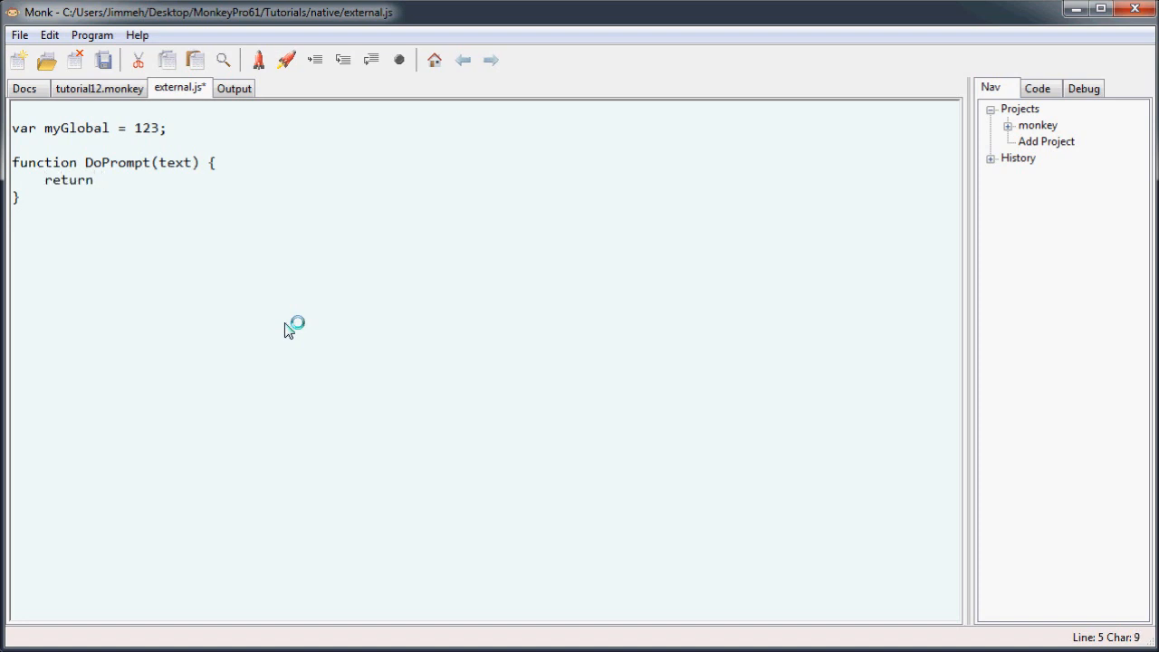
type("prompt")
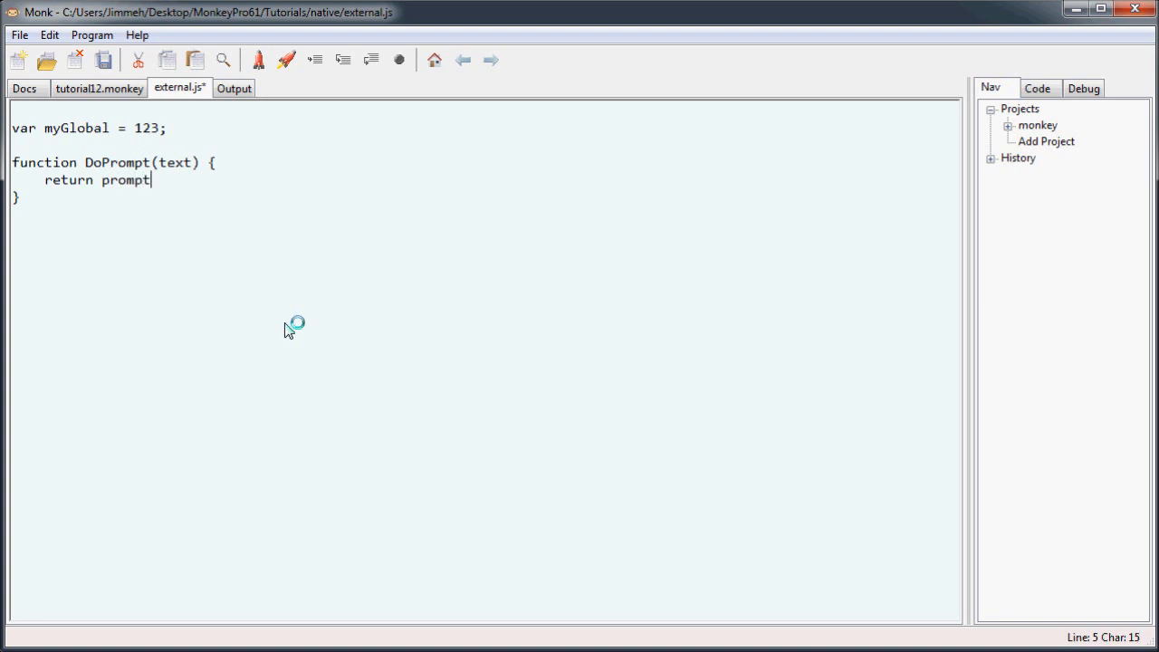
type("(")
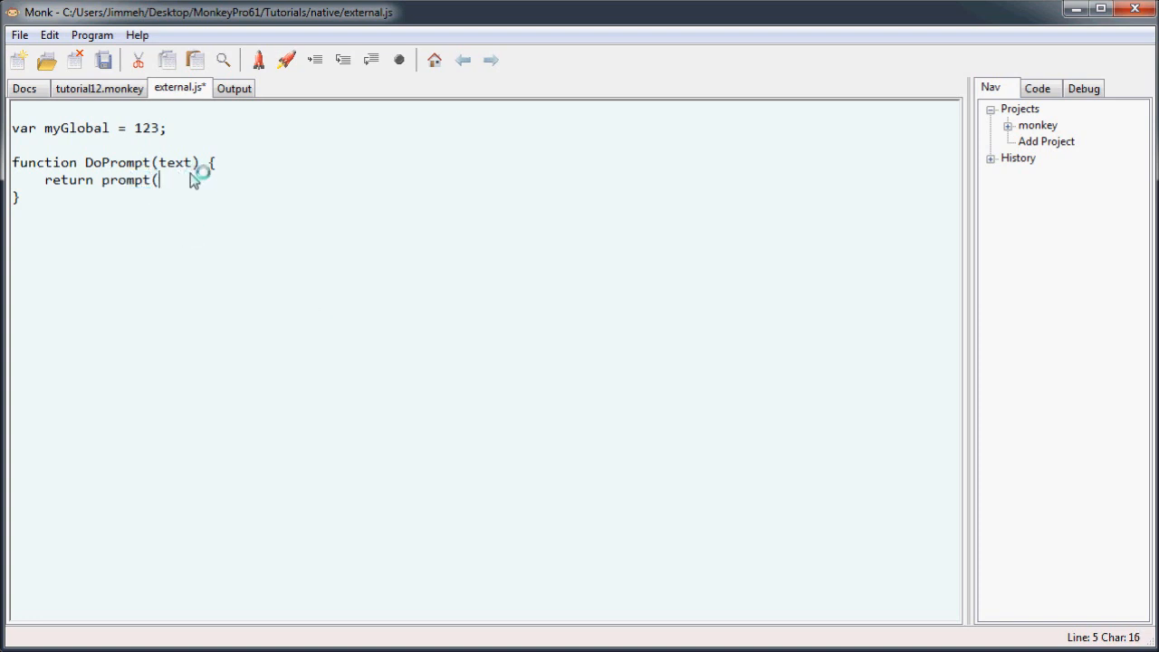
type("text")
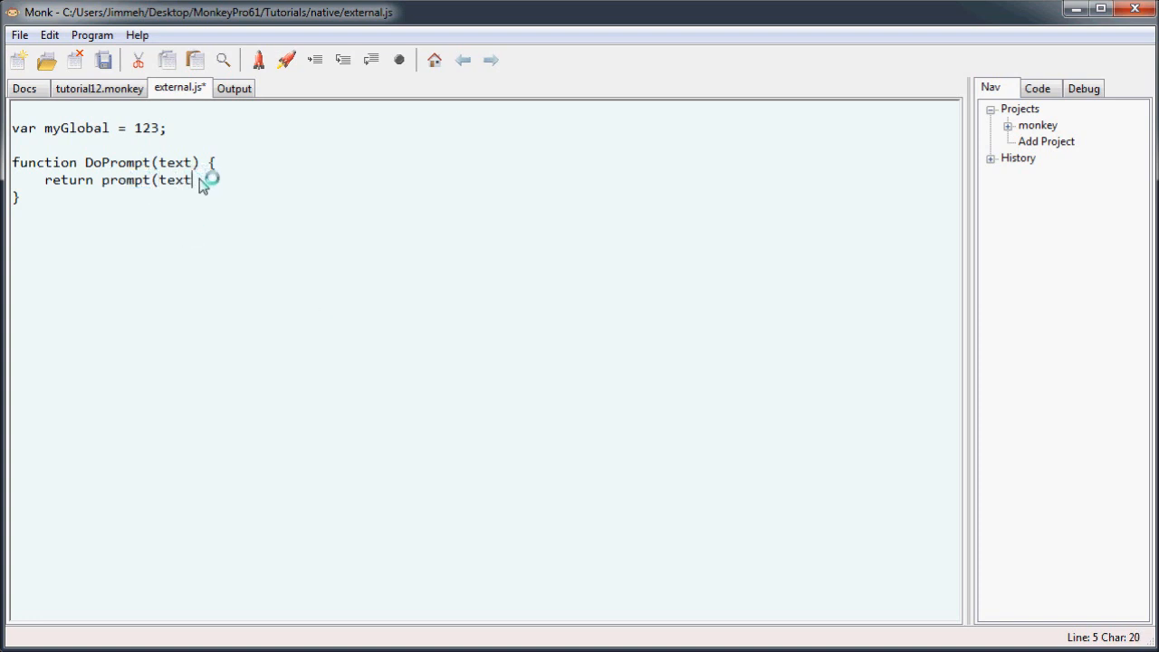
type(",")
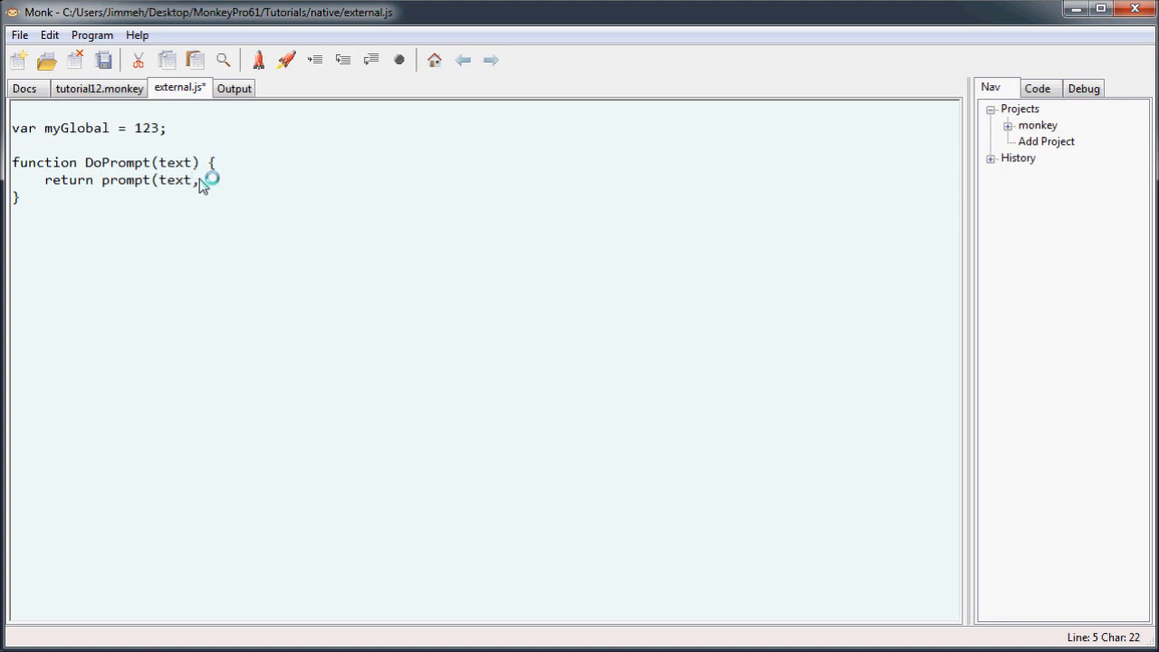
type("\"\");")
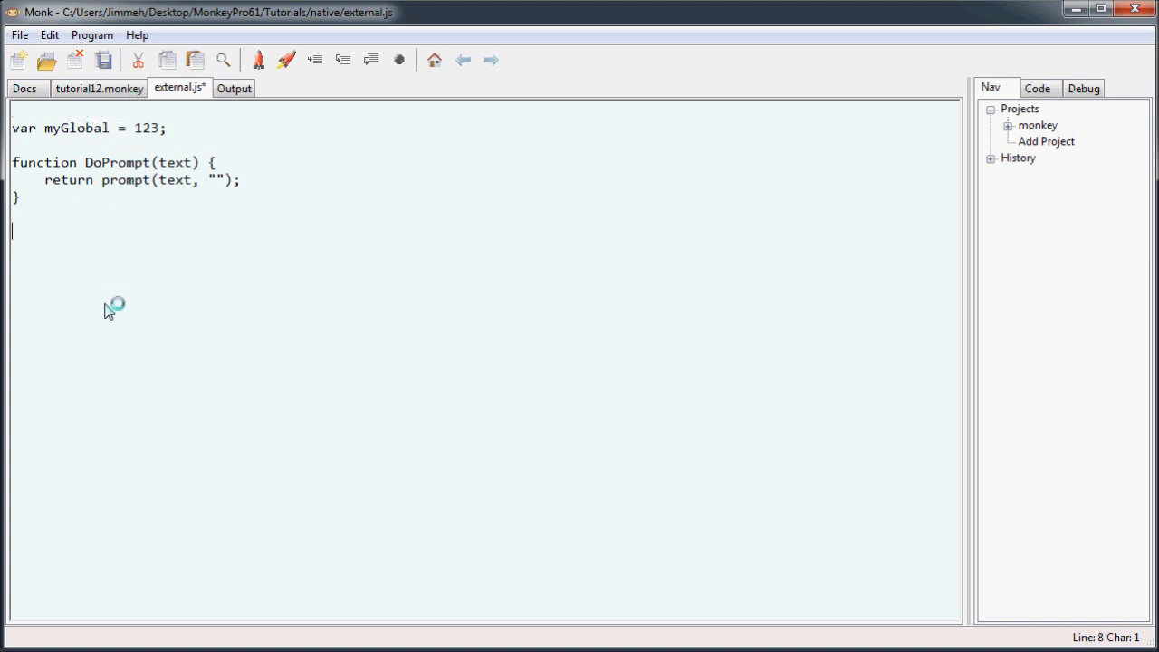
mouse_move(109, 287)
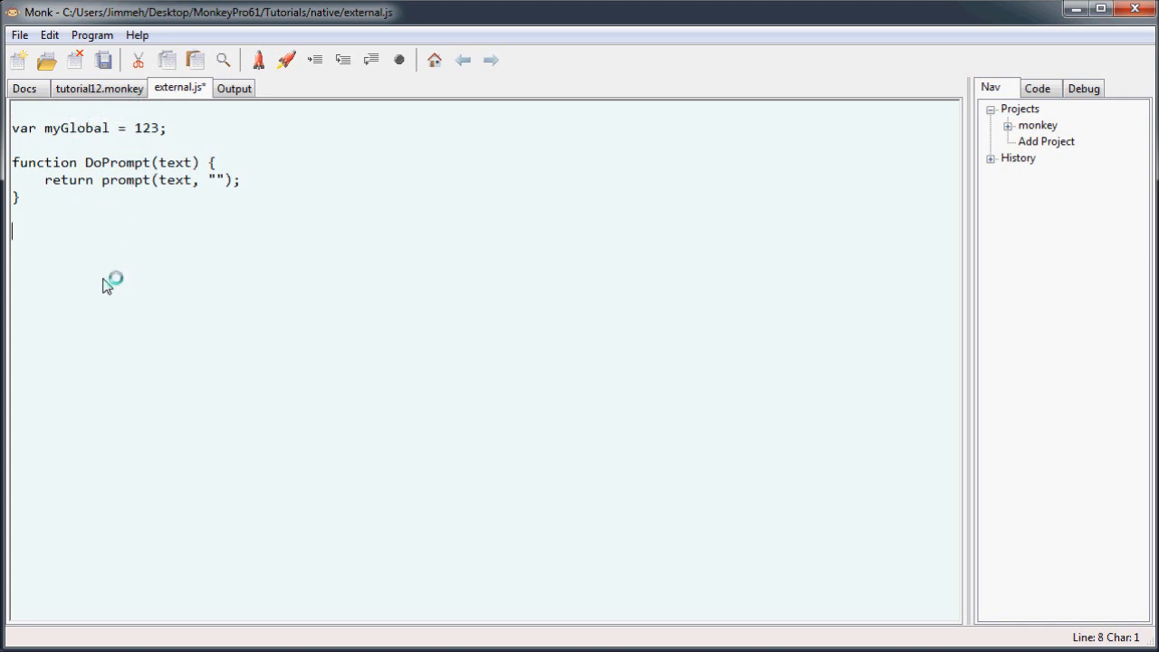
mouse_move(108, 257)
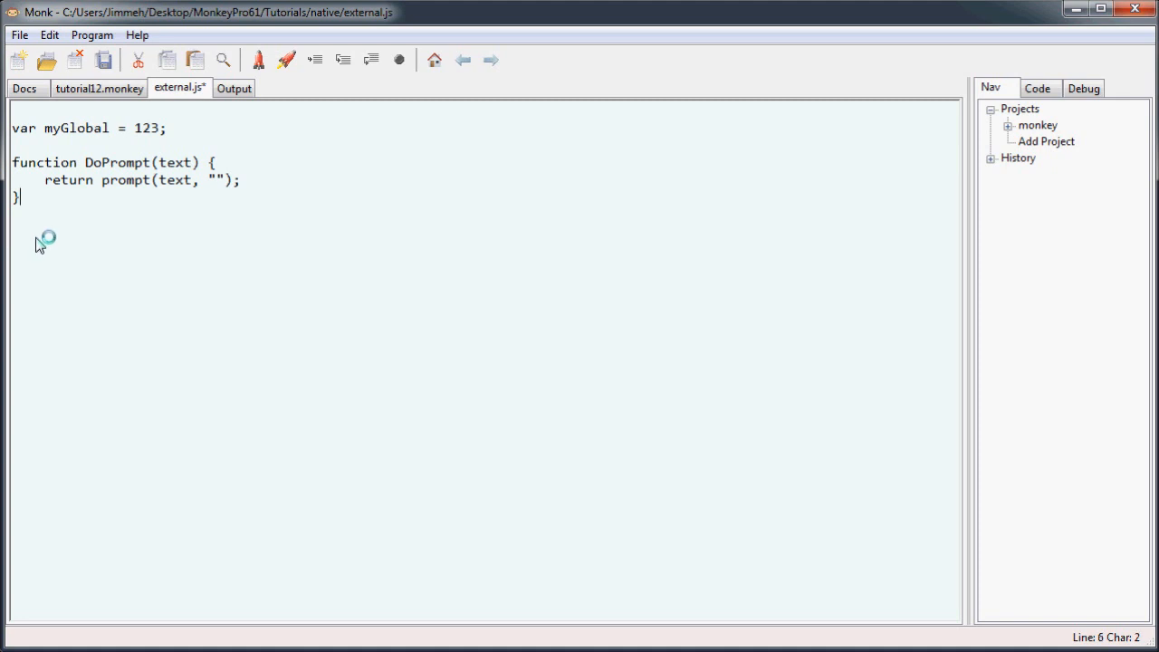
mouse_move(34, 203)
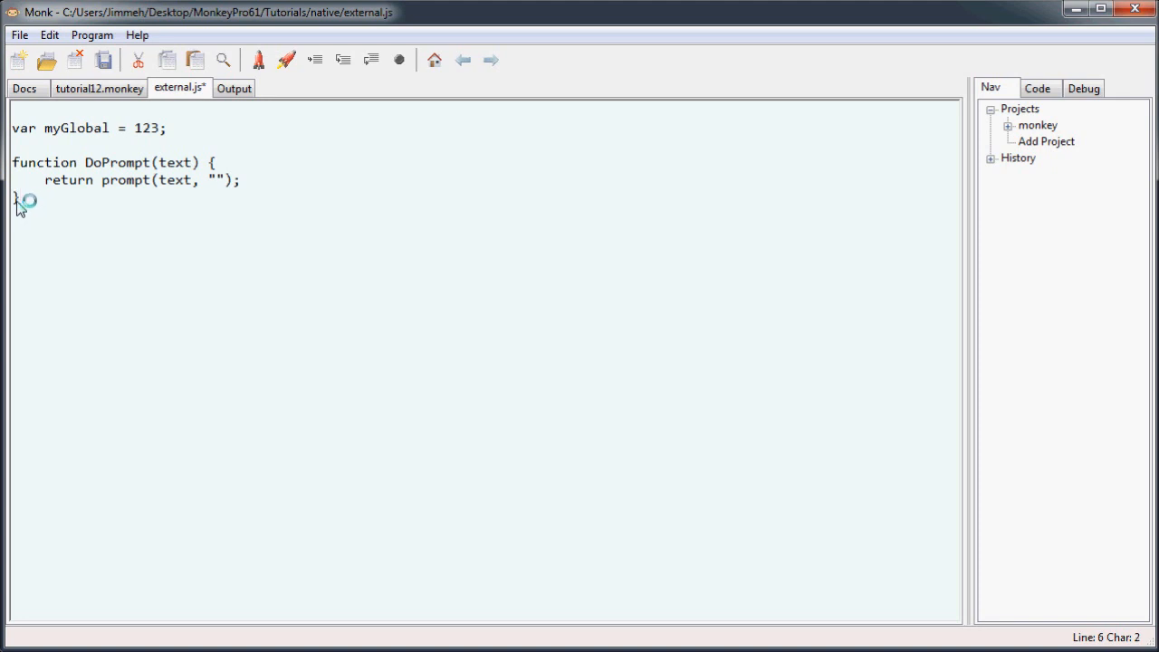
mouse_move(72, 203)
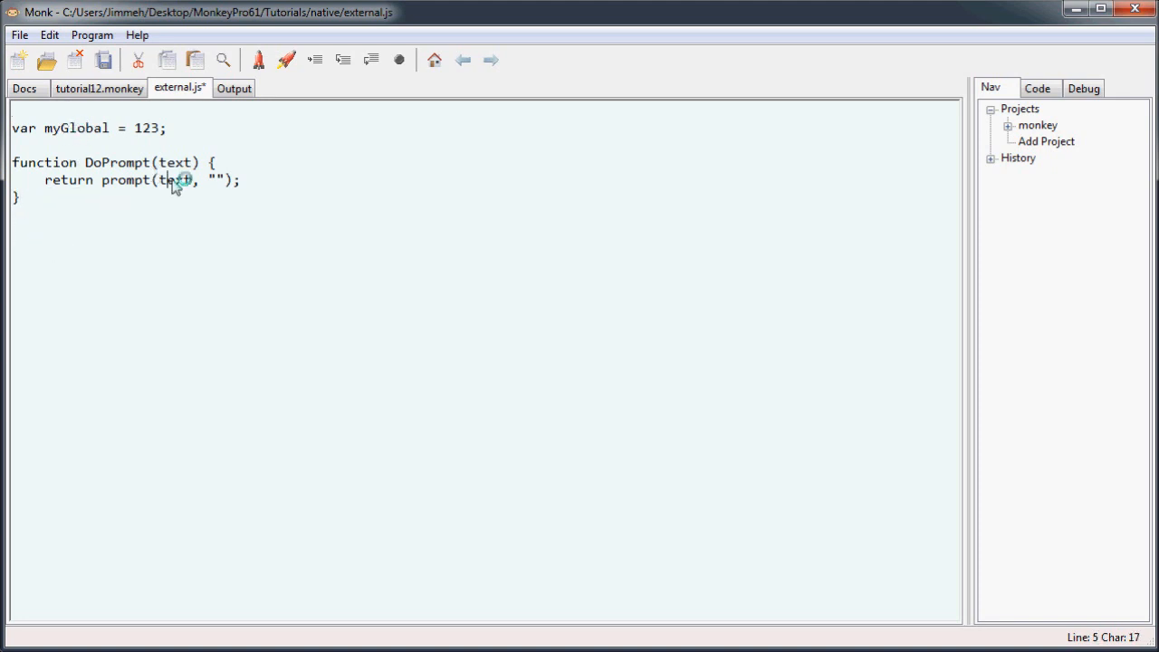
Step: Check the DoPrompt function name in external.js before declaring its Monkey counterpart
left_click(98, 87)
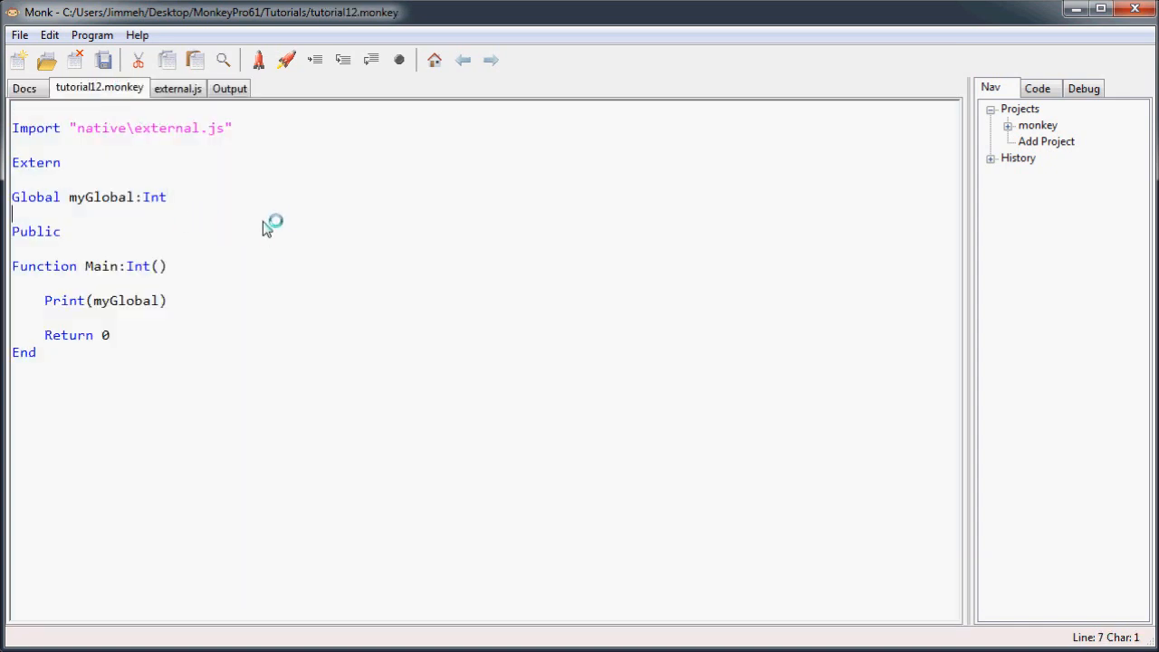
left_click(178, 87)
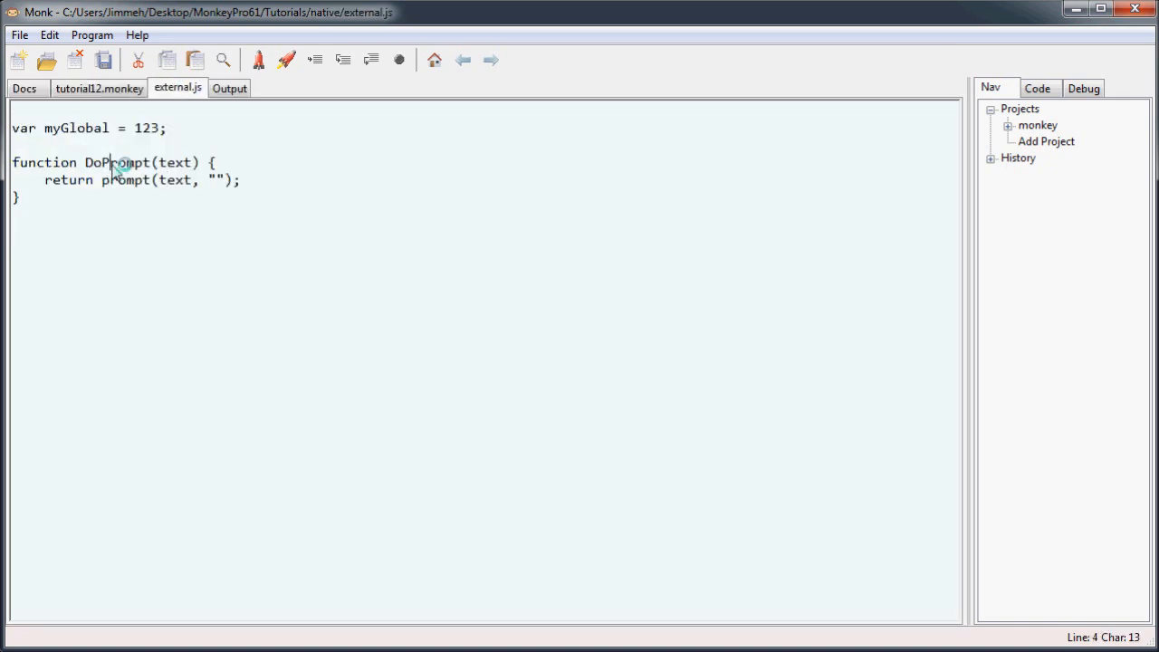
double_click(116, 163)
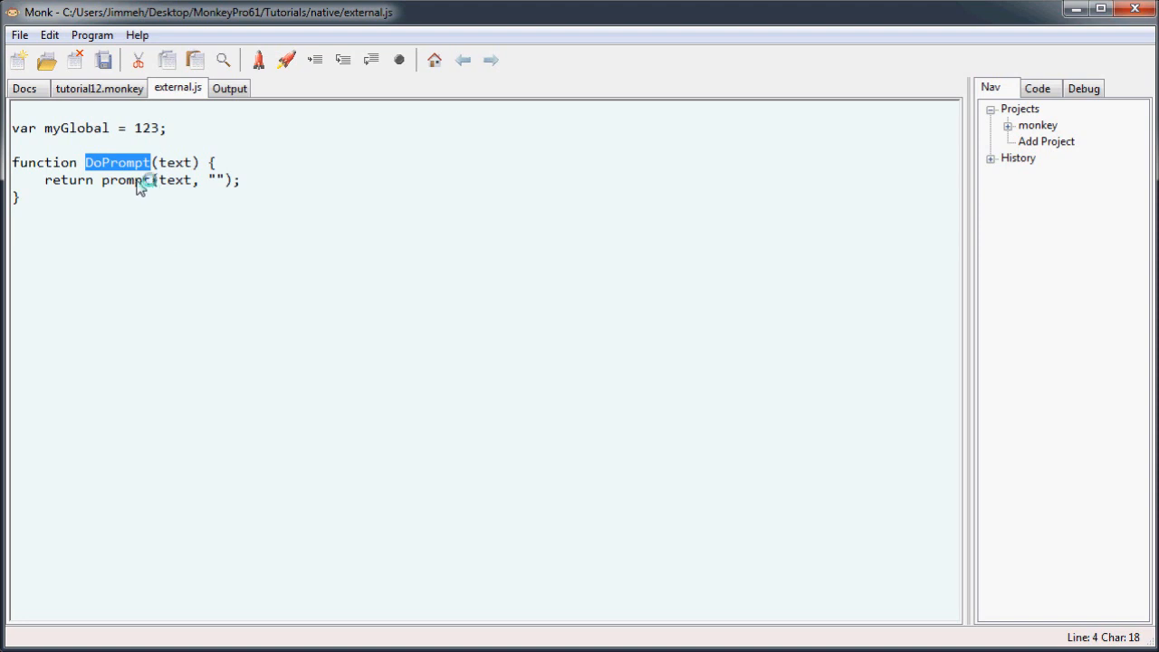
left_click(98, 87)
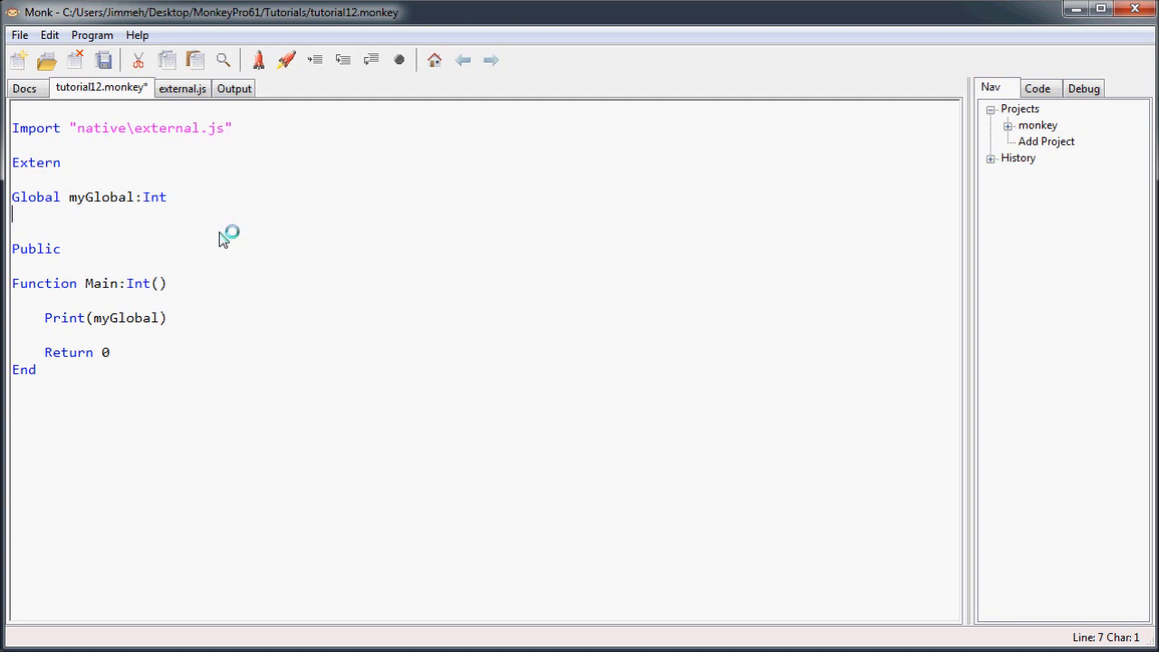
Step: Declare Function InputDialog:String(text:String) under Global myGlobal:Int in the Extern block
type("Function")
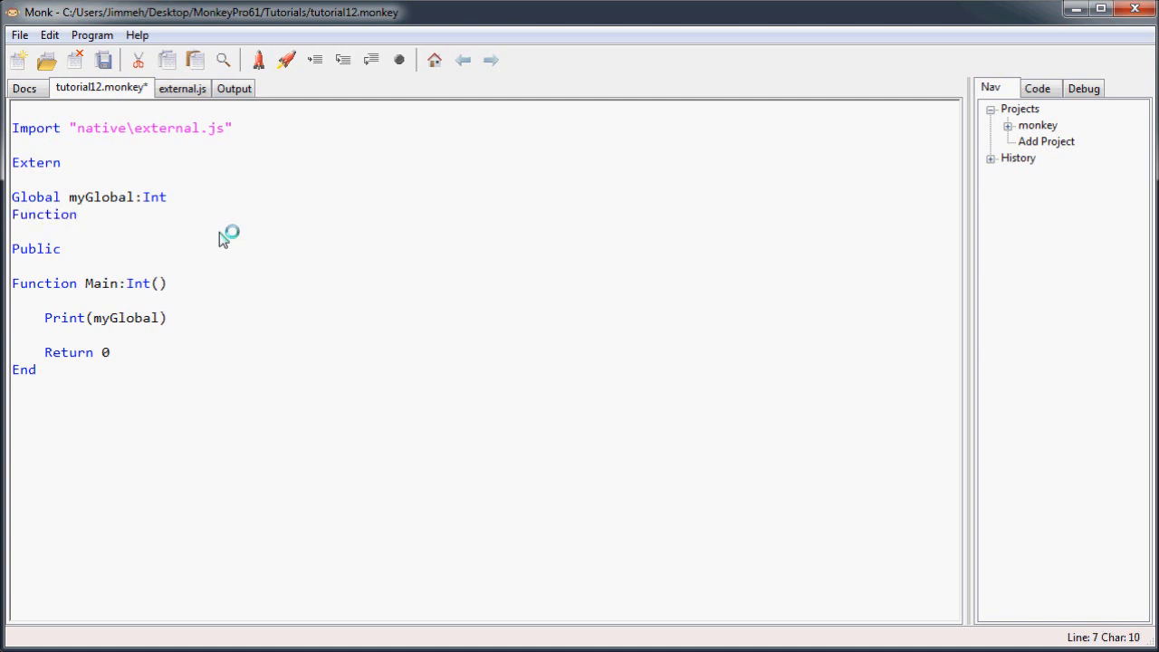
type("Inpur")
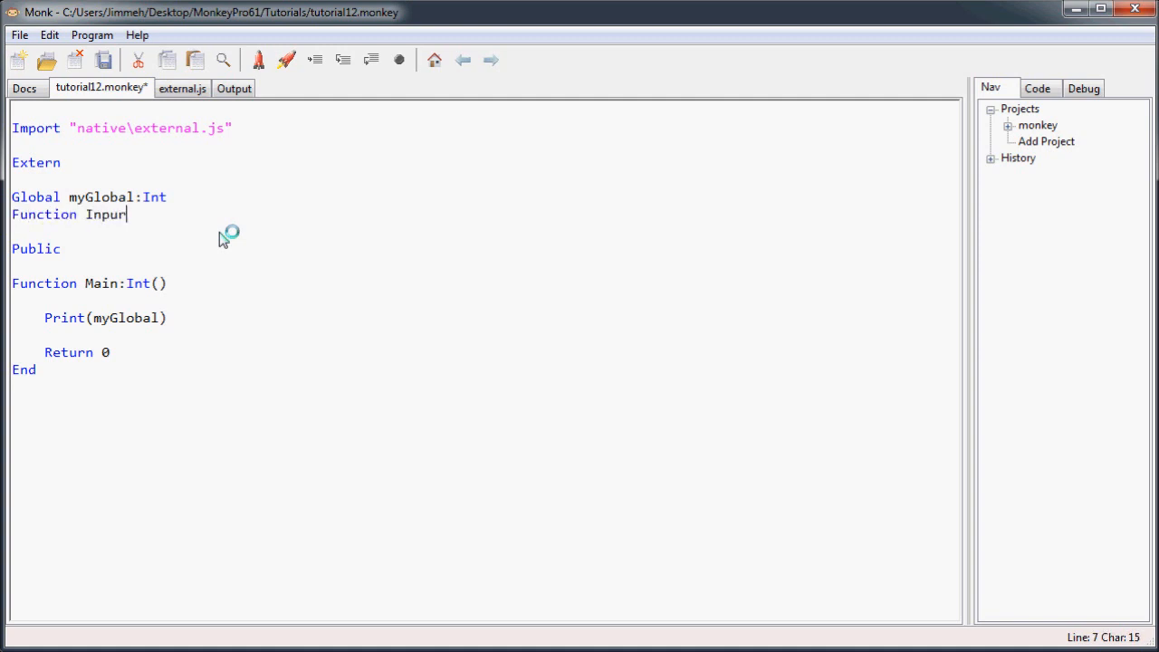
type("tDia")
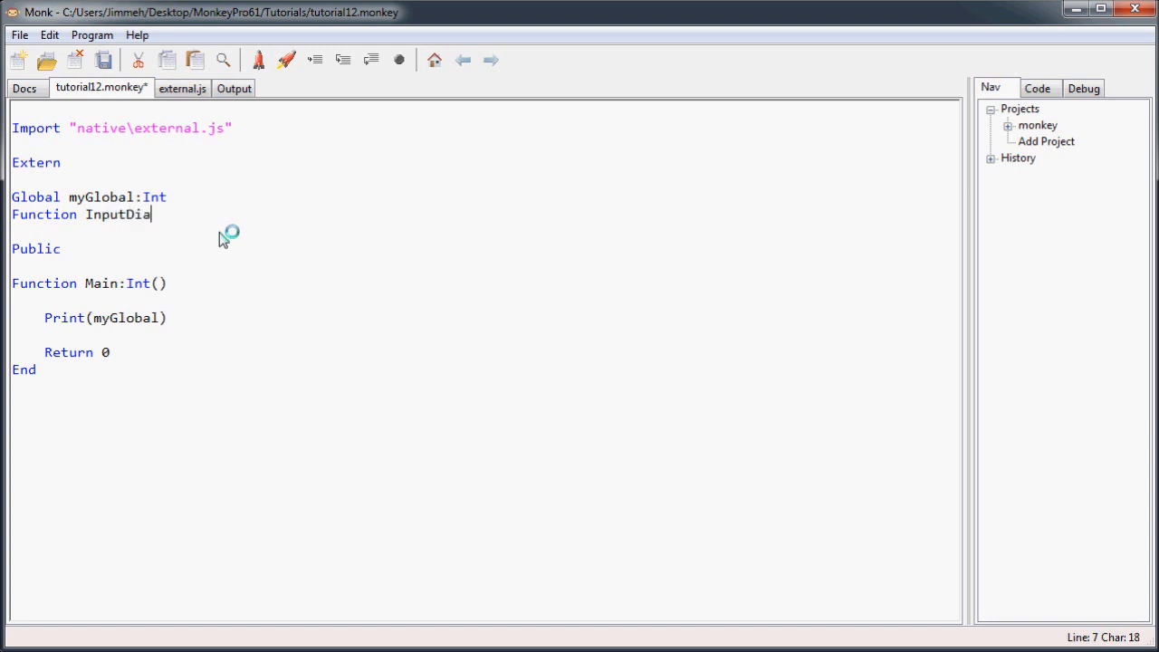
type("log")
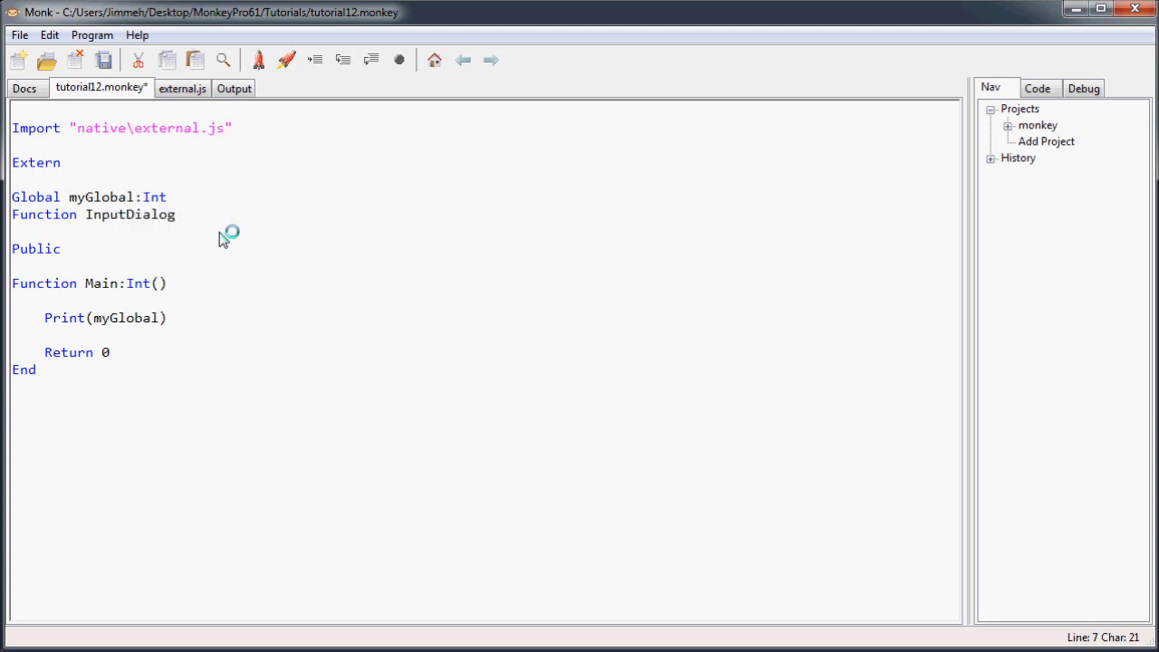
type(":")
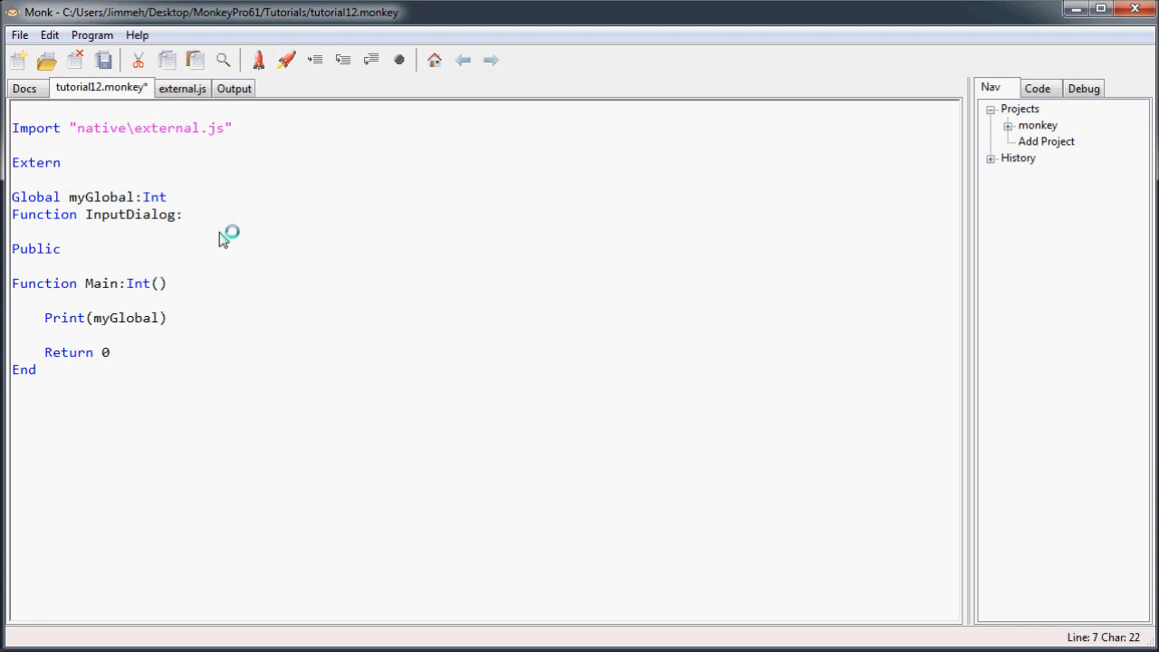
type("String")
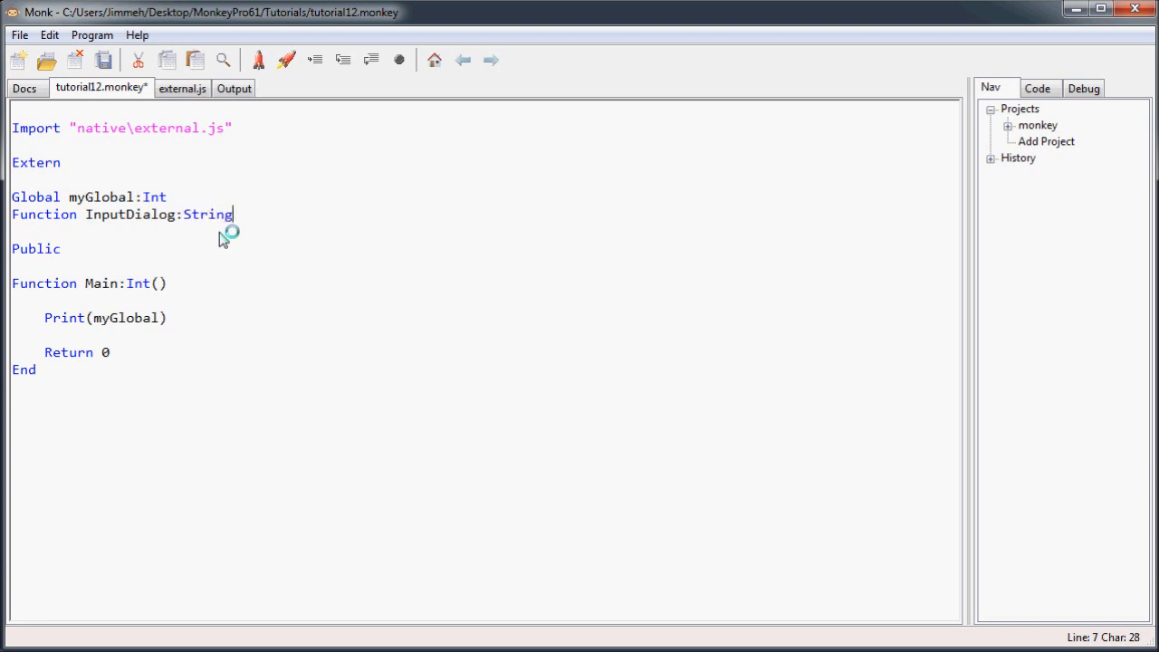
type("(te")
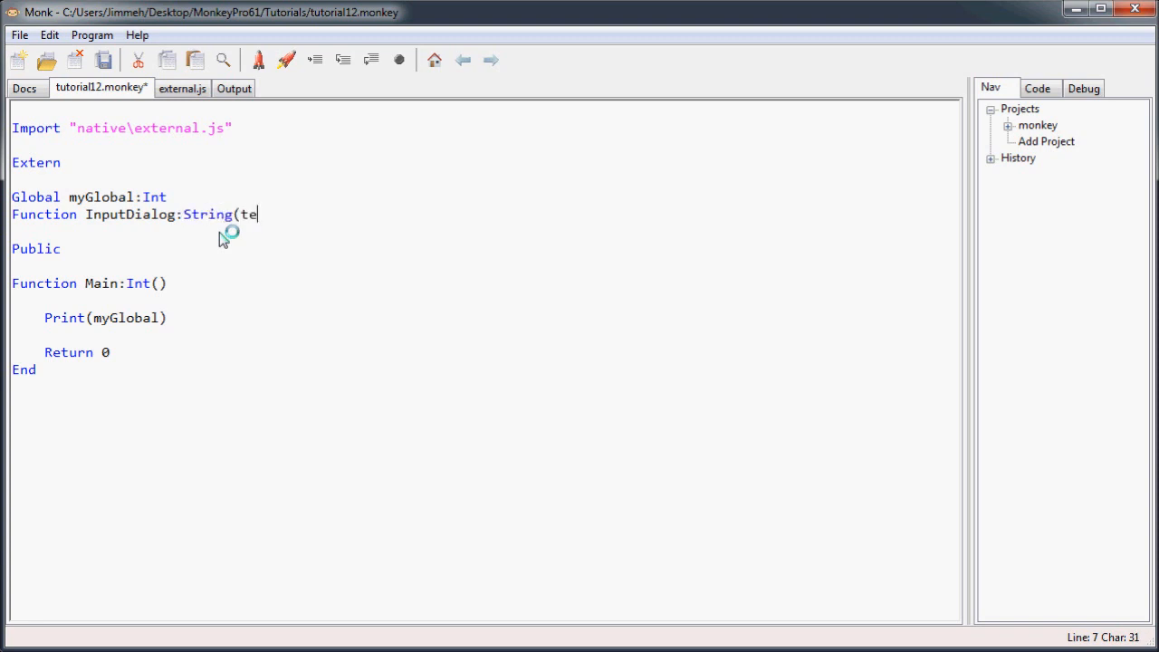
type("xt:String)")
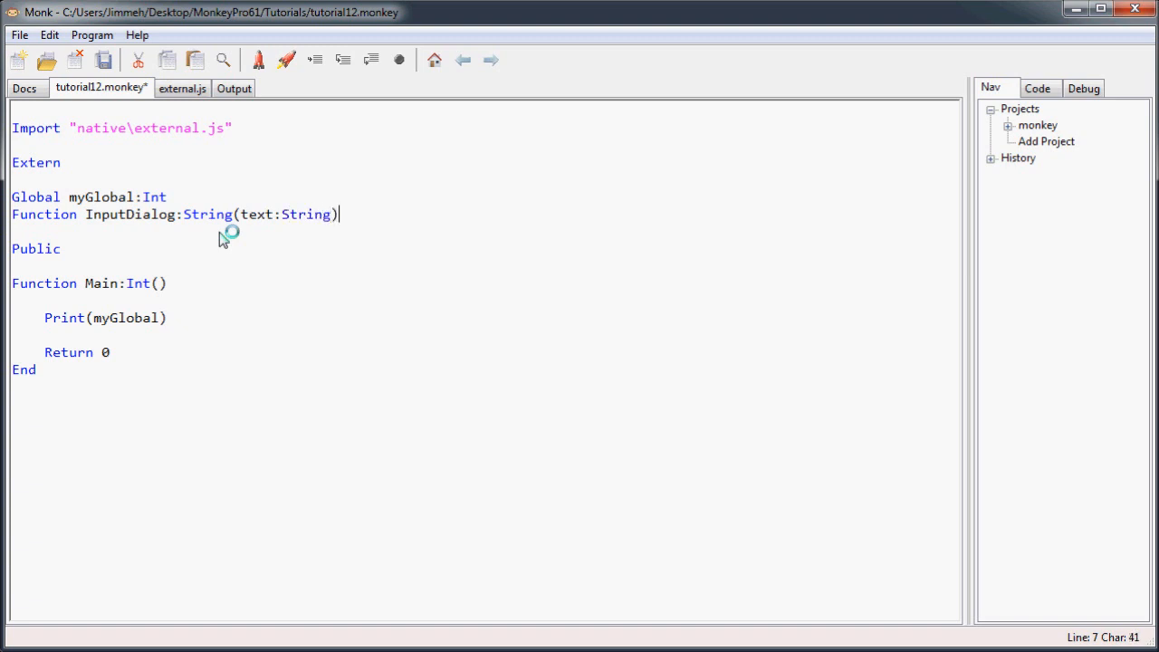
left_click(181, 87)
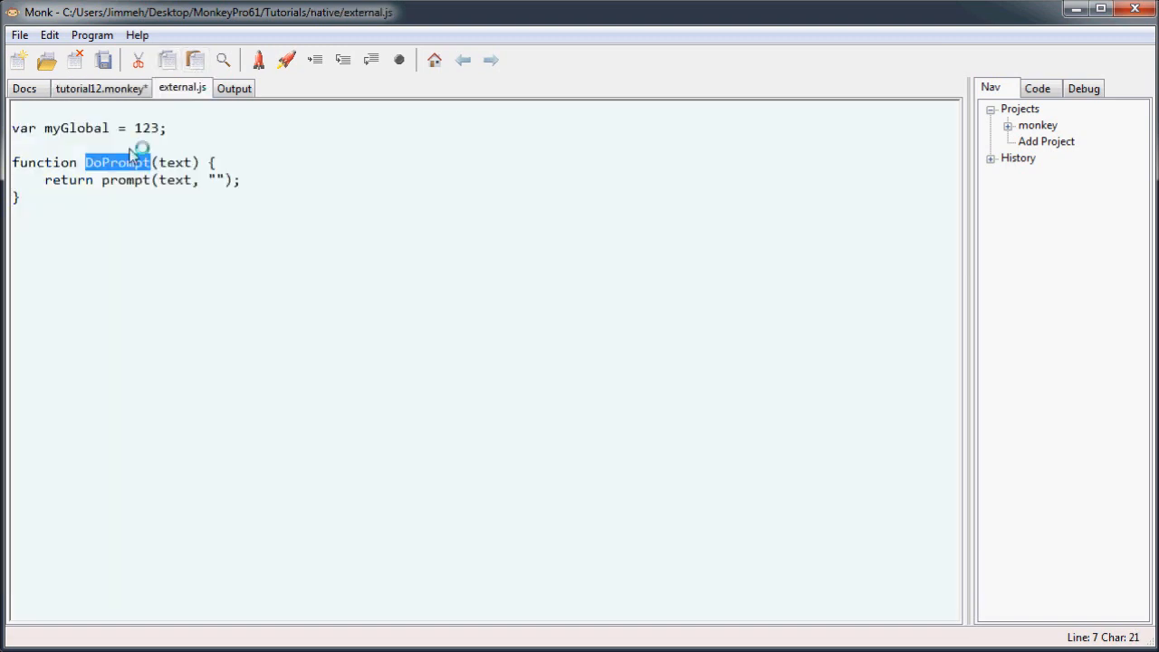
left_click(100, 86)
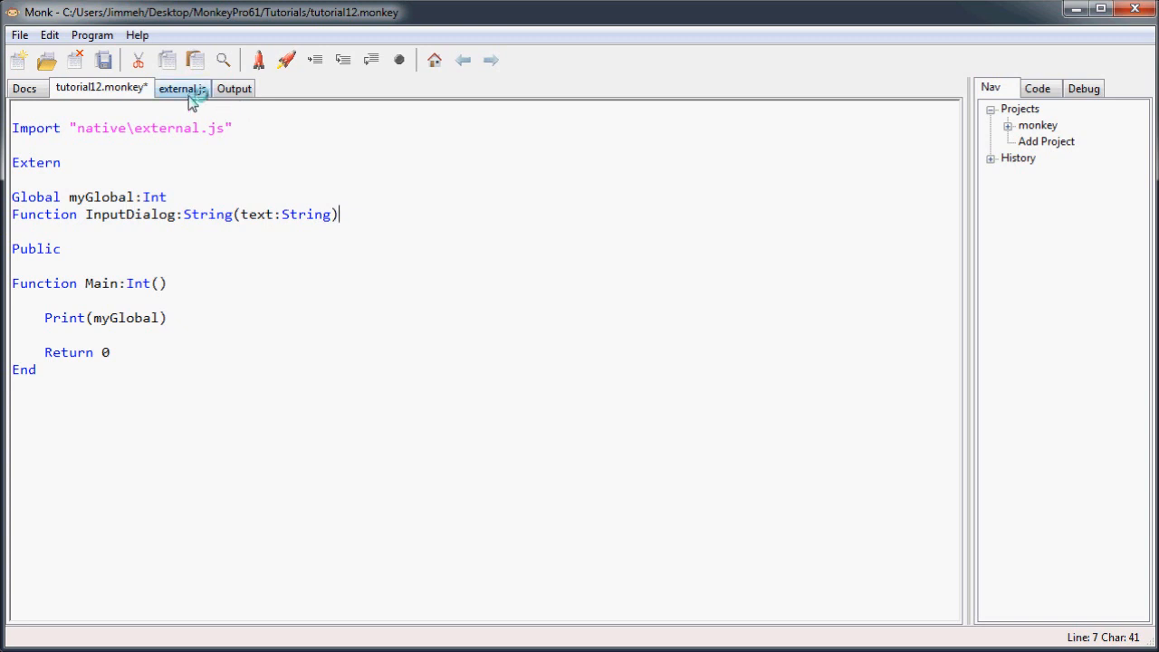
Step: Map the InputDialog declaration to the JavaScript name with ="DoPrompt"
left_click(99, 87)
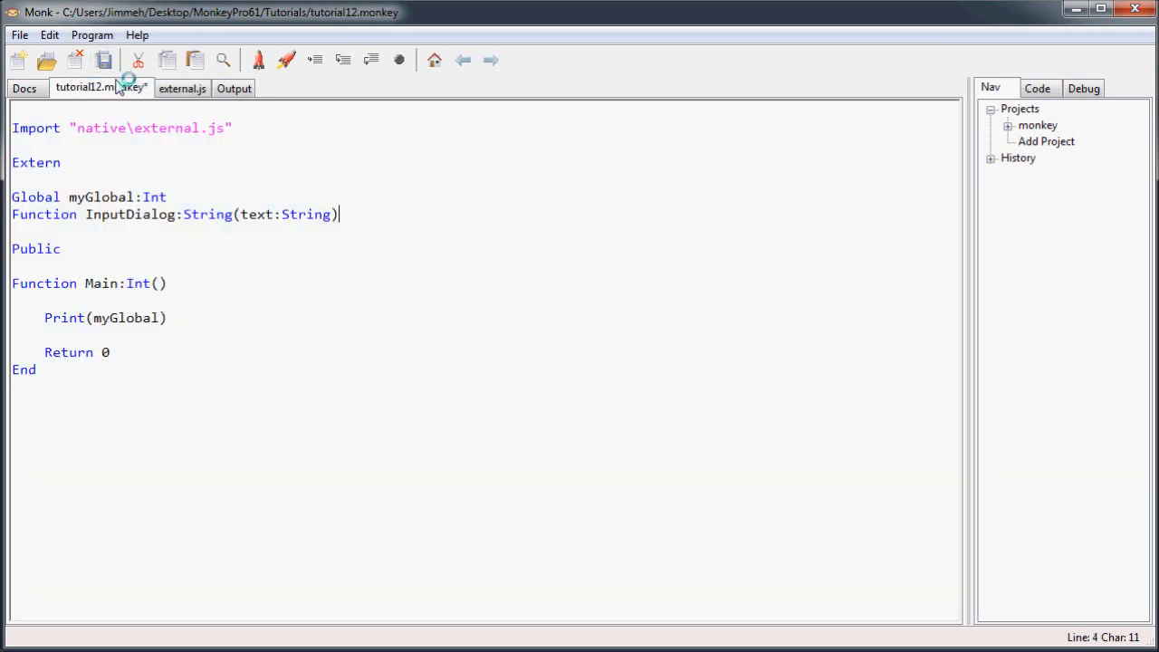
triple_click(172, 213)
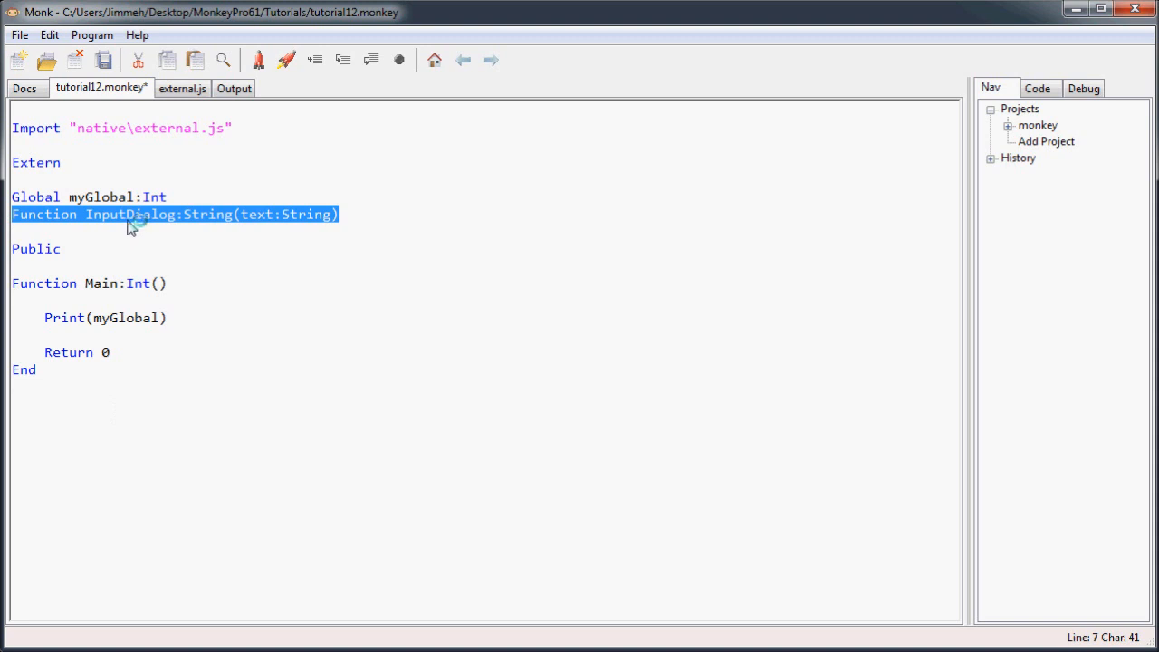
type("=")
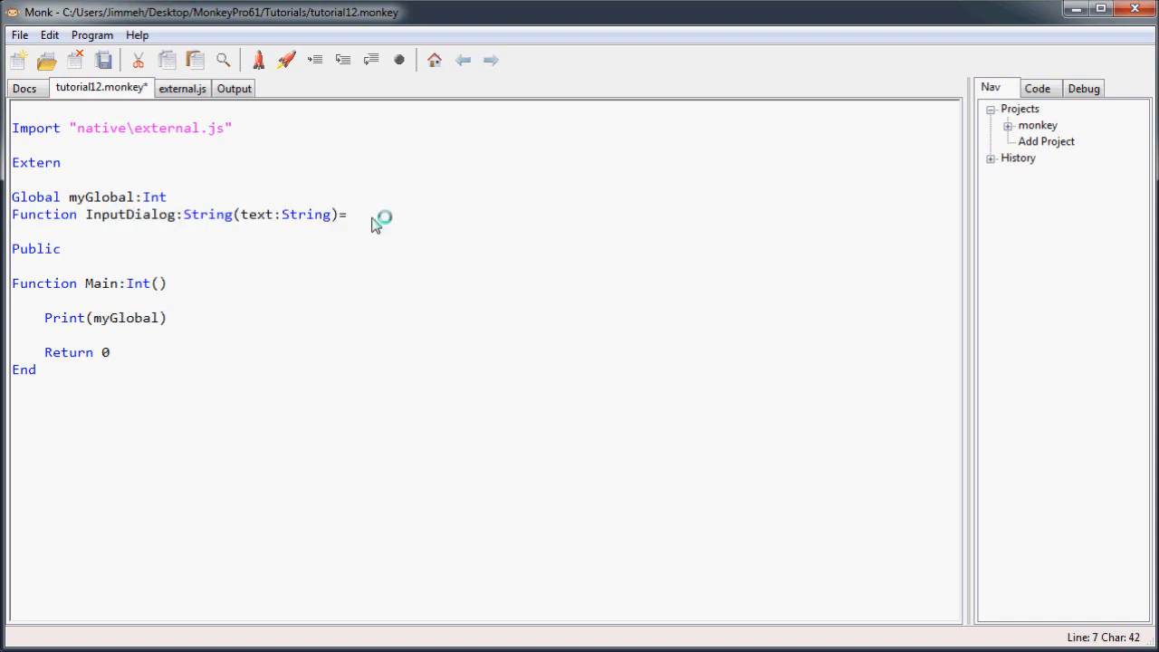
type("\"")
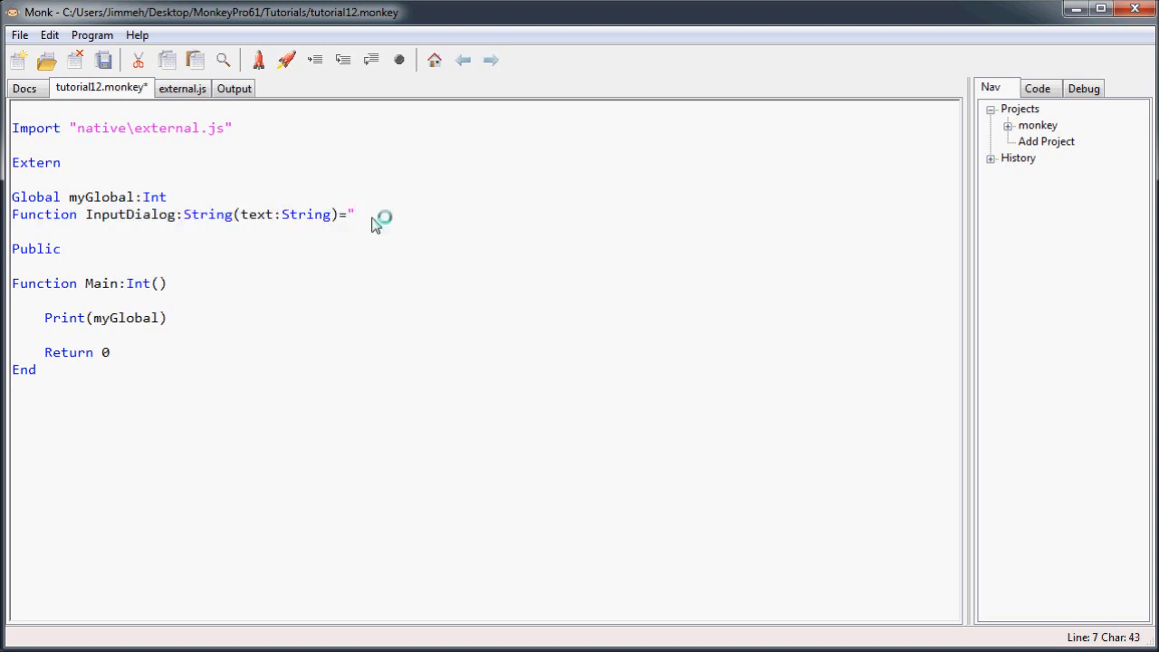
mouse_move(364, 221)
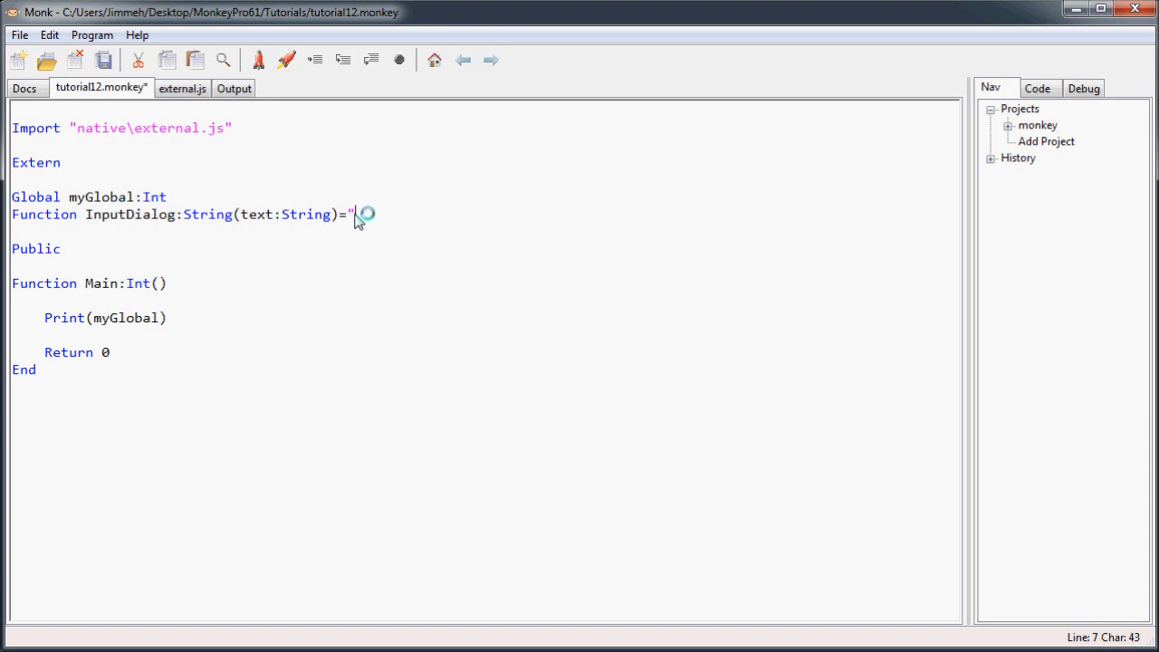
left_click(181, 87)
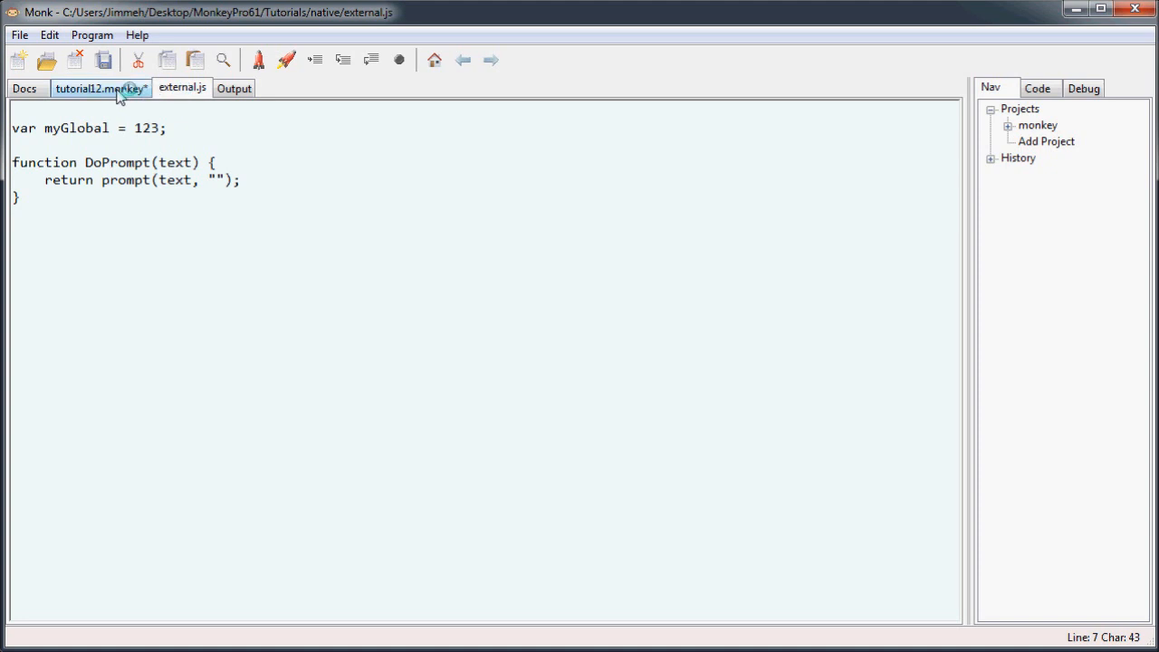
left_click(100, 87)
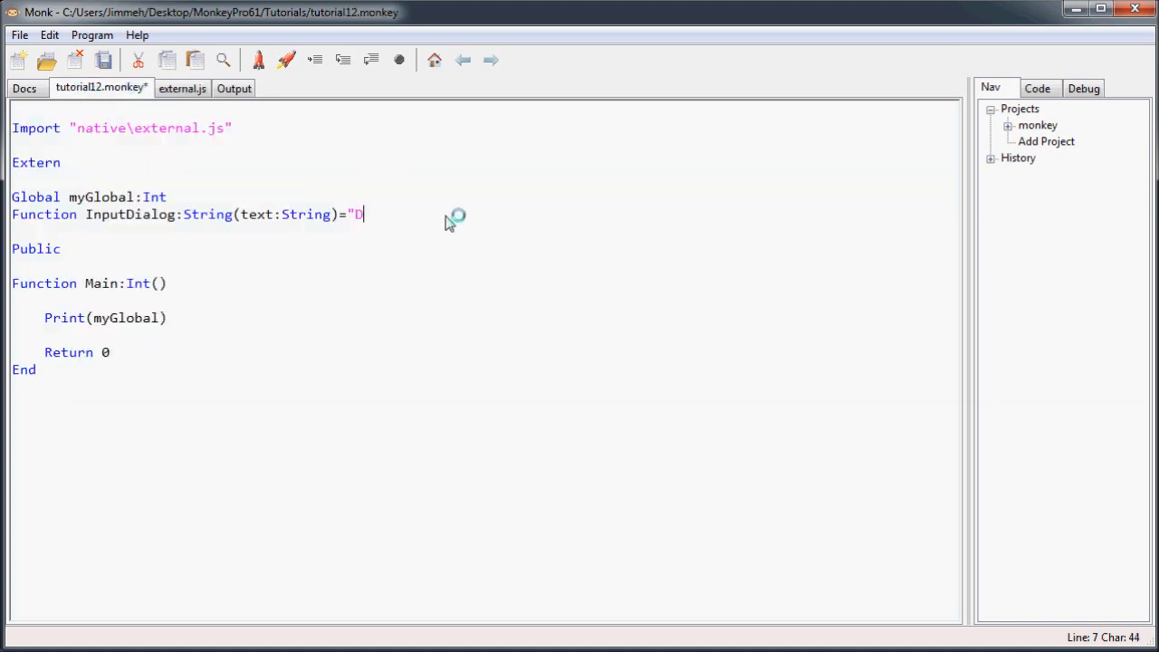
type("oPrompt\"")
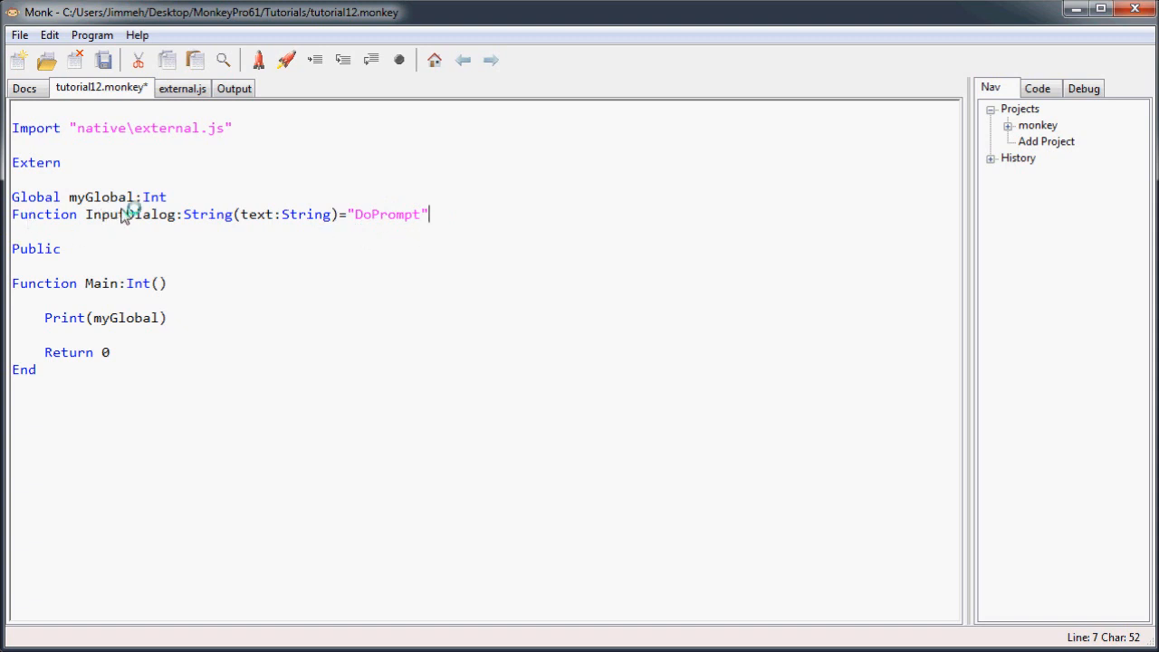
Step: Highlight the InputDialog and DoPrompt names, then move into Main for a new line
double_click(130, 213)
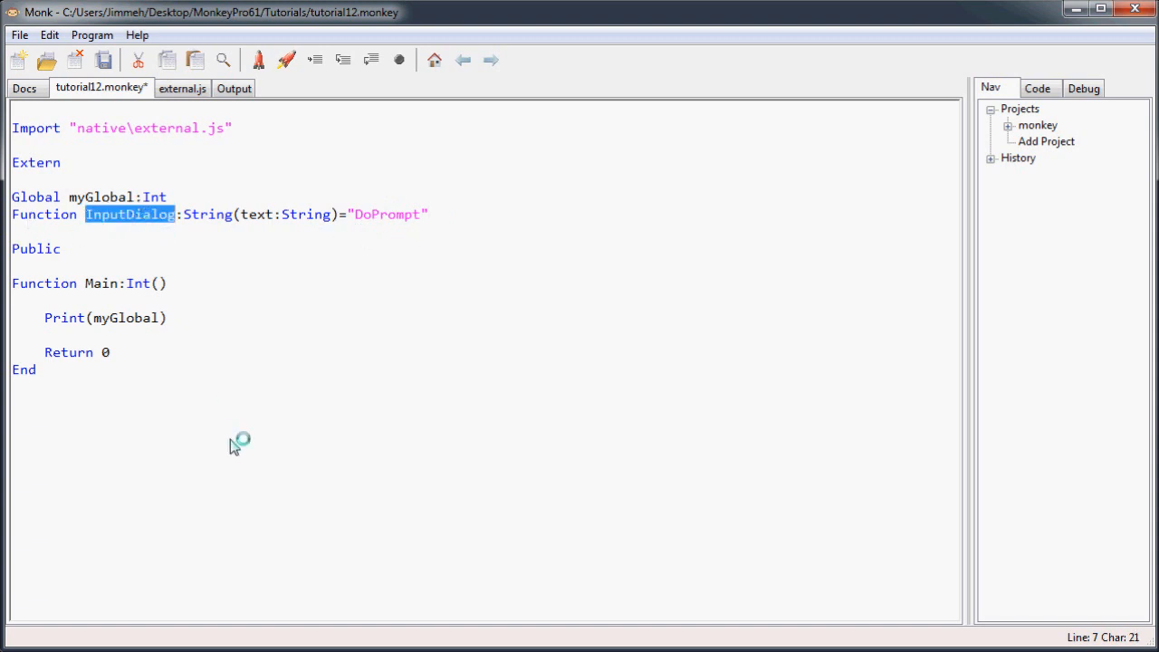
double_click(387, 214)
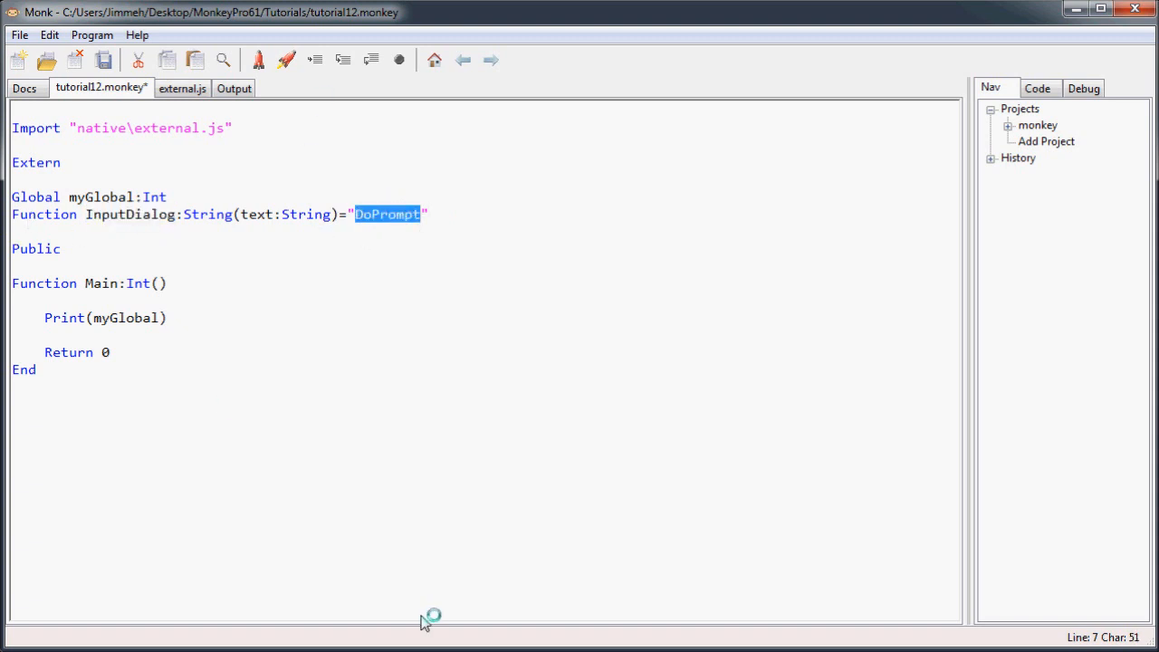
left_click(216, 236)
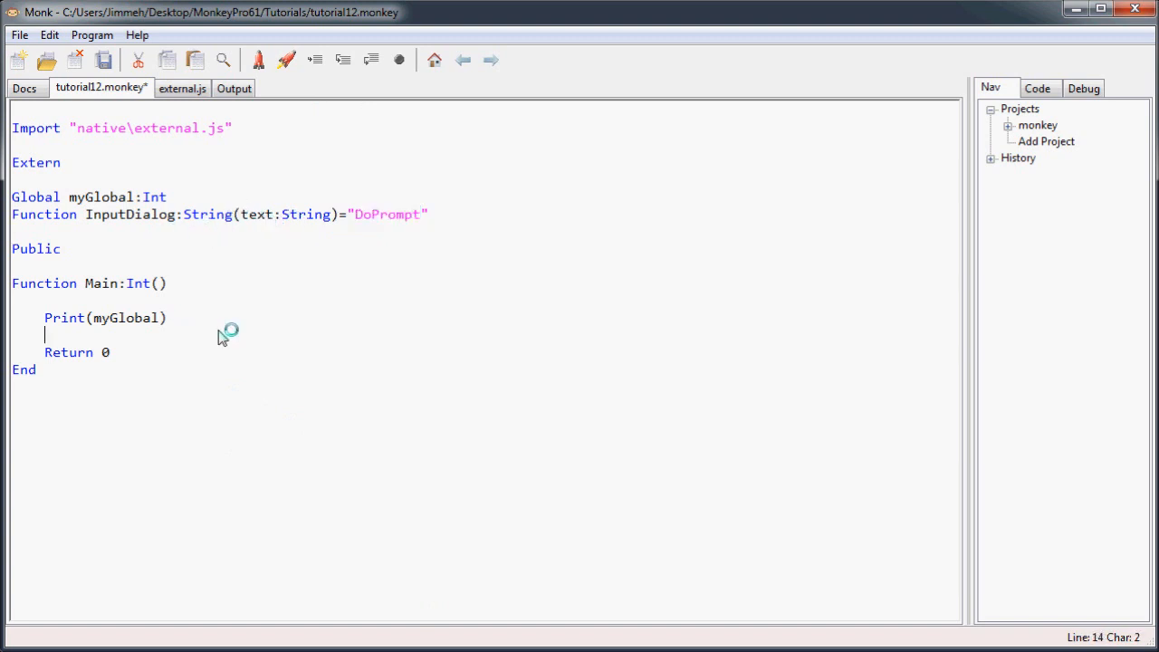
Step: Add Print(InputDialog("Who are you?")) to Main
type("Print")
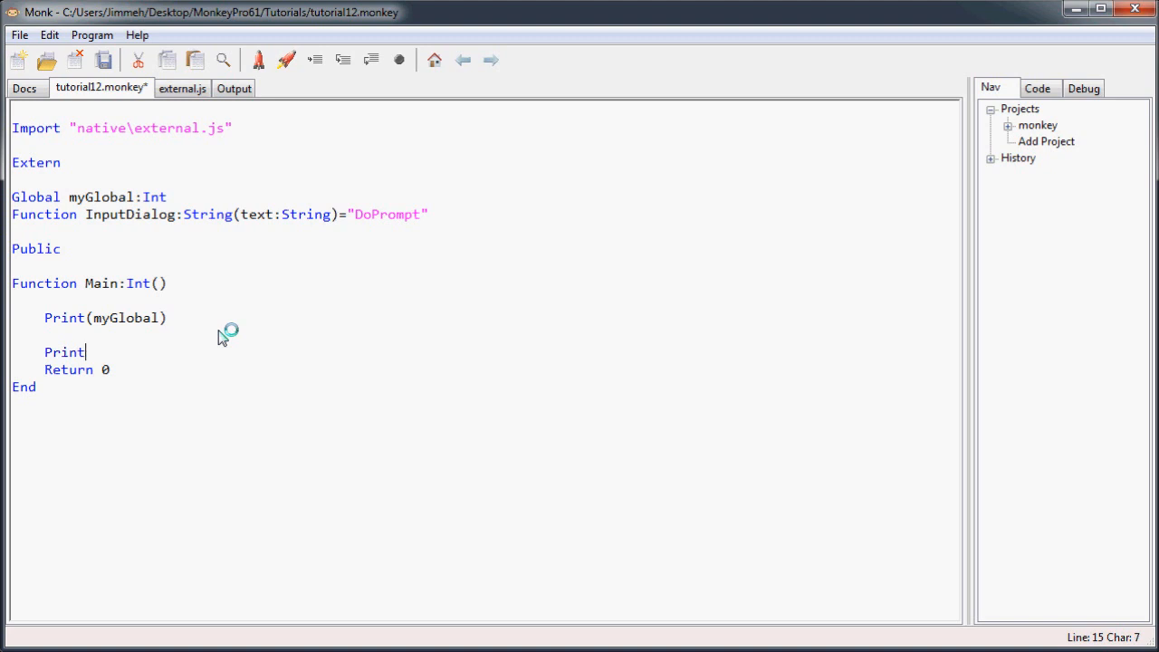
type("(I")
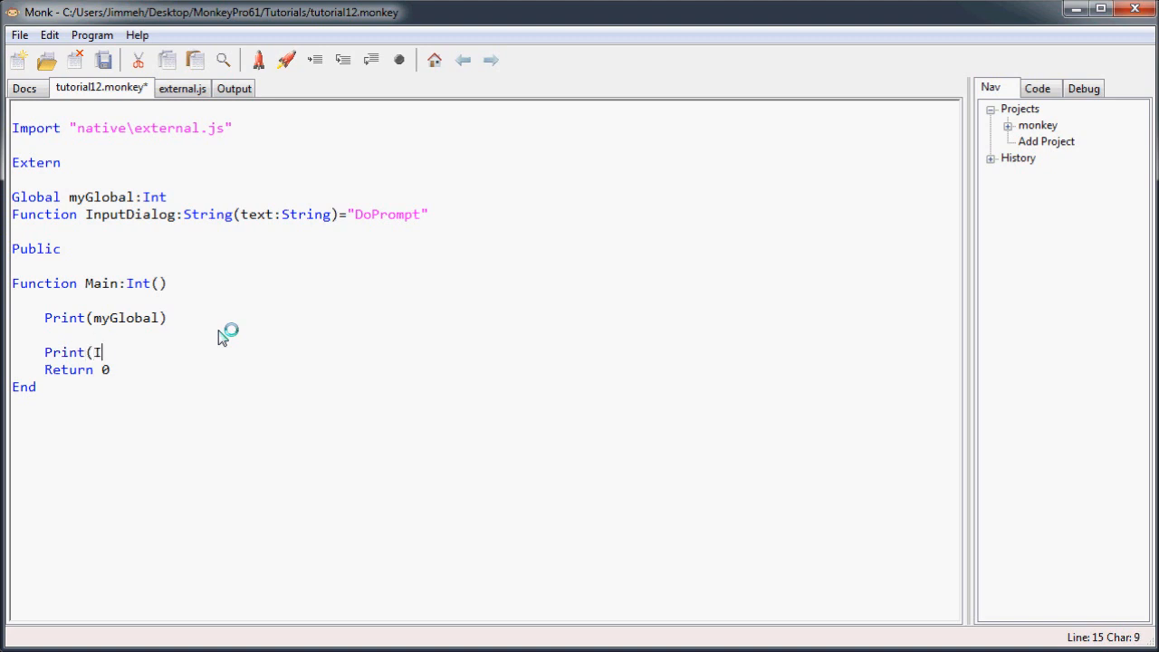
type("nputDialog(\"")
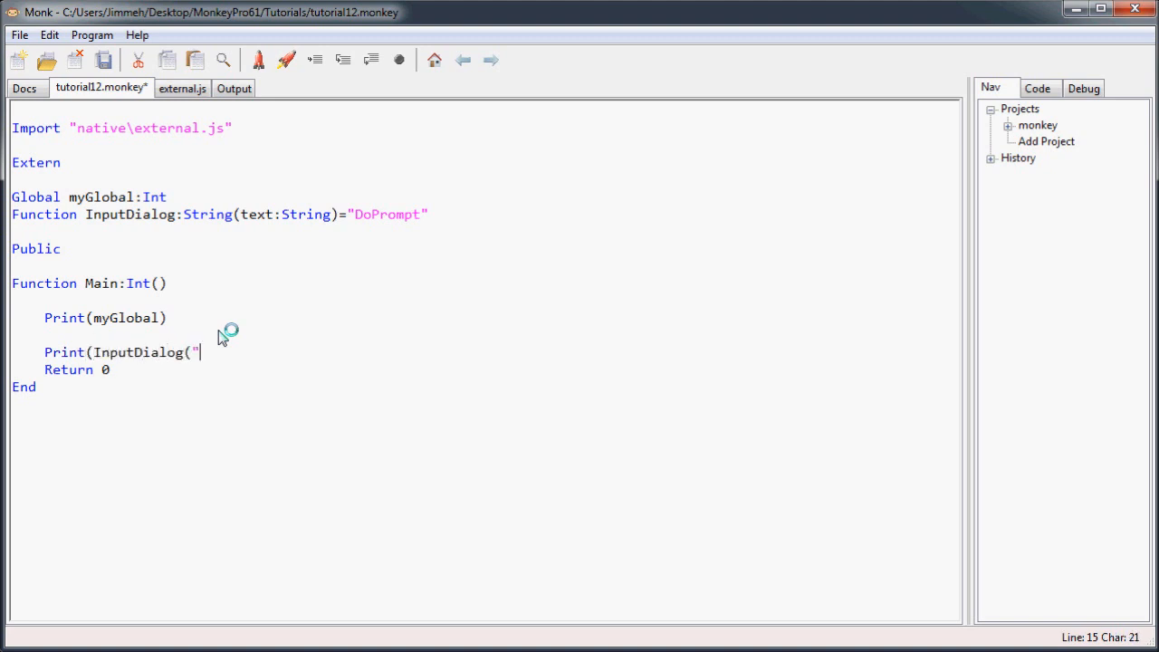
type("Who")
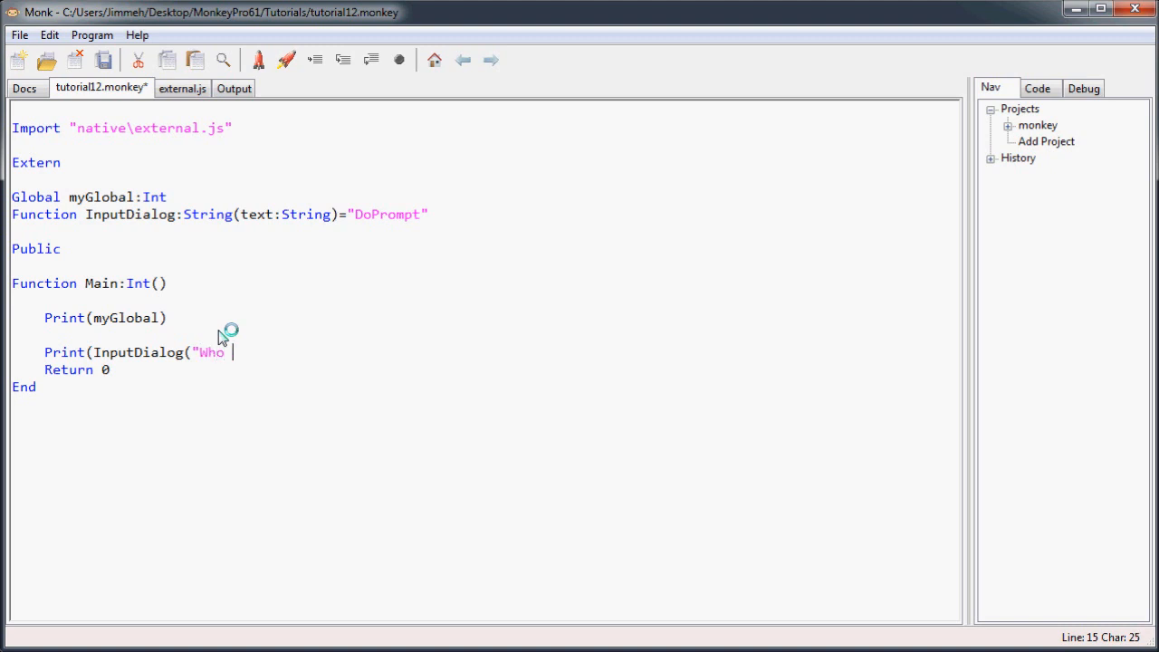
type("are you?\")")
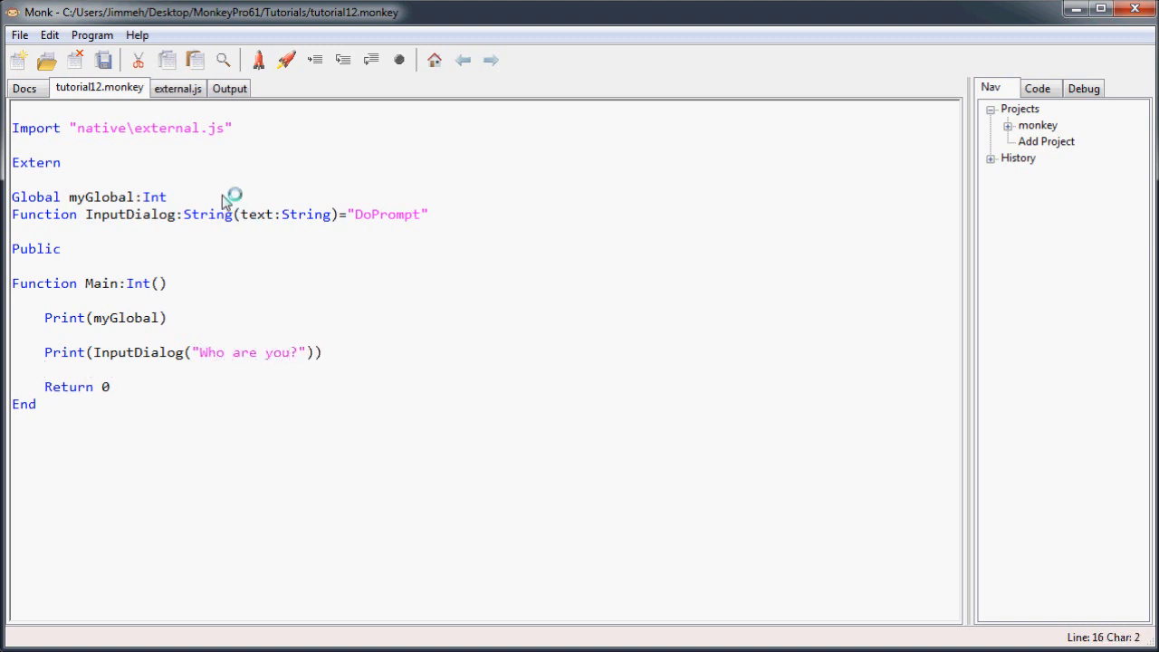
mouse_move(286, 60)
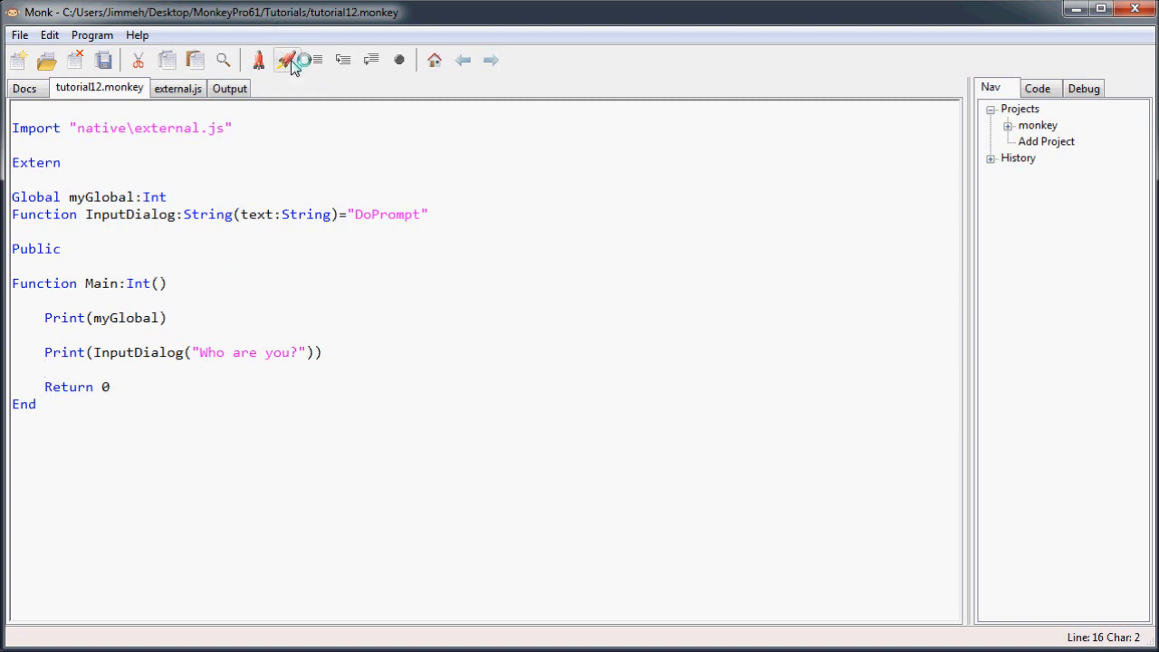
Step: Build and run the program for the HTML5 target
left_click(287, 60)
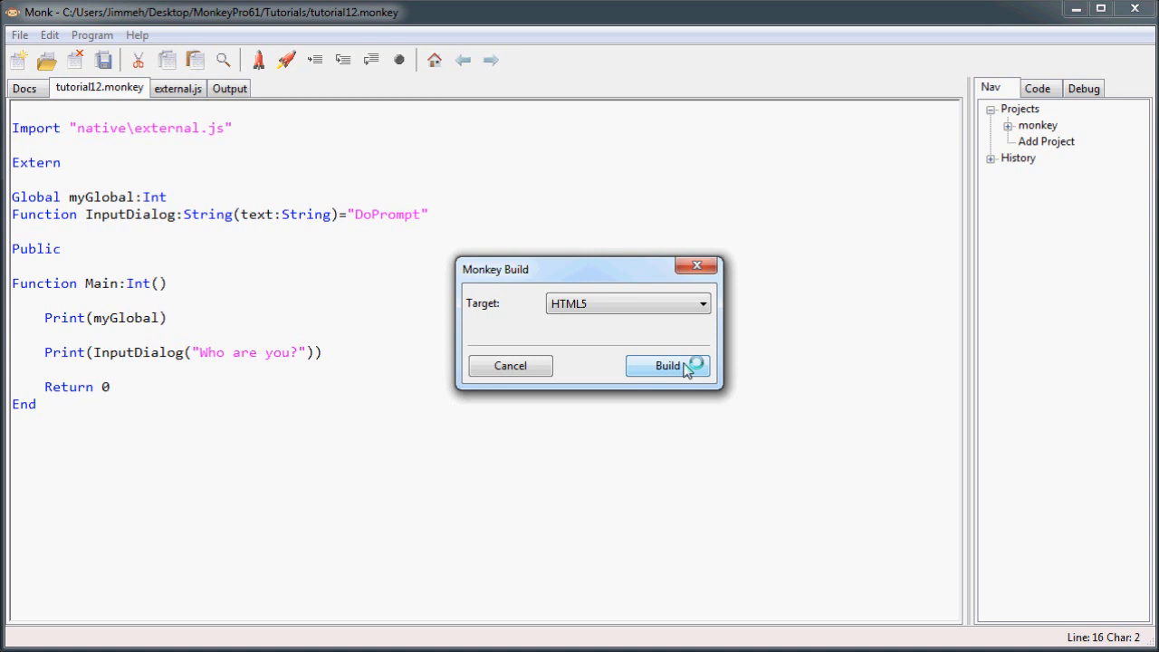
left_click(667, 365)
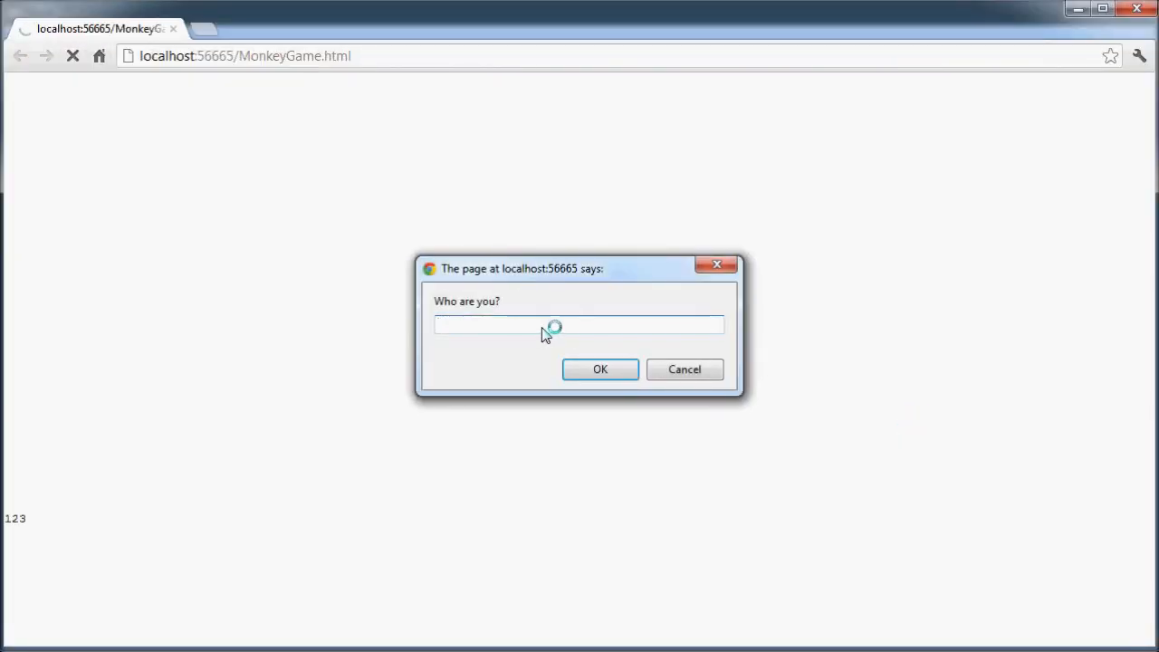
Step: Answer the browser's "Who are you?" prompt with Jim and dismiss it
type("Jim")
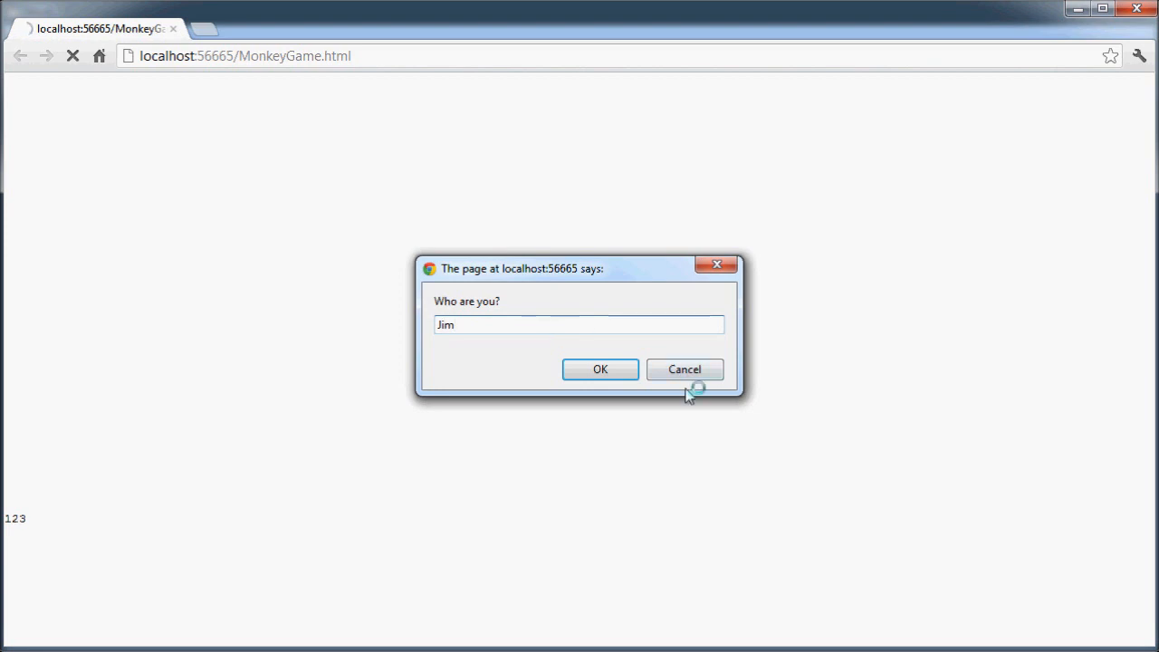
left_click(599, 369)
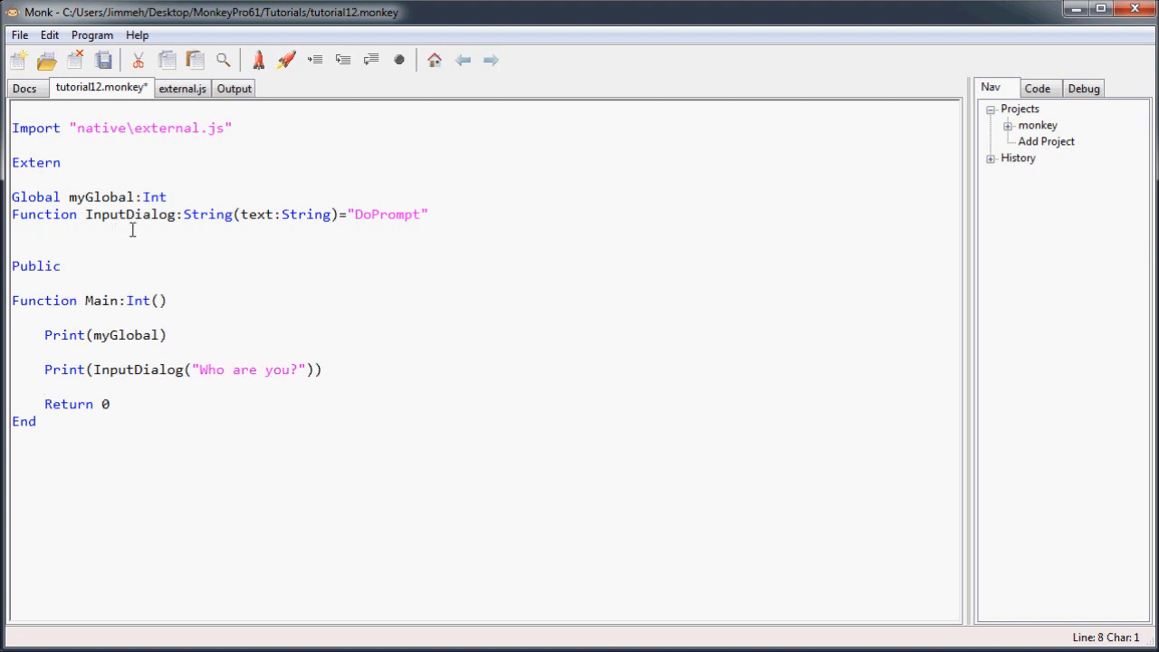
Step: Declare an extern class MyClass mapped to the JavaScript name "TestClass"
type("Class")
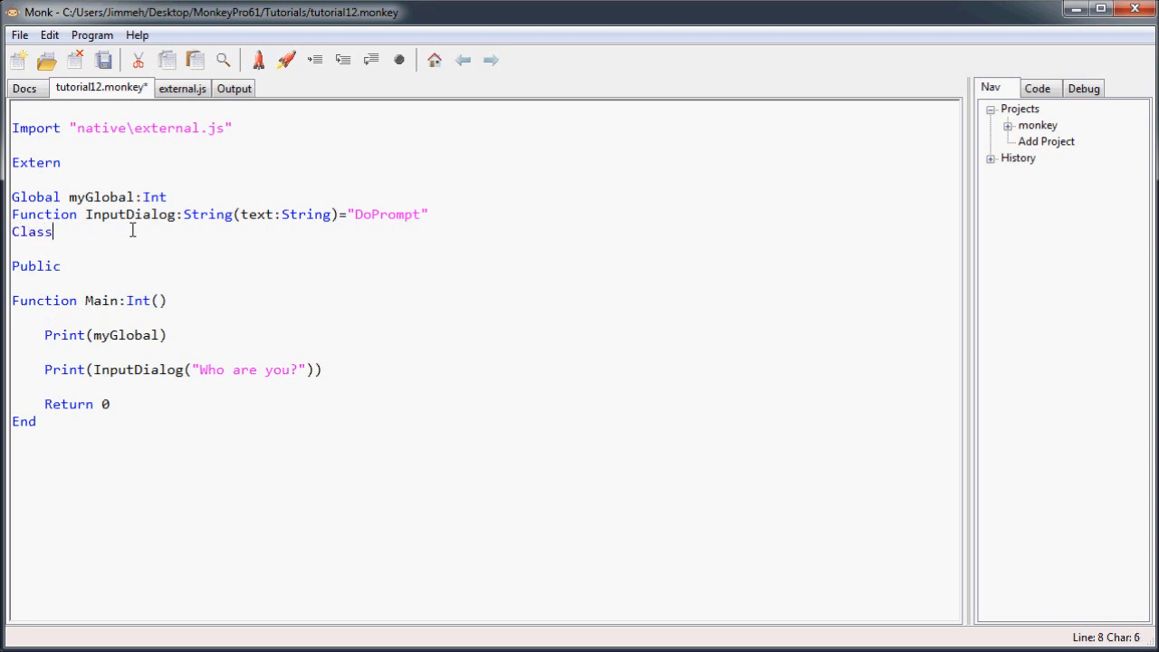
type("My")
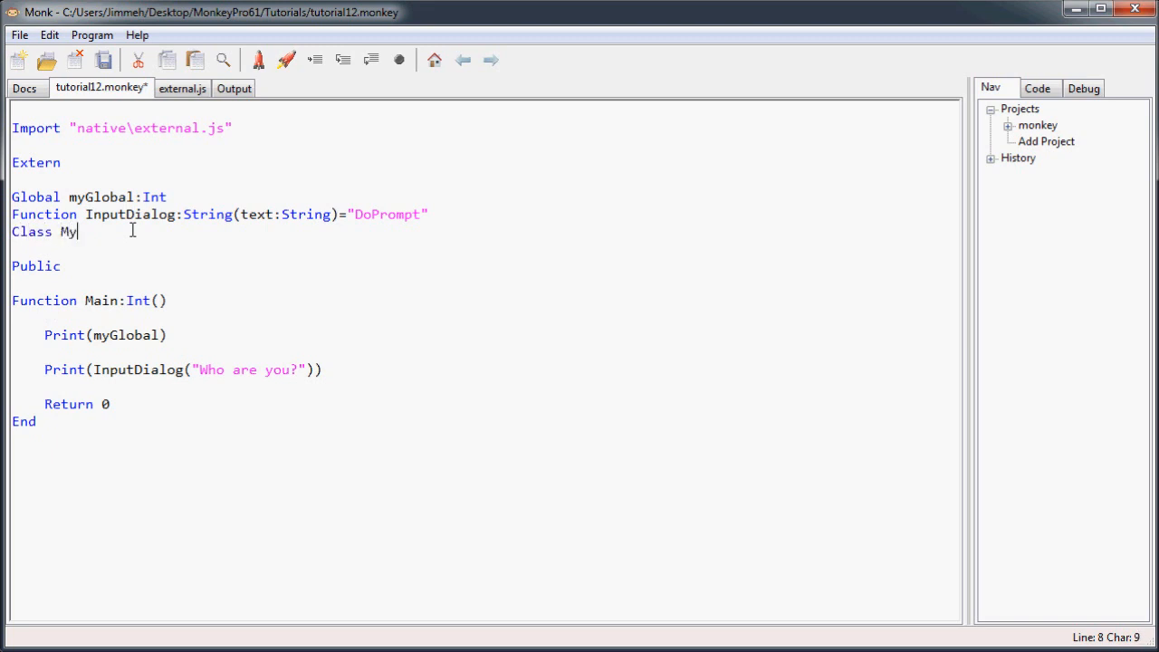
type("Class")
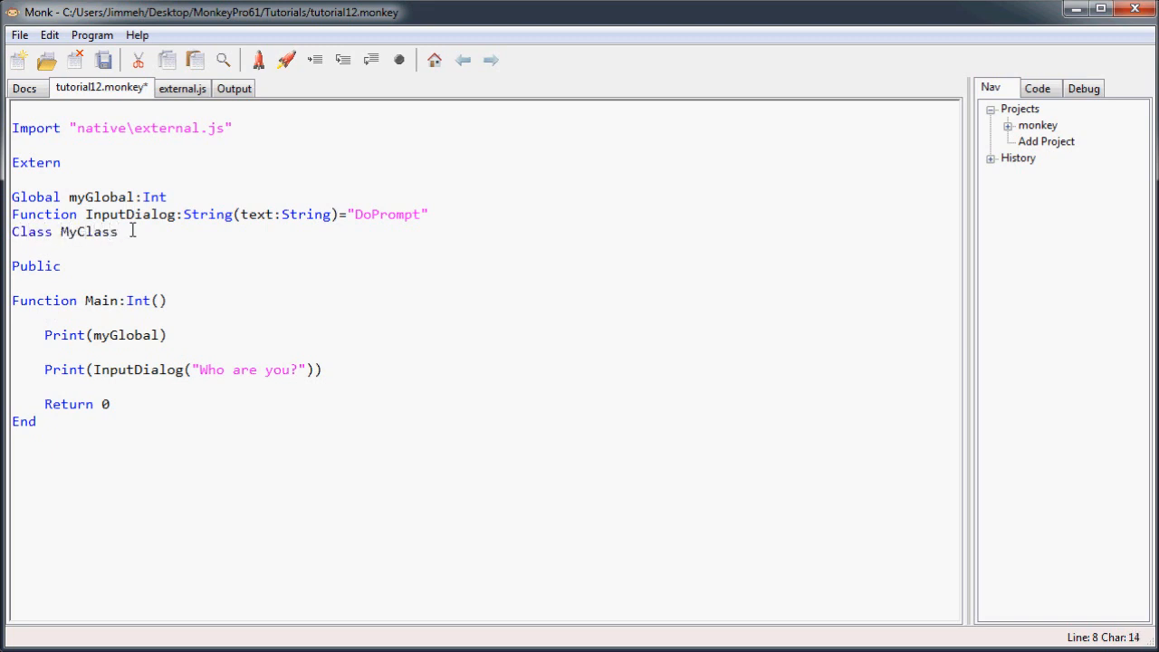
type("=")
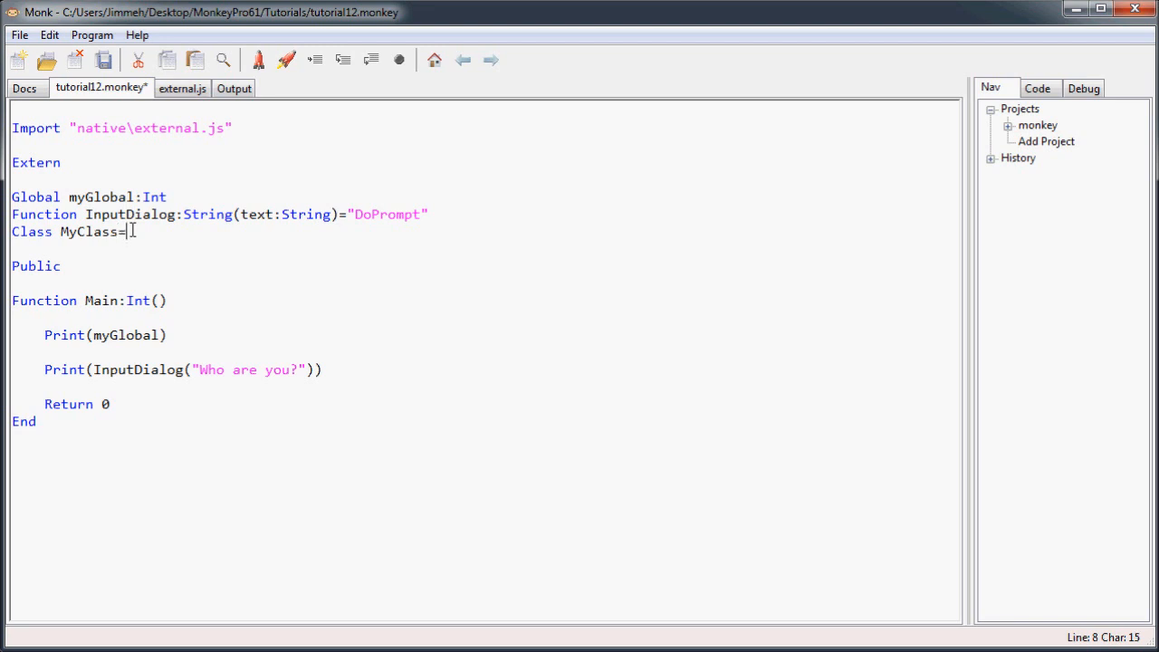
type("\"TestClass")
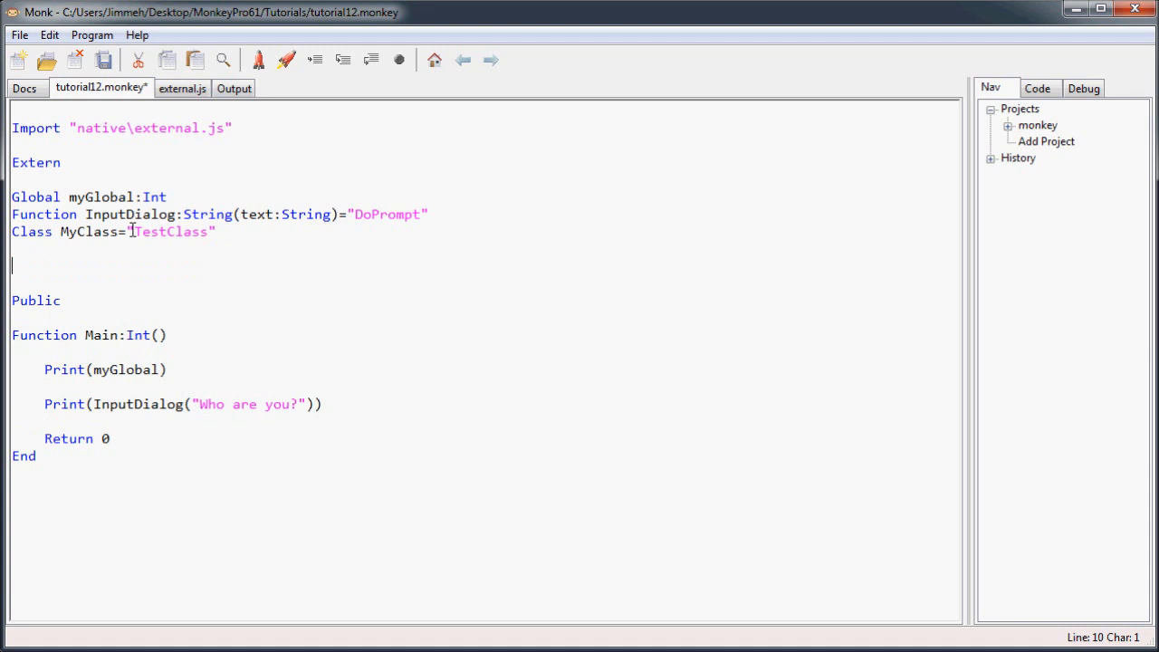
type("End")
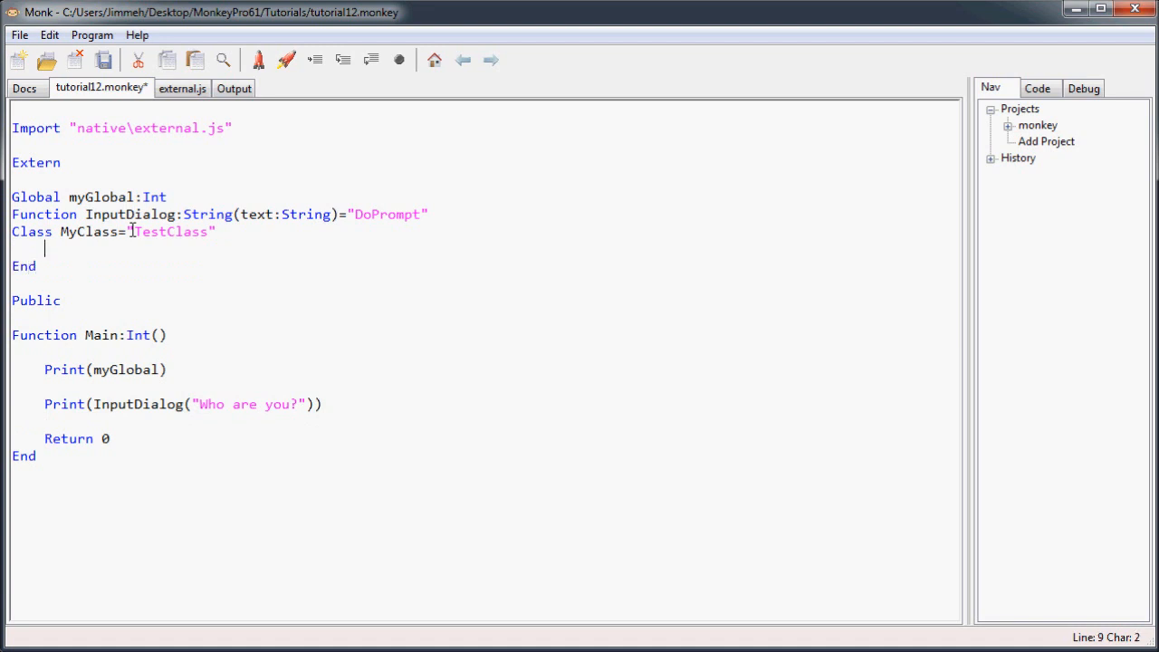
Step: Add Field testField:Int and Method1, Method2 declarations inside MyClass
type("Field")
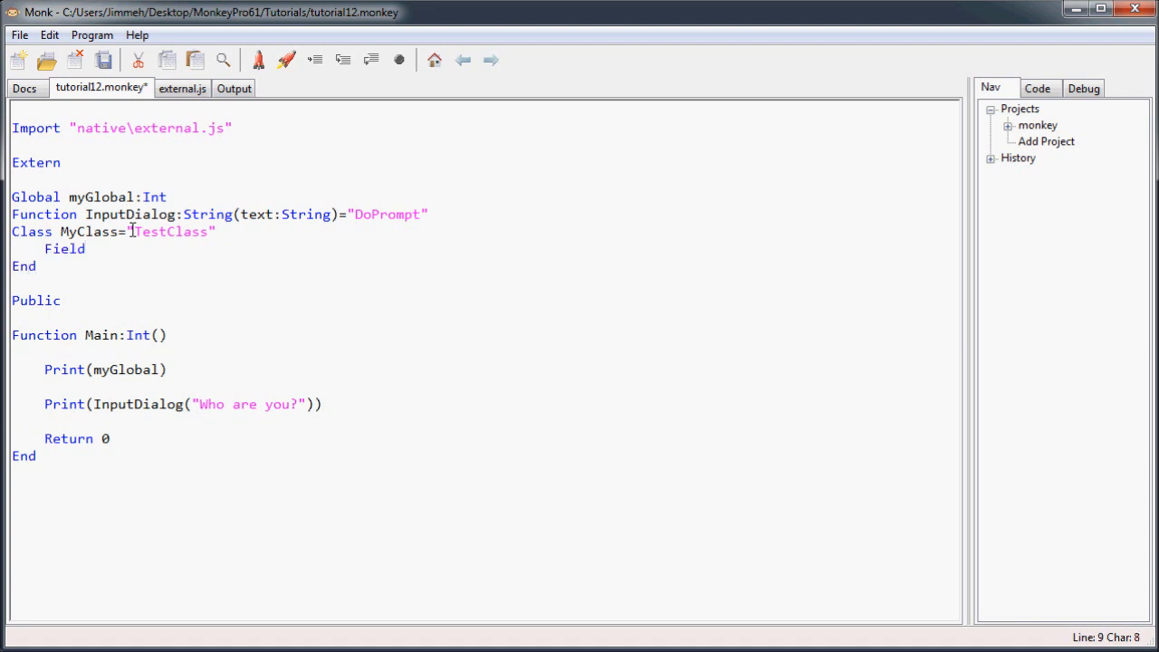
type("testField")
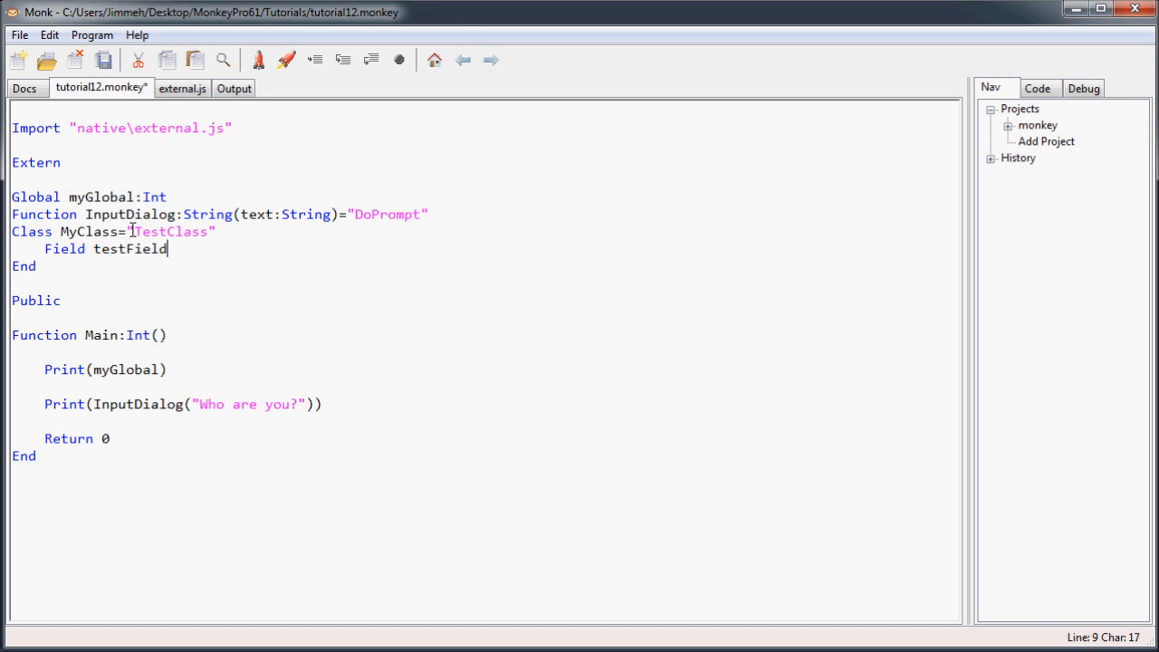
type(":Int")
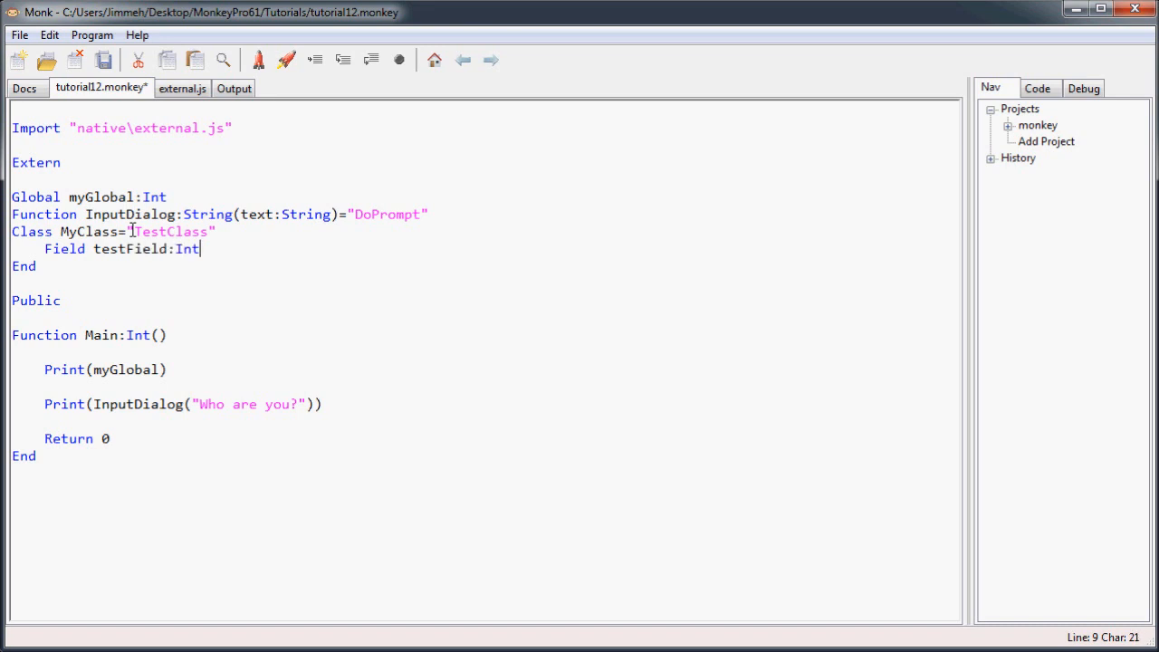
key("Return")
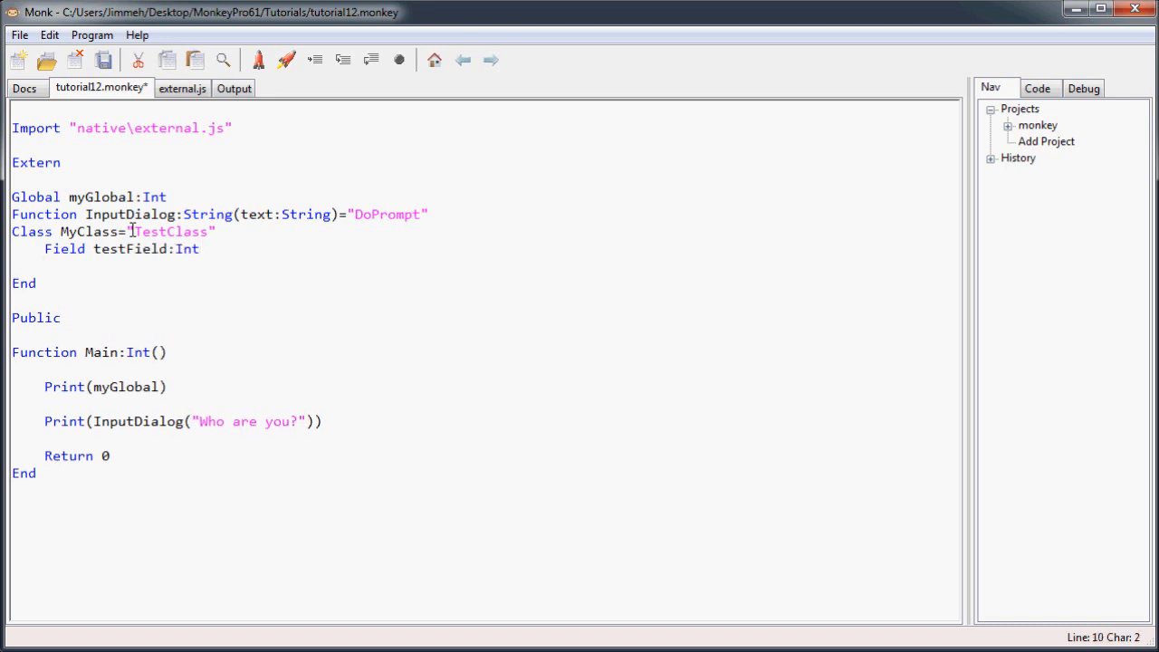
type("Method")
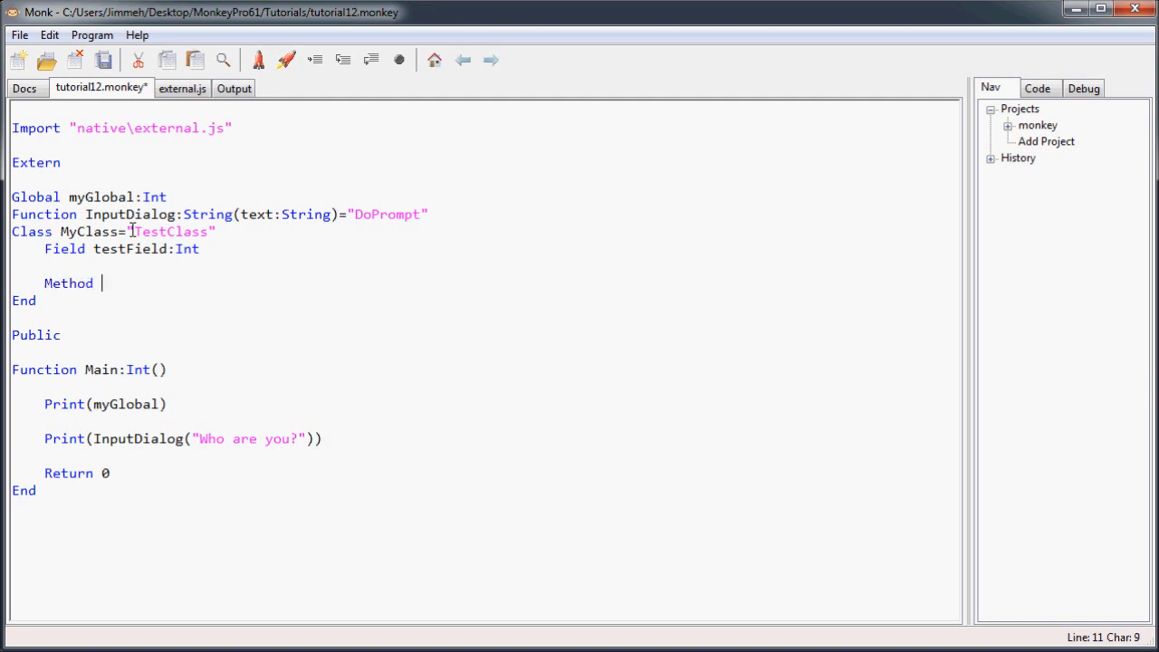
type("Method")
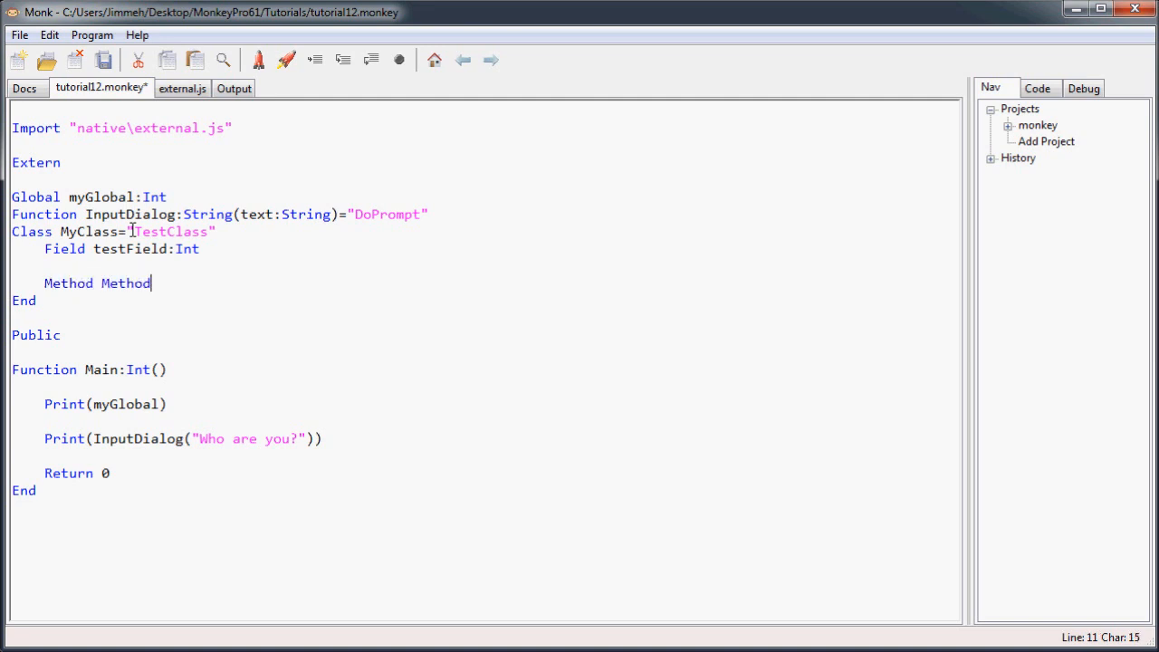
type("1(")
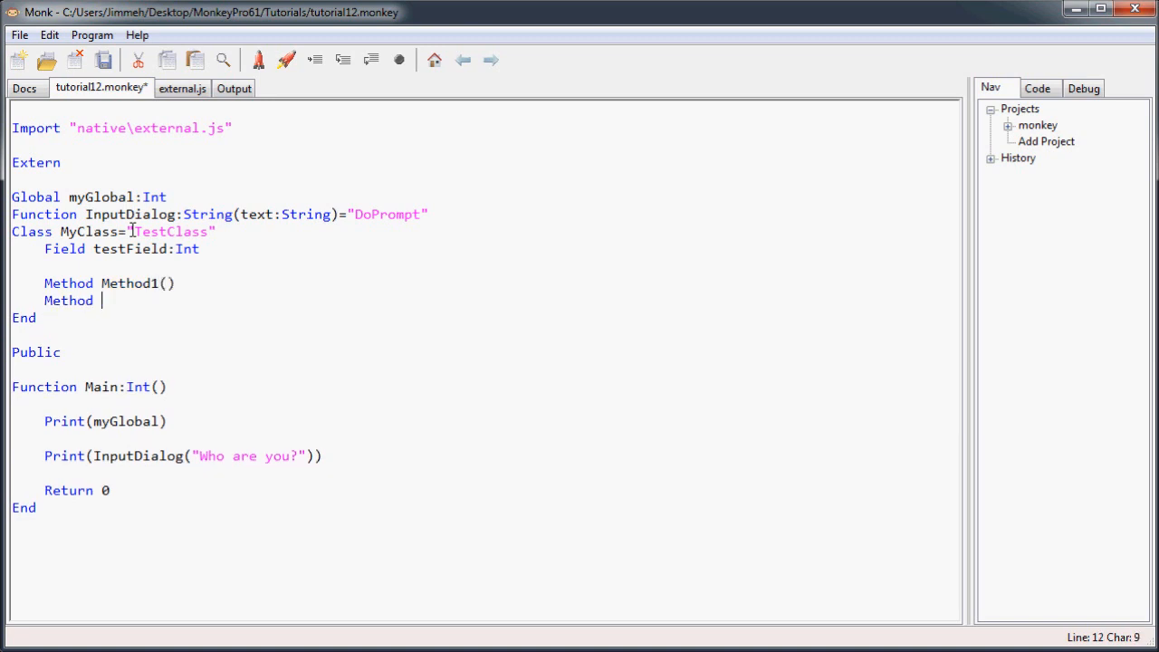
type("Method2()")
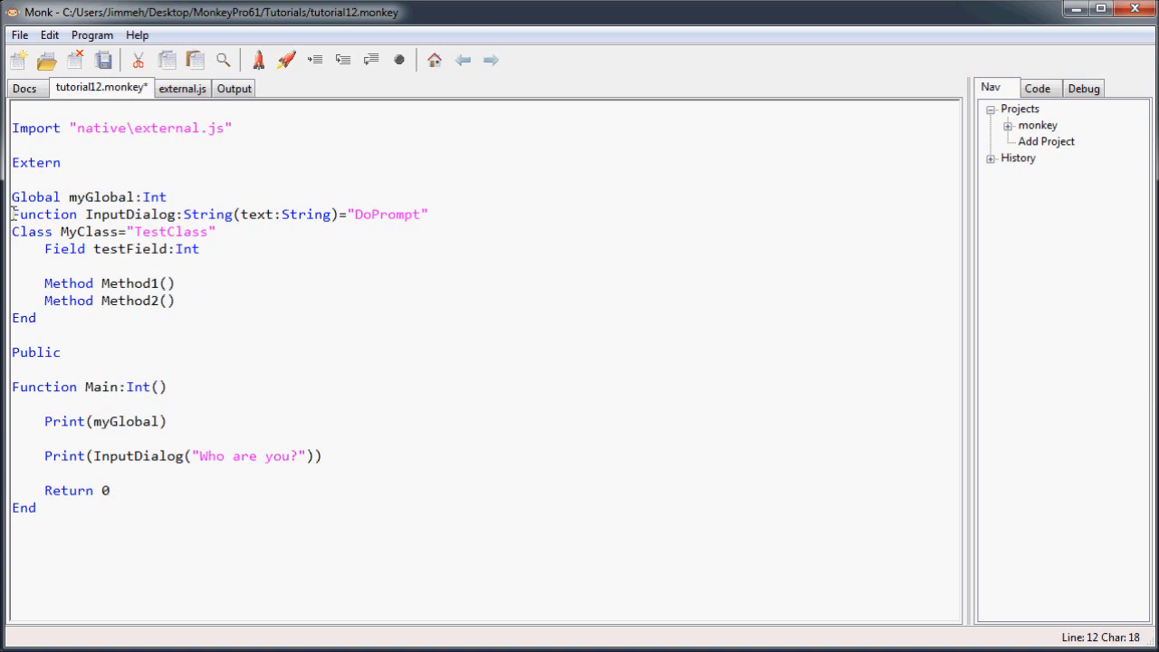
Step: Map Method2 to the JavaScript name "OtherMethod" in its declaration
left_click_drag(11, 214, 337, 214)
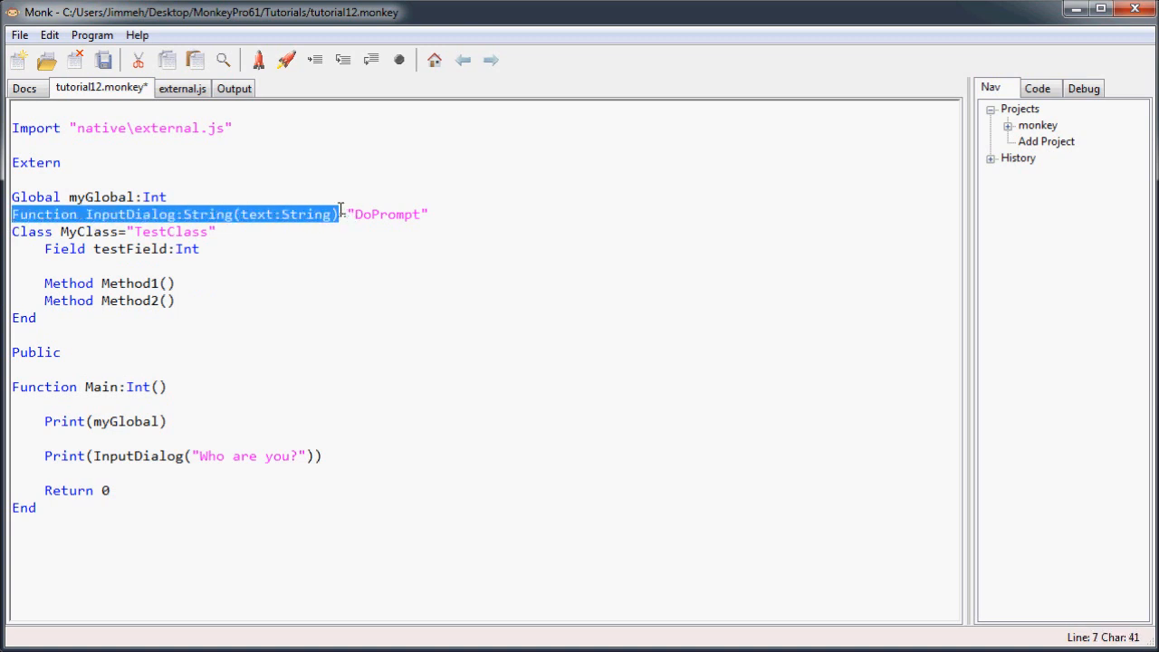
left_click(94, 282)
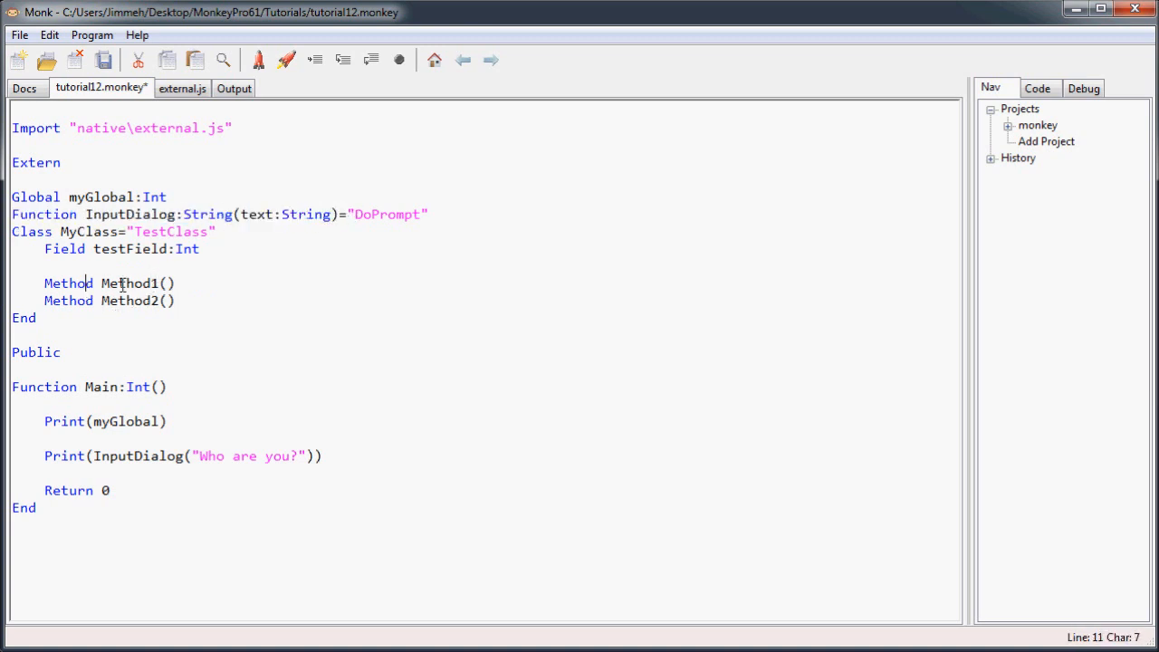
triple_click(109, 283)
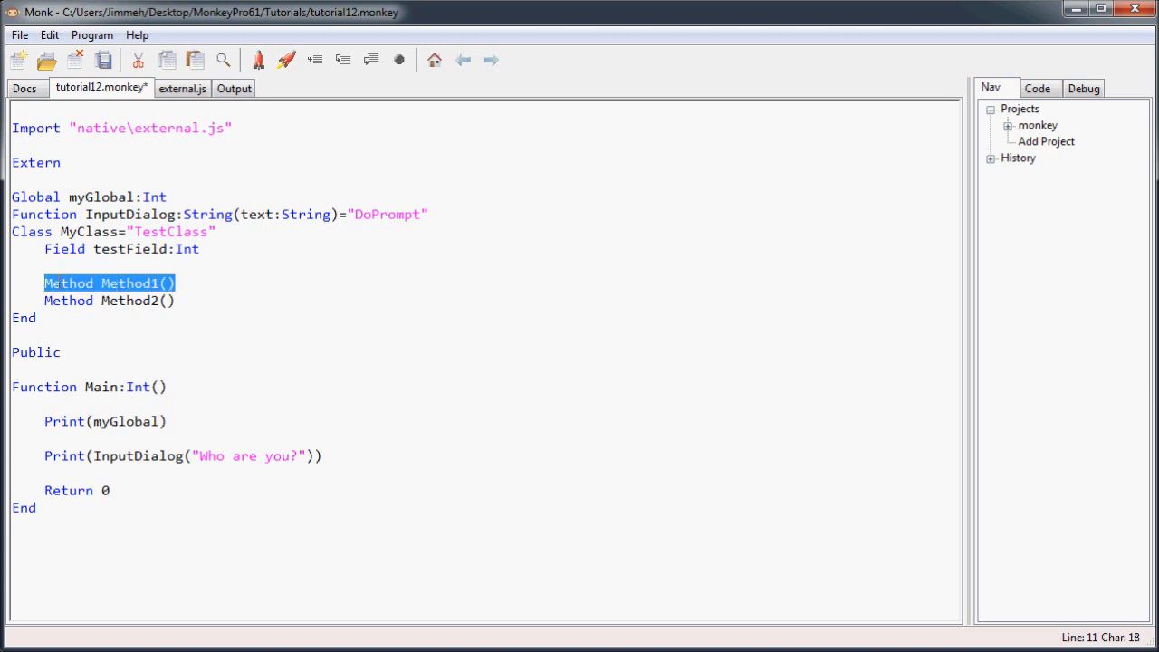
left_click(186, 317)
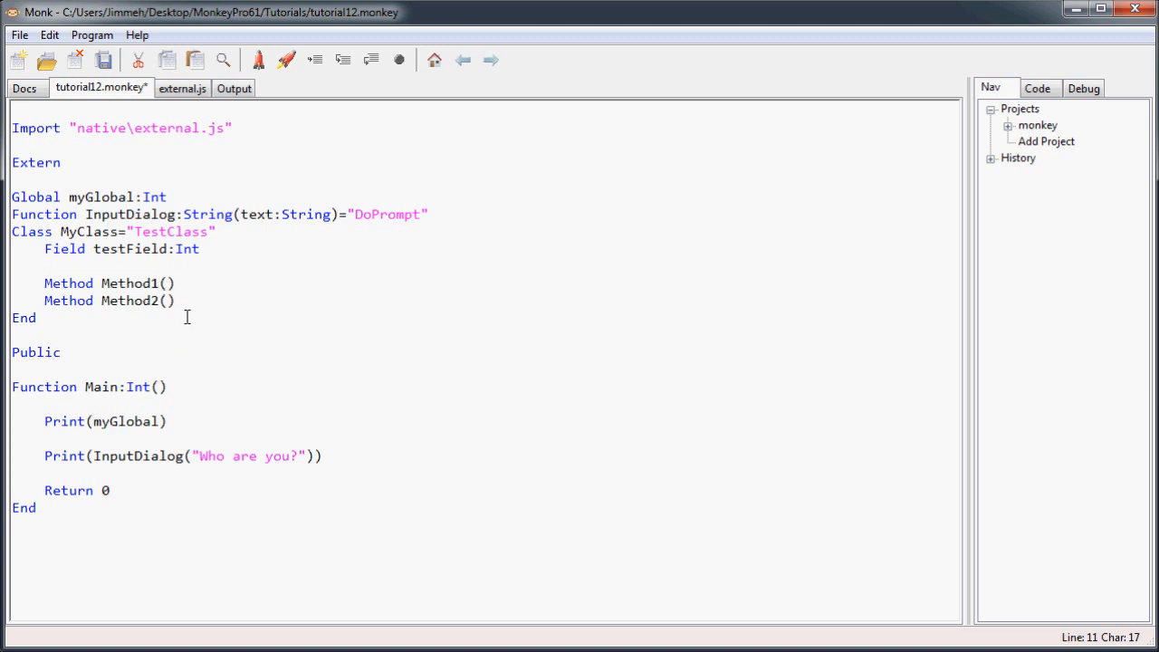
left_click(214, 301)
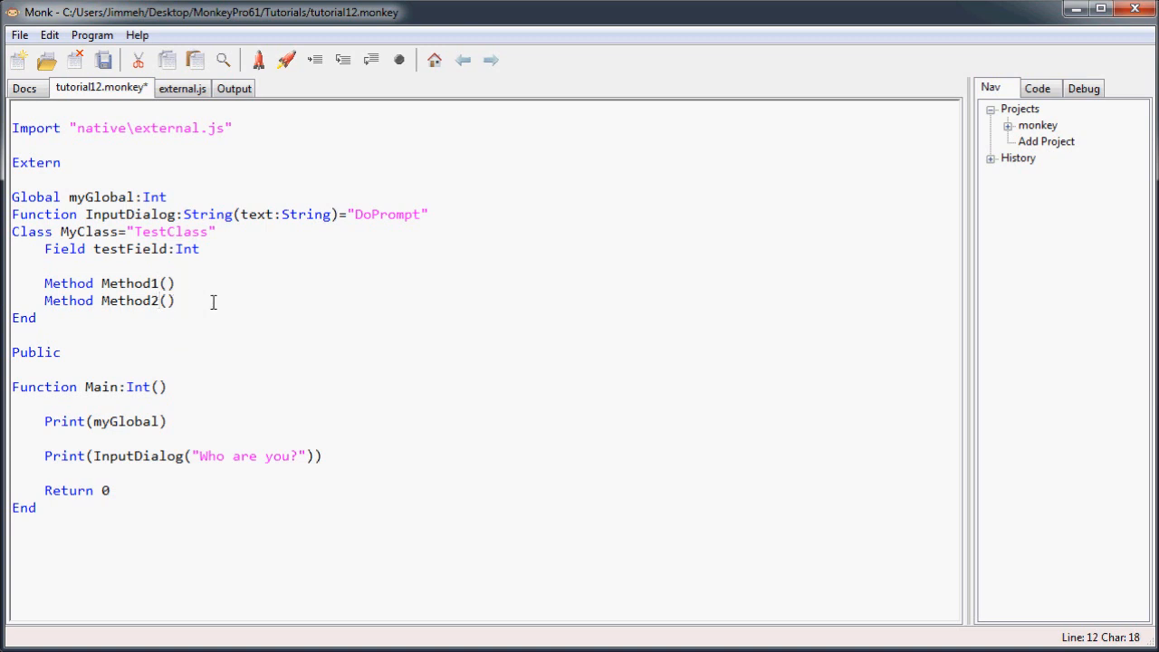
type("=")
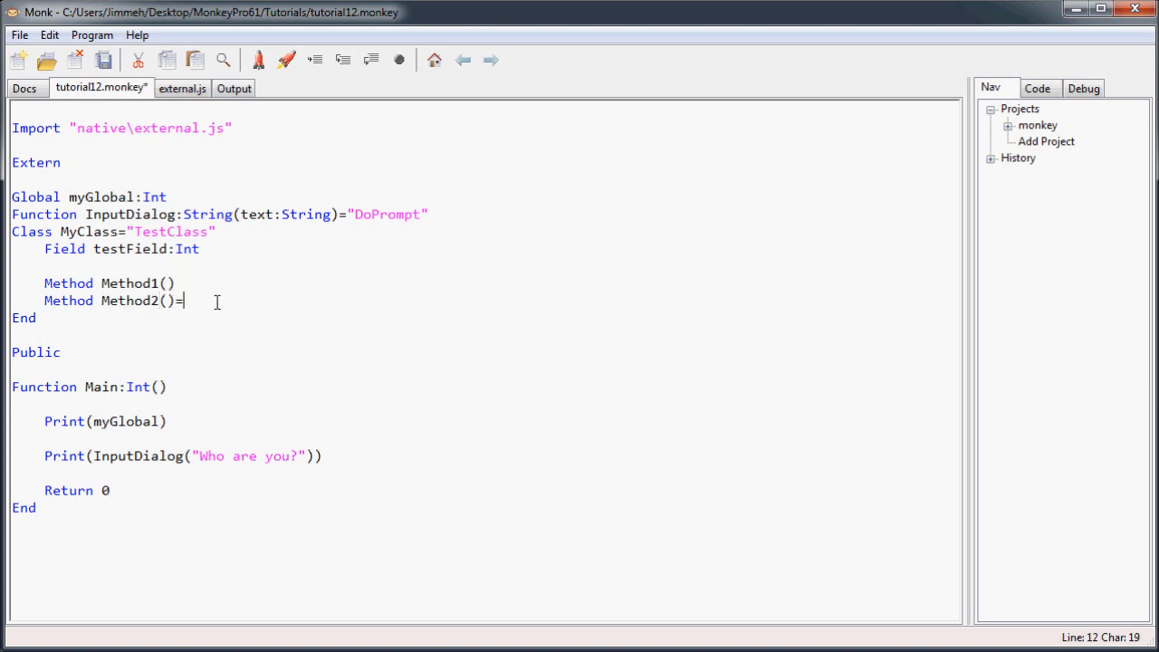
type("\"OtherMethod")
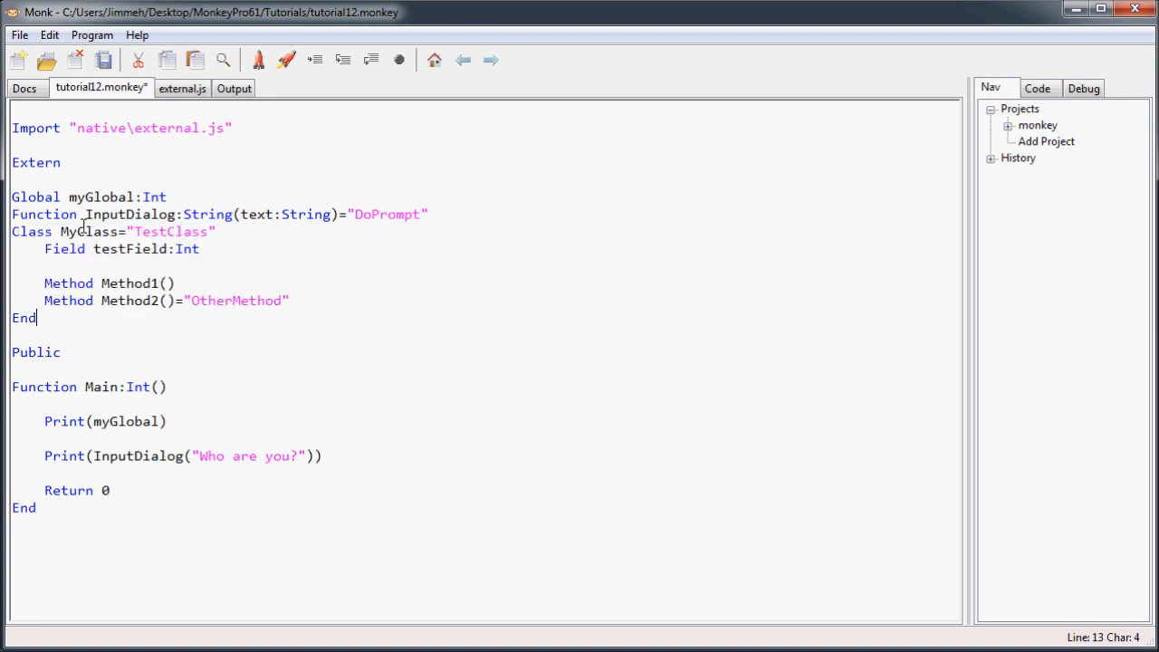
mouse_move(123, 335)
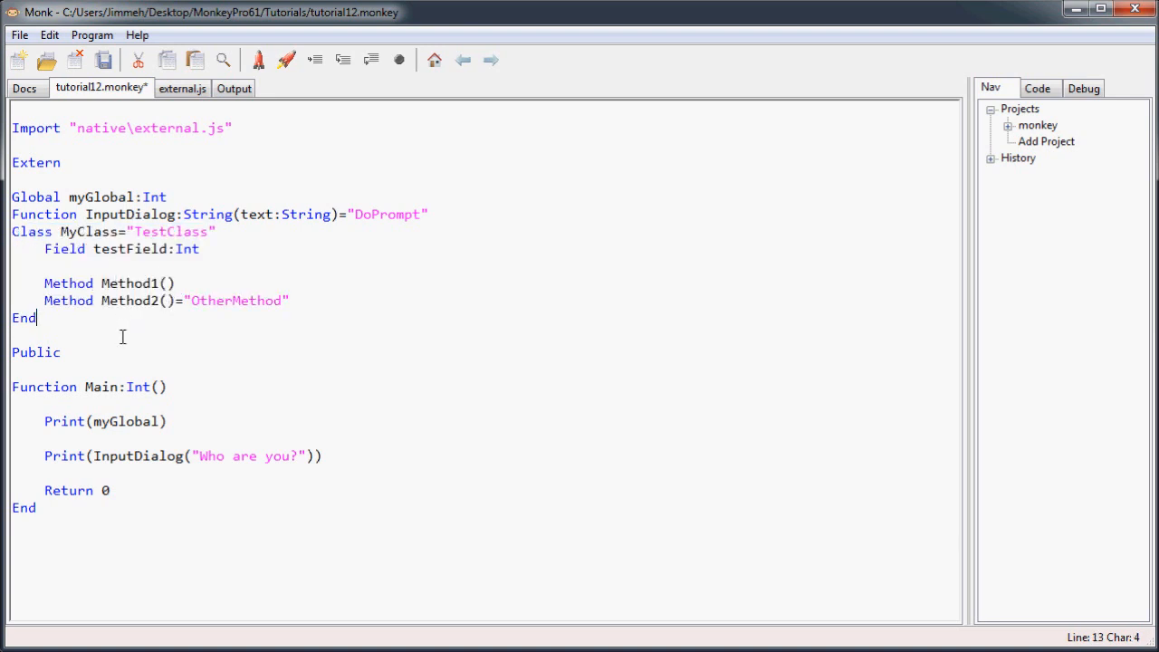
Step: Write the TestClass constructor (testField 321) with Method1 and OtherMethod prototype functions in external.js
left_click(178, 87)
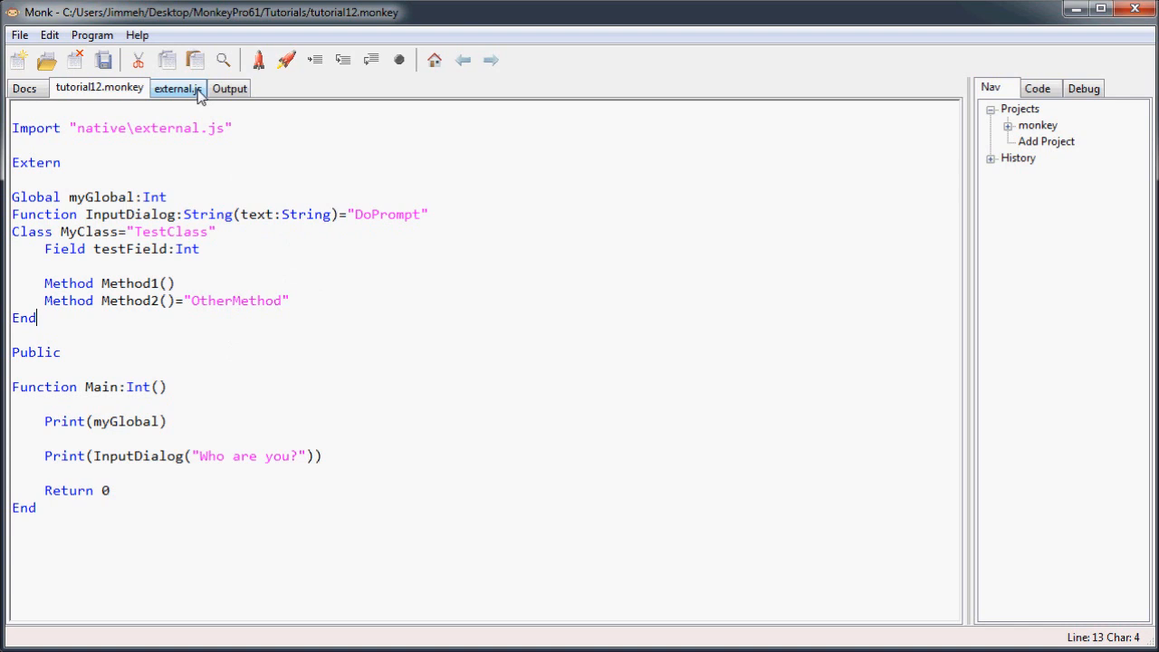
left_click(177, 87)
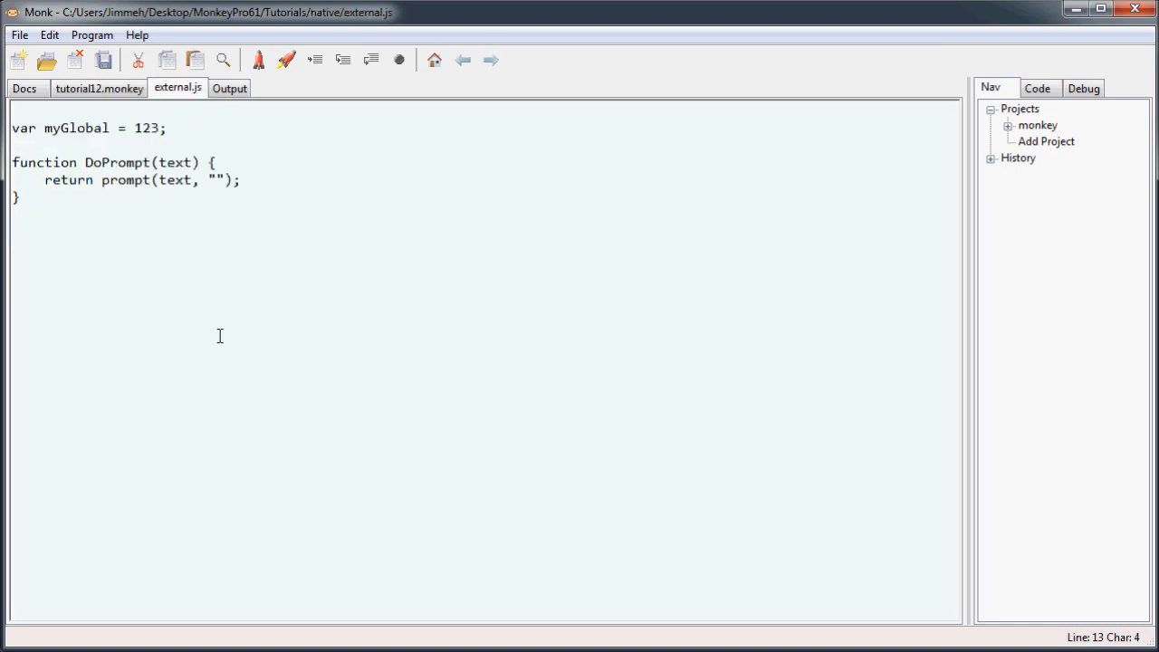
mouse_move(329, 310)
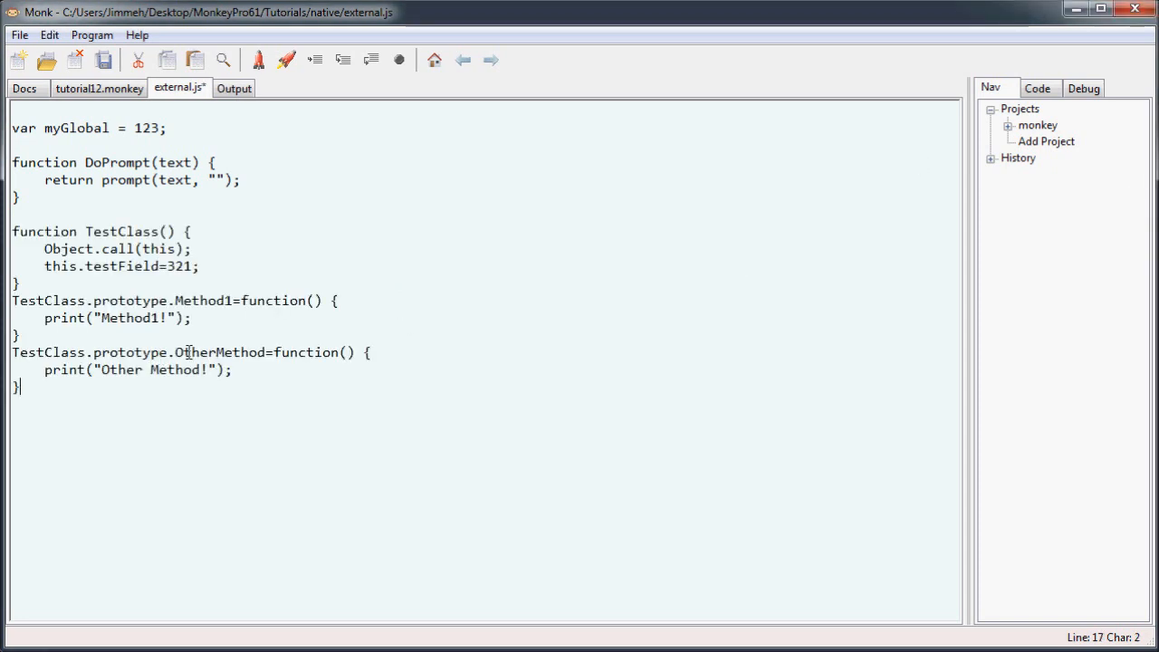
key("Enter")
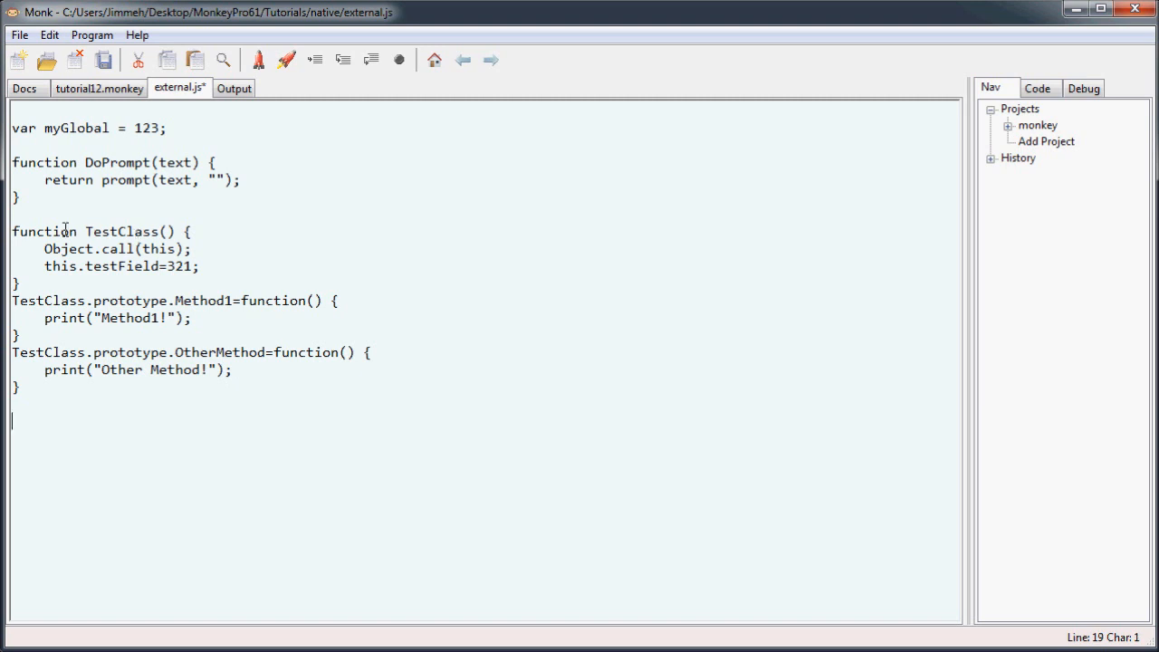
left_click(232, 369)
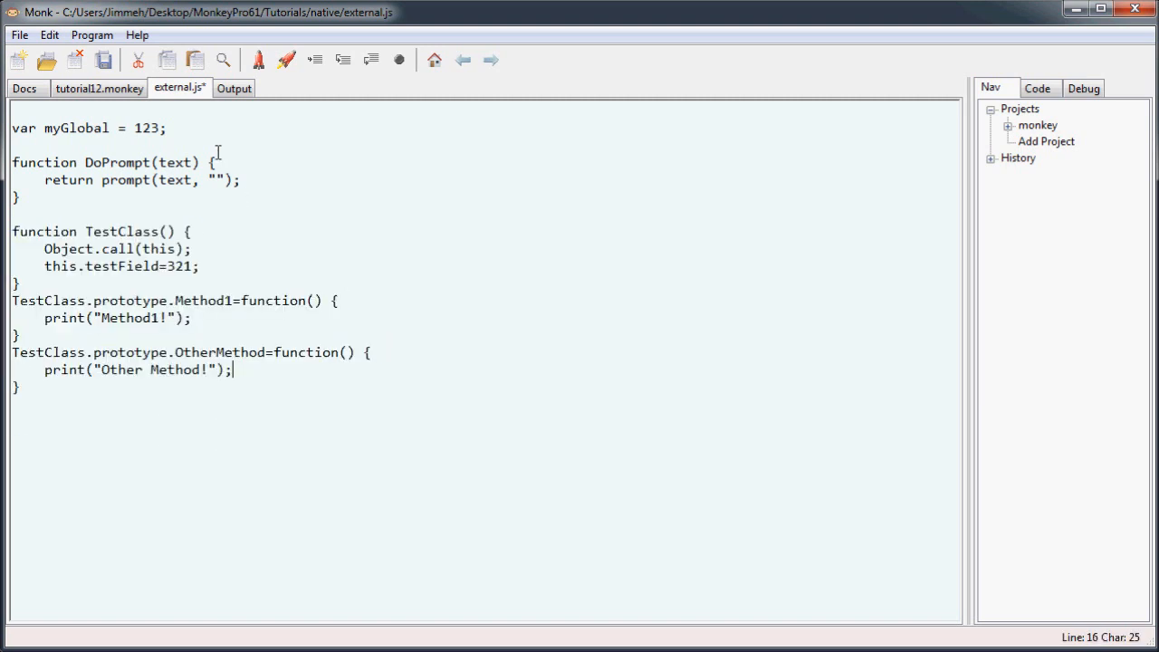
left_click(98, 87)
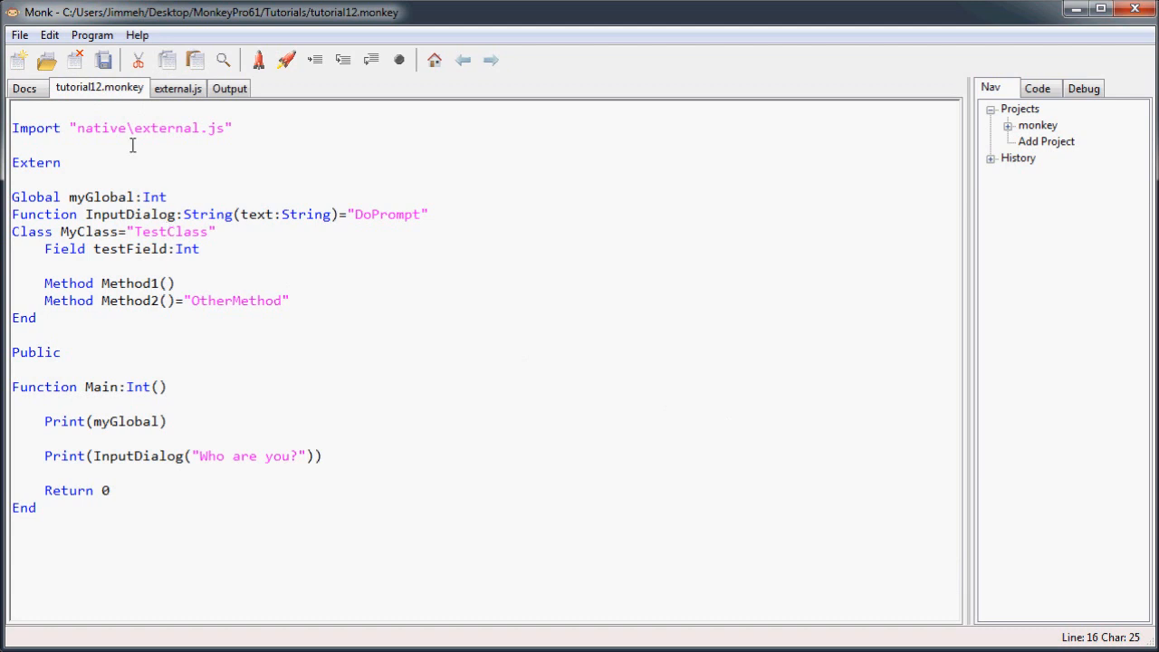
Step: Delete the Print(InputDialog("Who are you?")) line from Main, checking Method1 in external.js
left_click(62, 351)
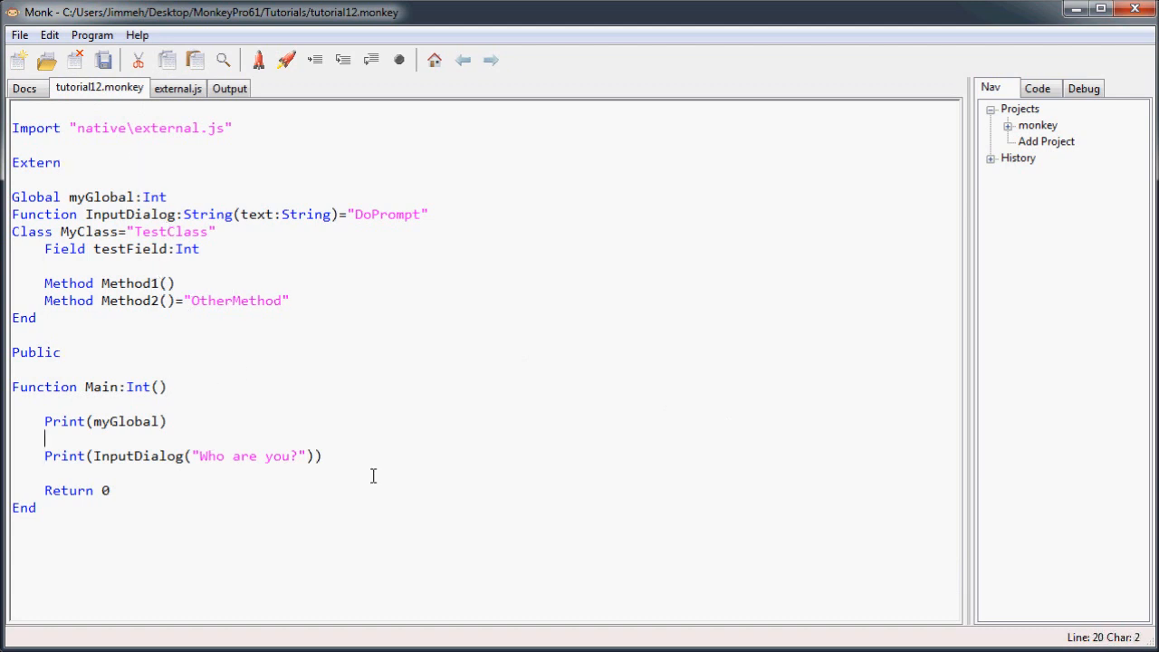
key("Delete")
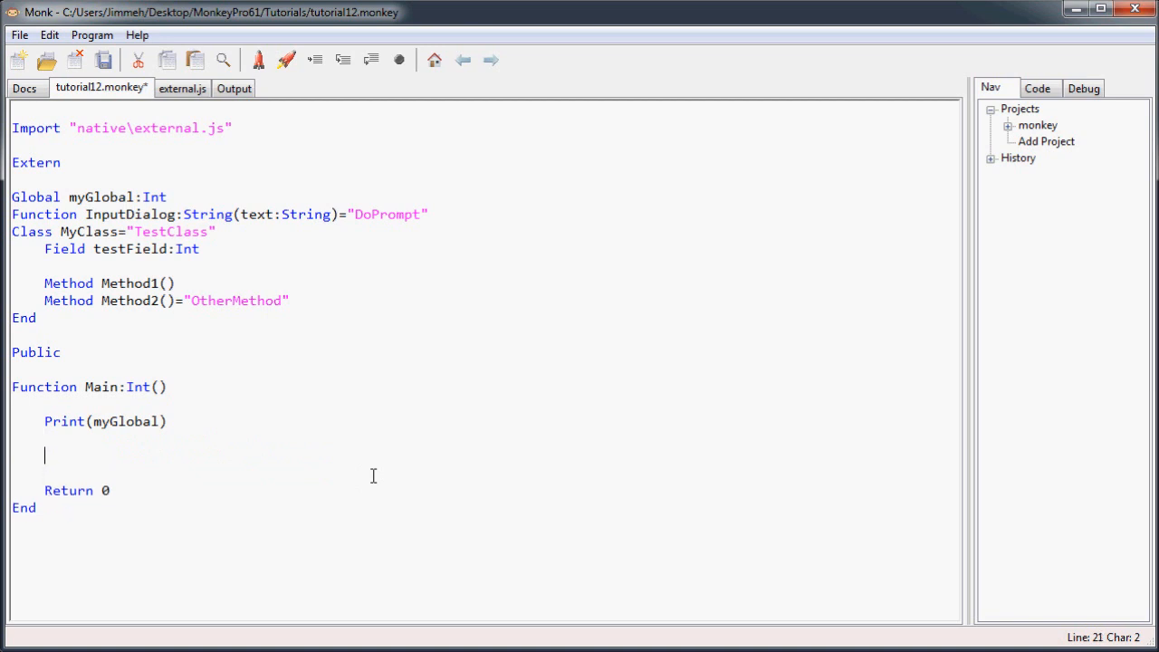
left_click(181, 87)
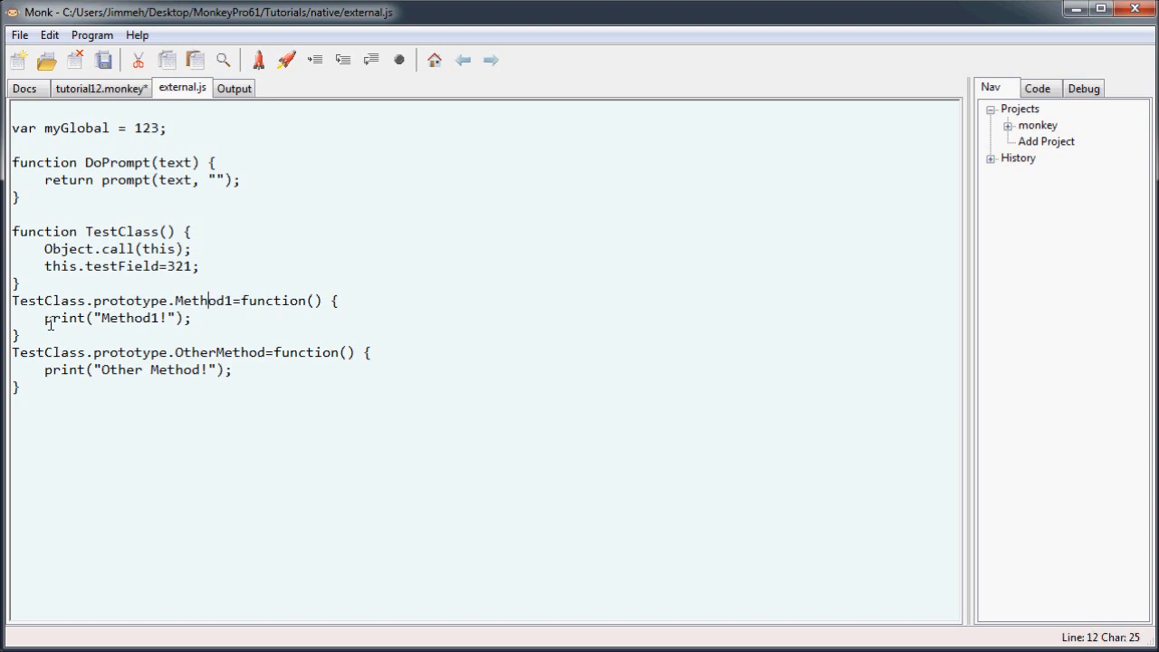
double_click(220, 351)
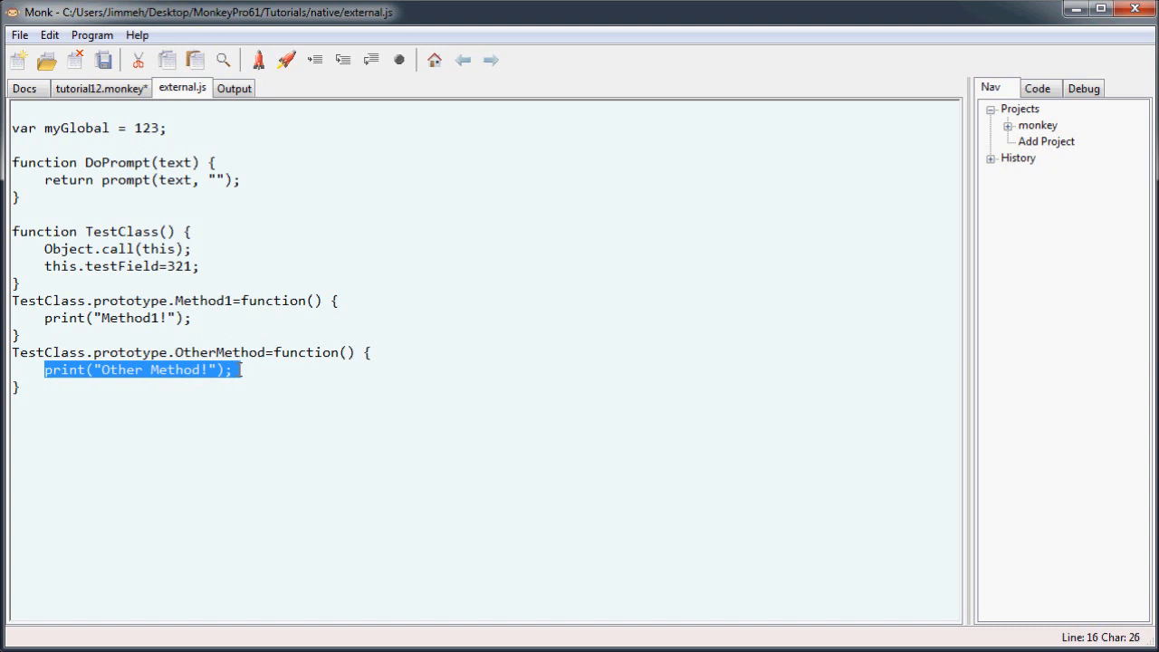
left_click(98, 87)
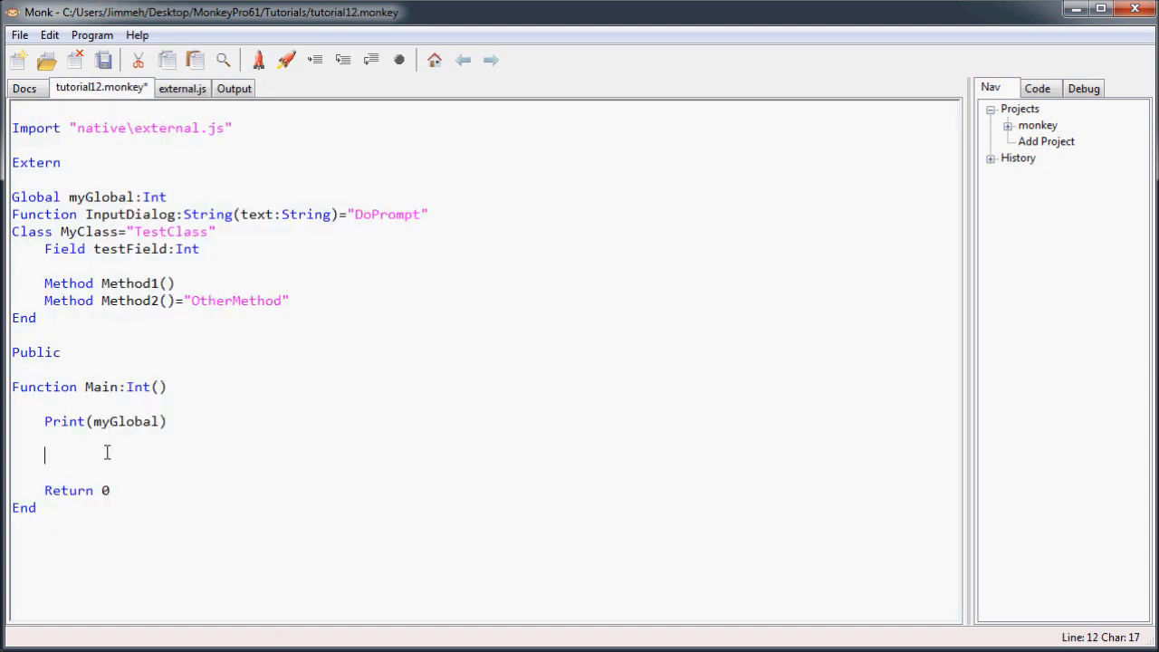
Step: Create Local c:MyClass = New MyClass() in Main and call c.Method1() and c.Method2()
type("Local")
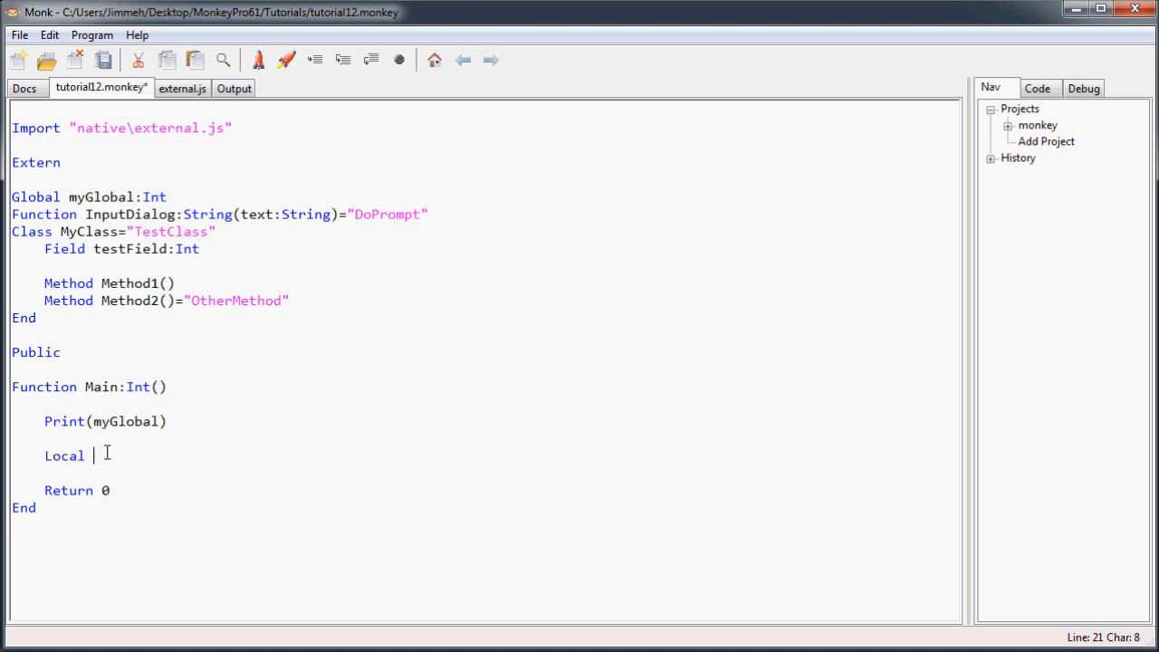
type("c:MyClass = New My")
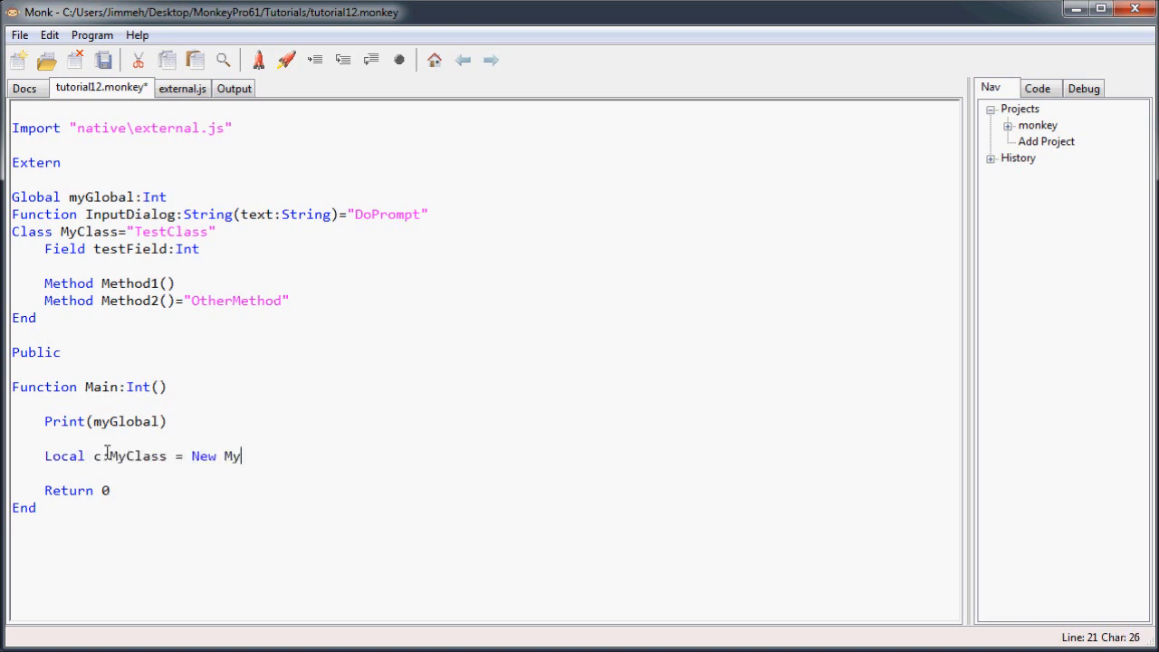
type("Class()")
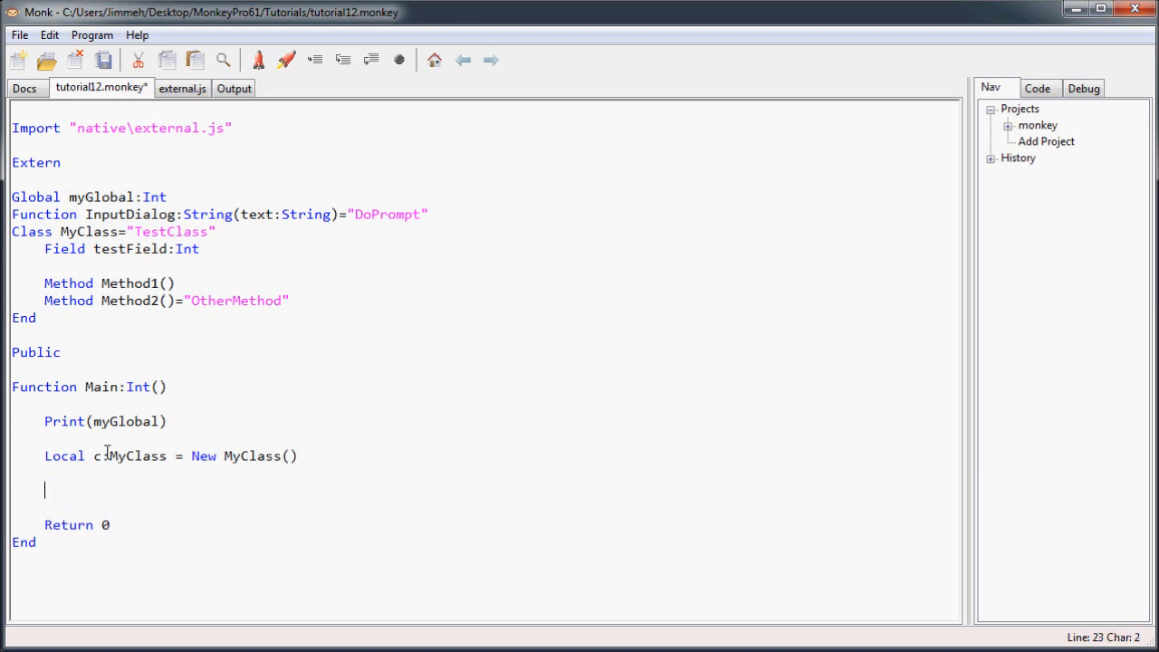
type("c.Method1()")
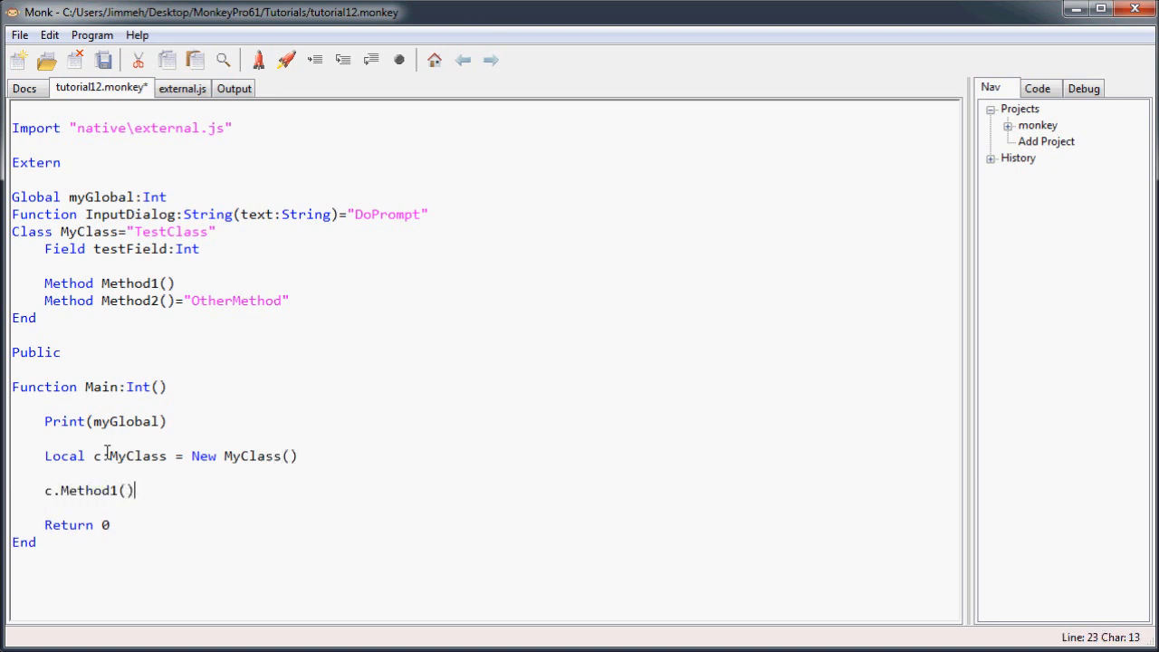
type("c.Method")
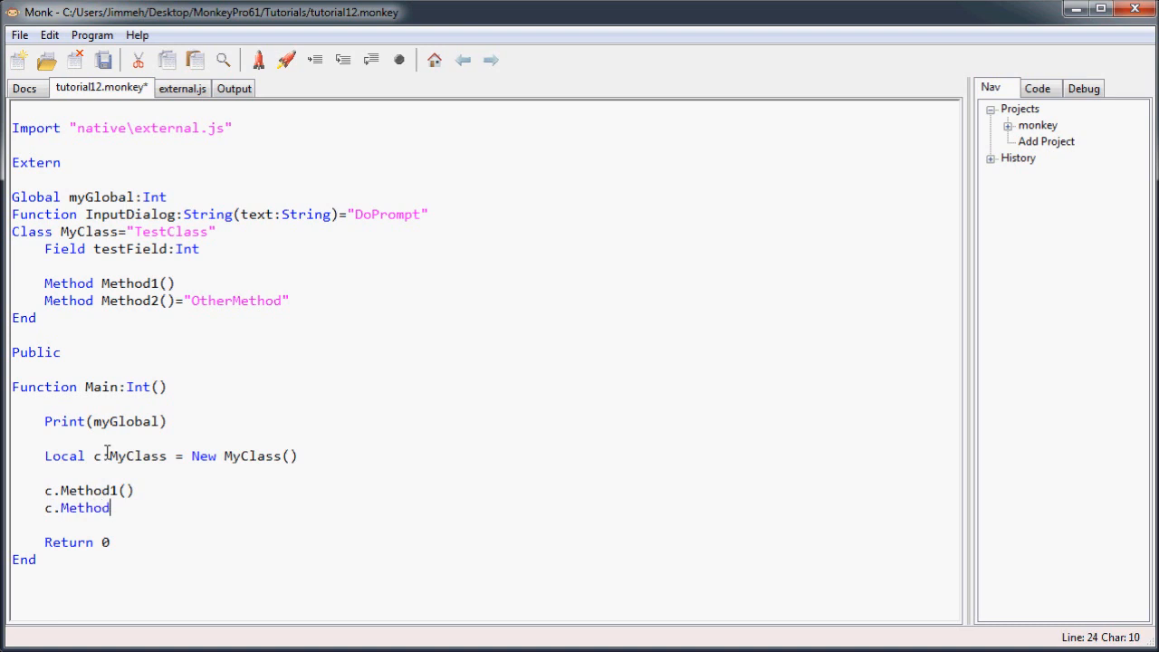
type("2()")
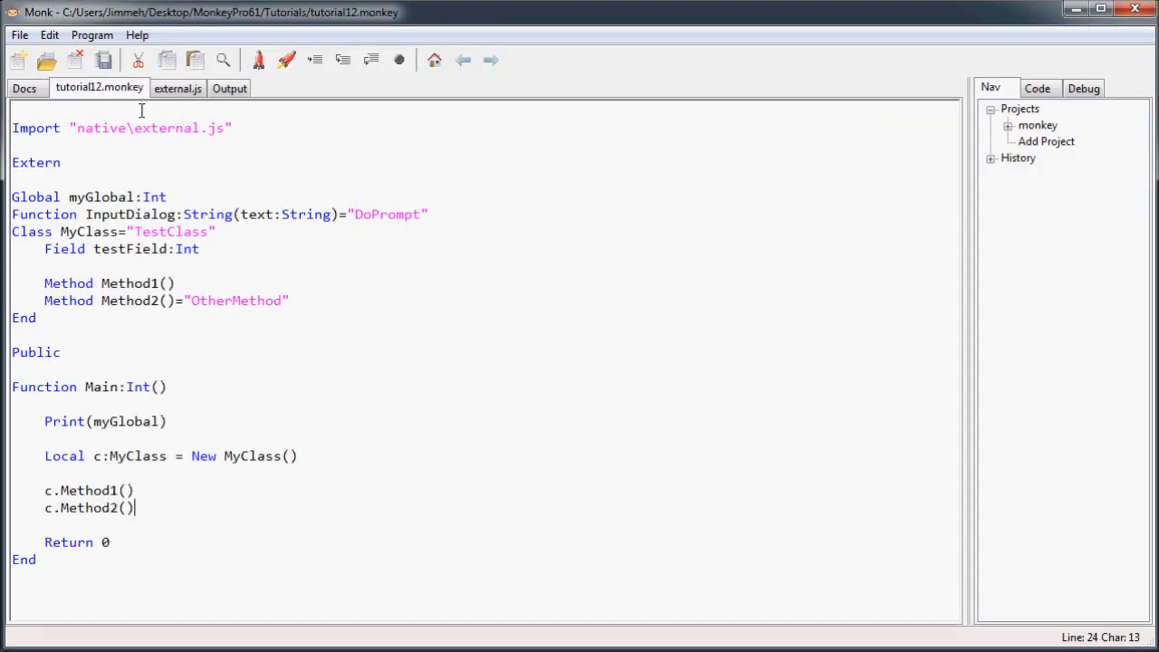
left_click(147, 250)
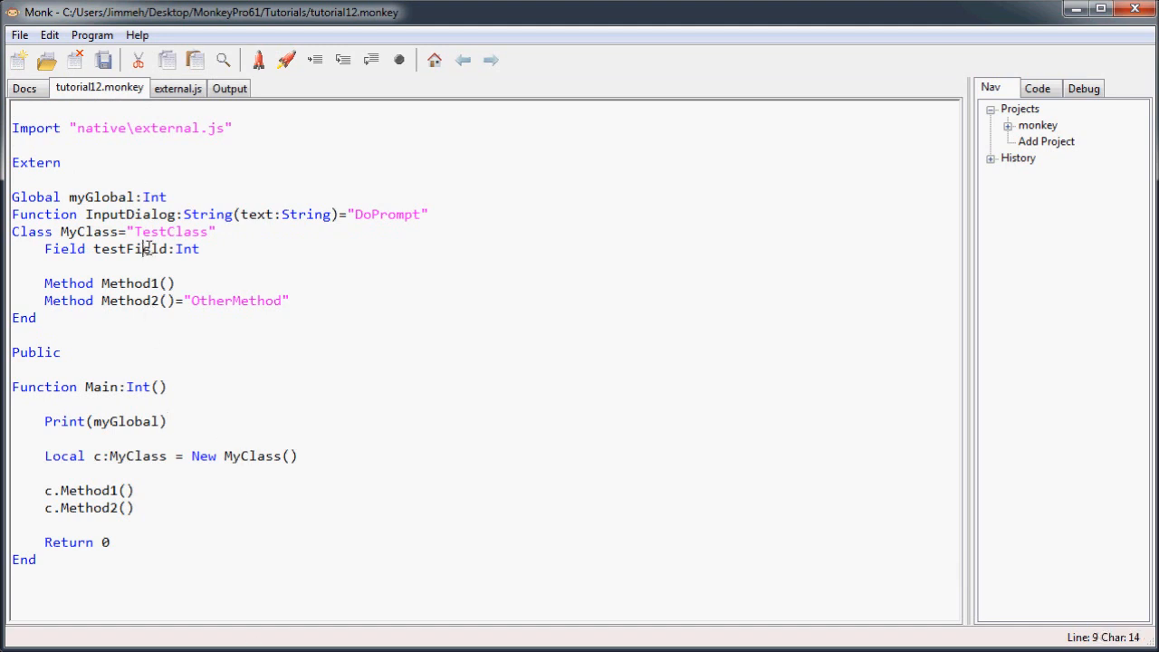
left_click(141, 368)
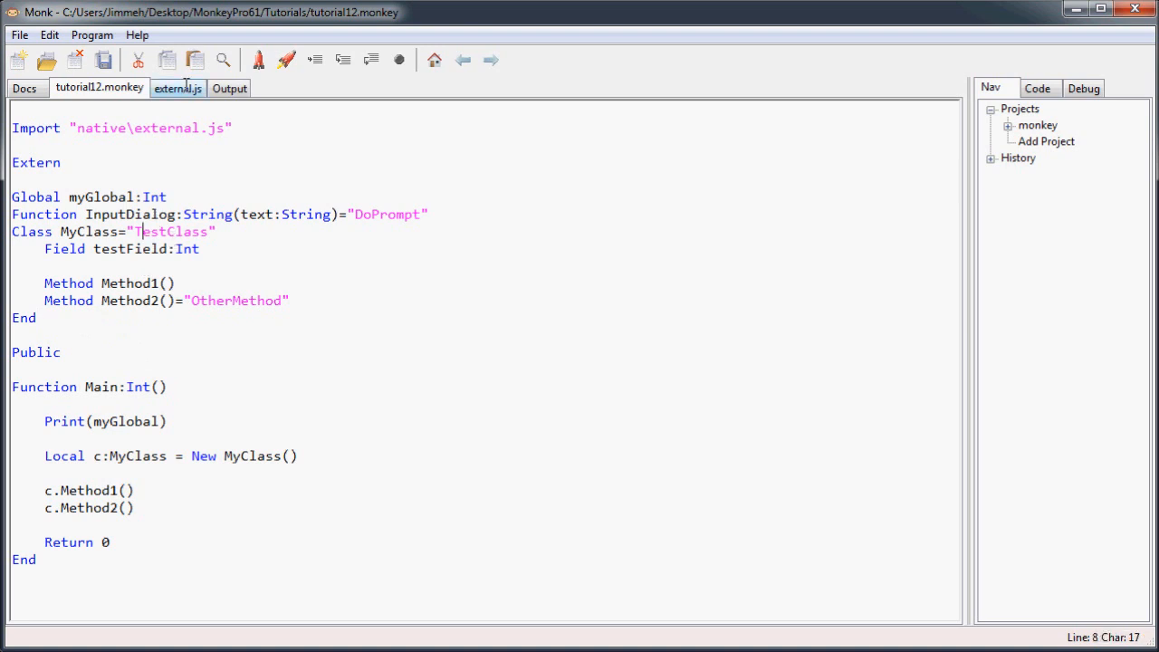
left_click(177, 86)
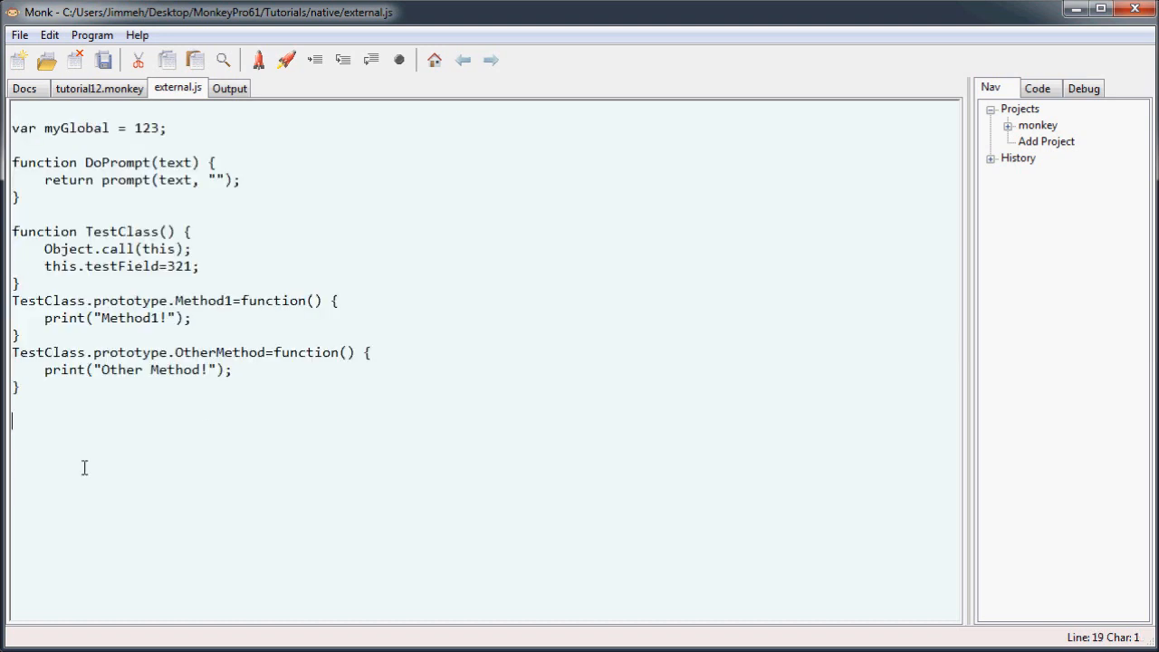
left_click(98, 87)
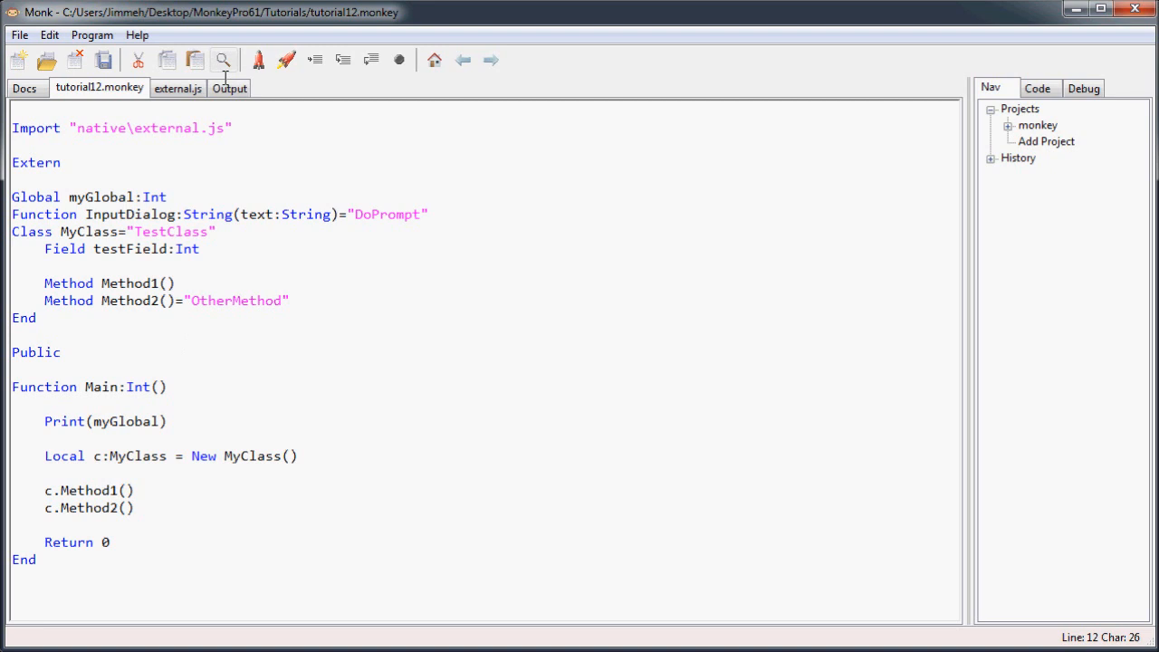
mouse_move(583, 329)
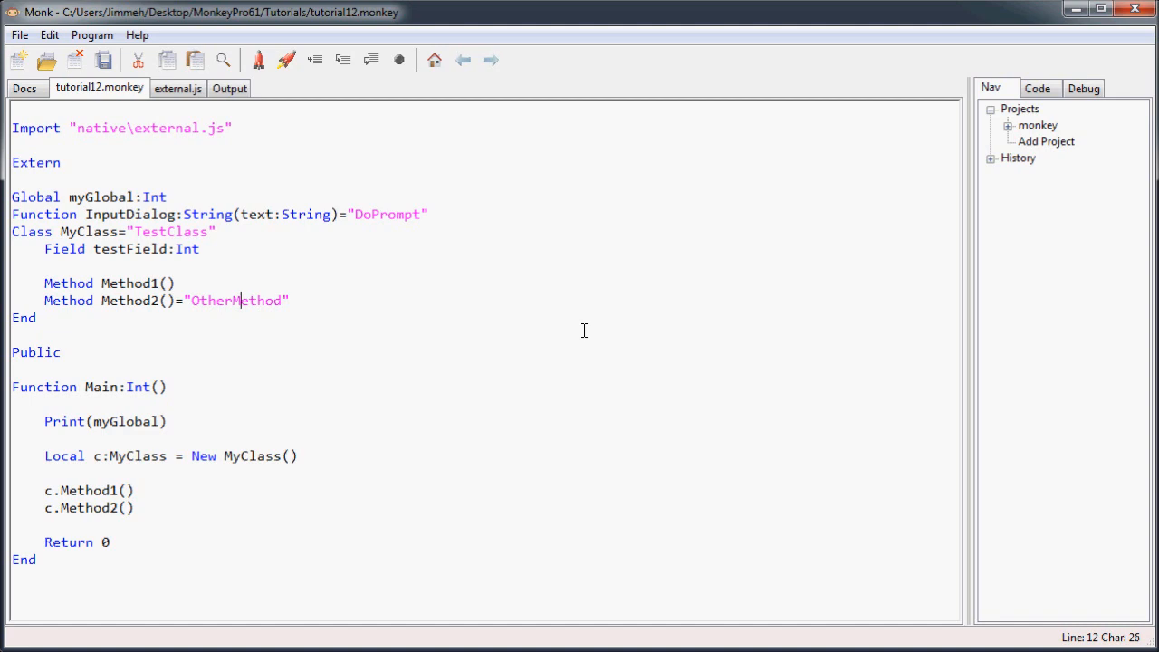
mouse_move(584, 330)
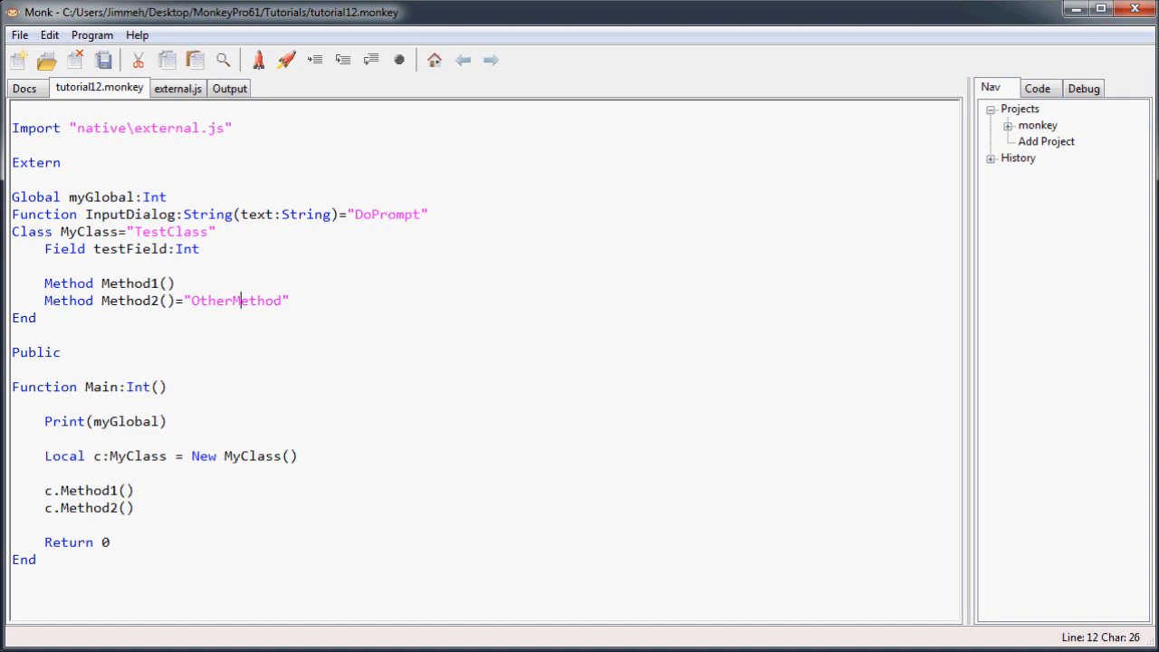